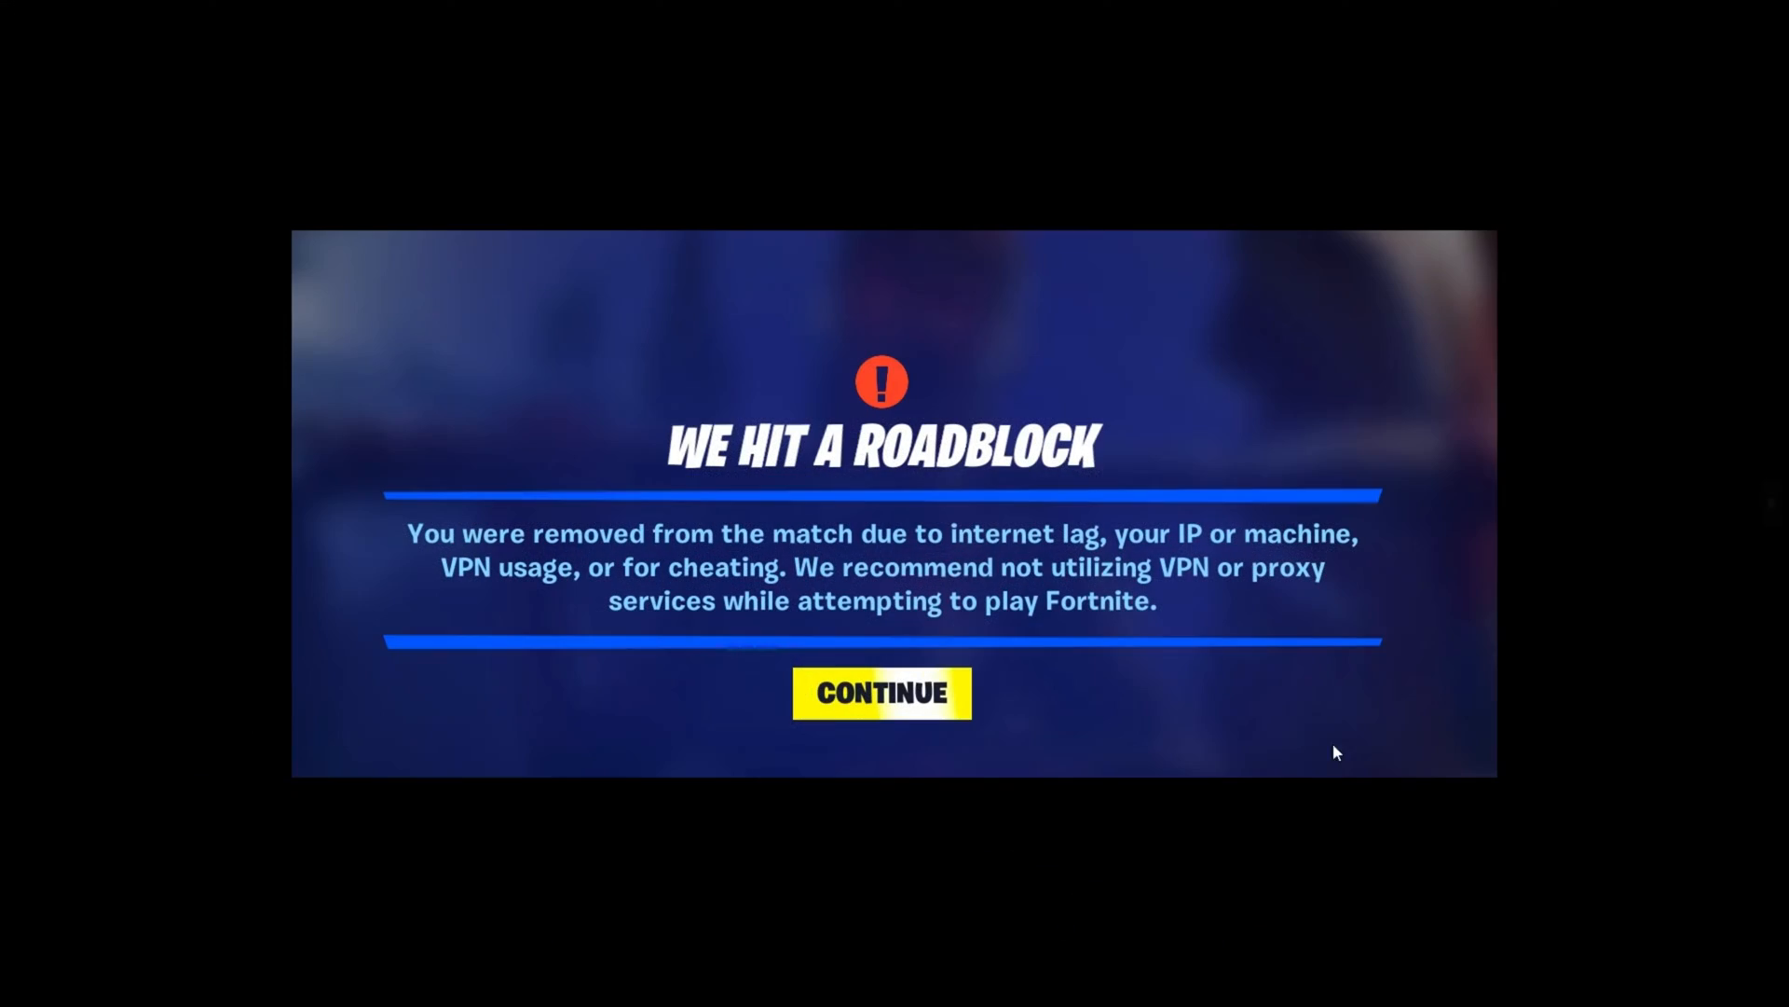
{"action": "mouse_move", "coordinate": [1051, 746]}
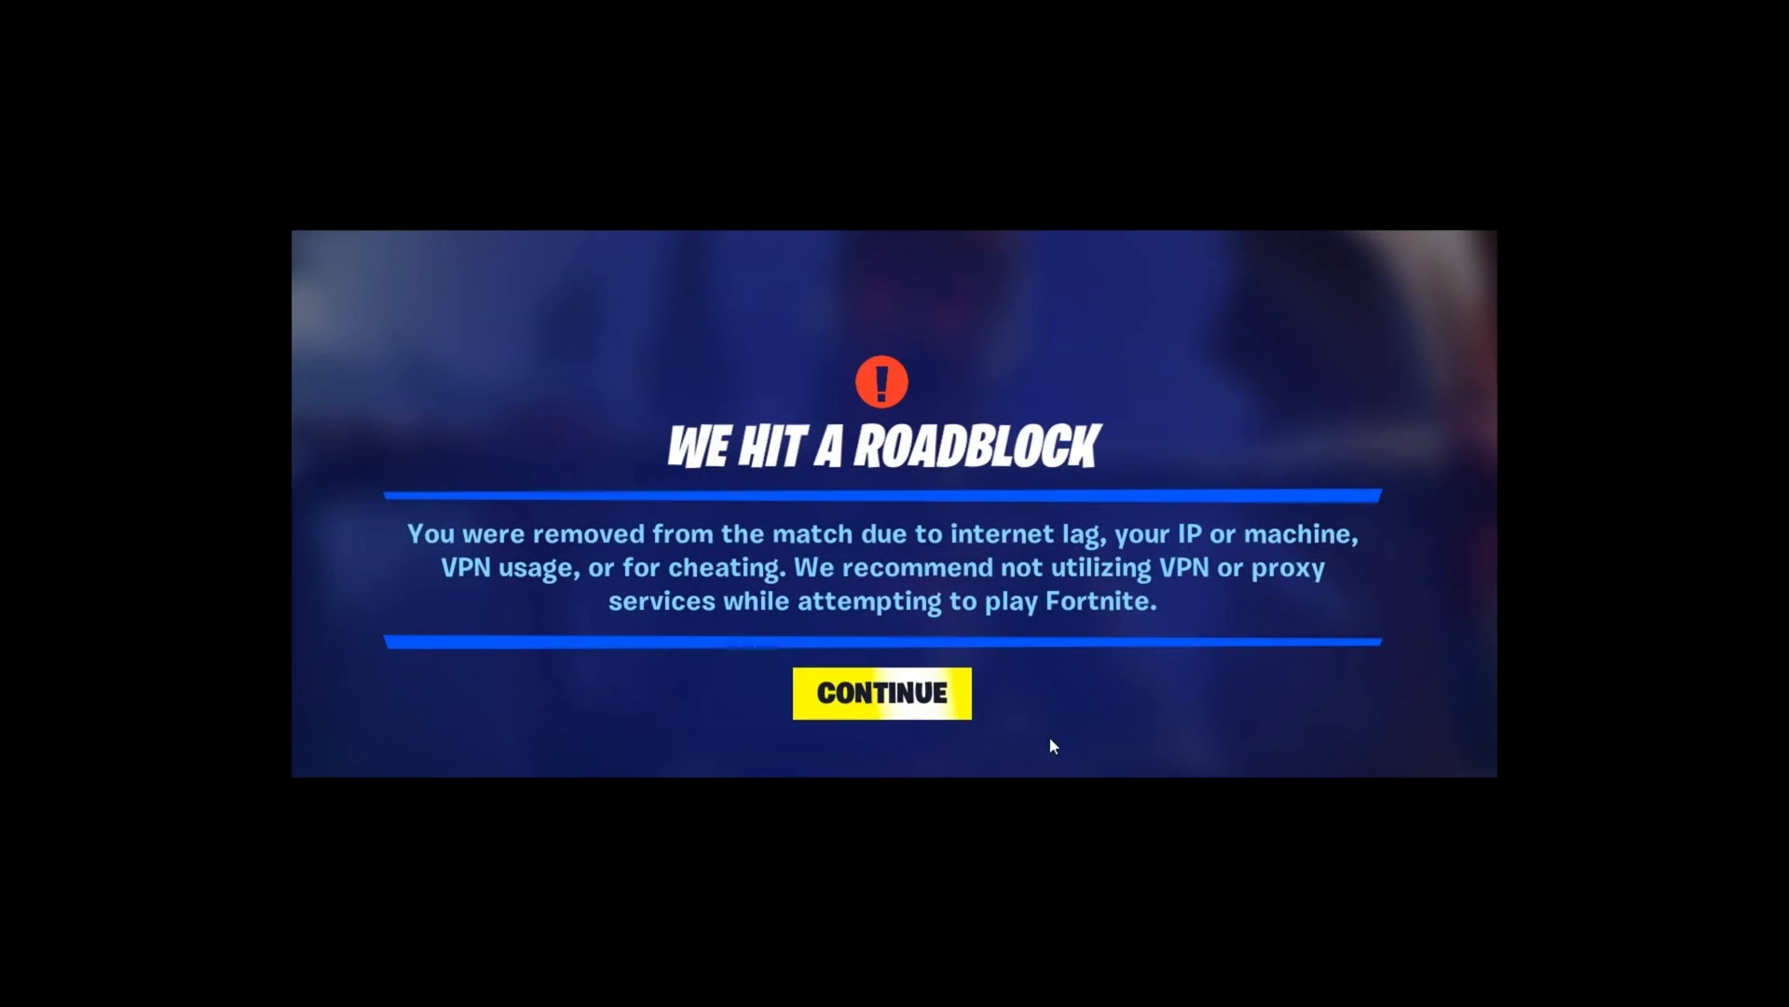
{"action": "mouse_move", "coordinate": [816, 551]}
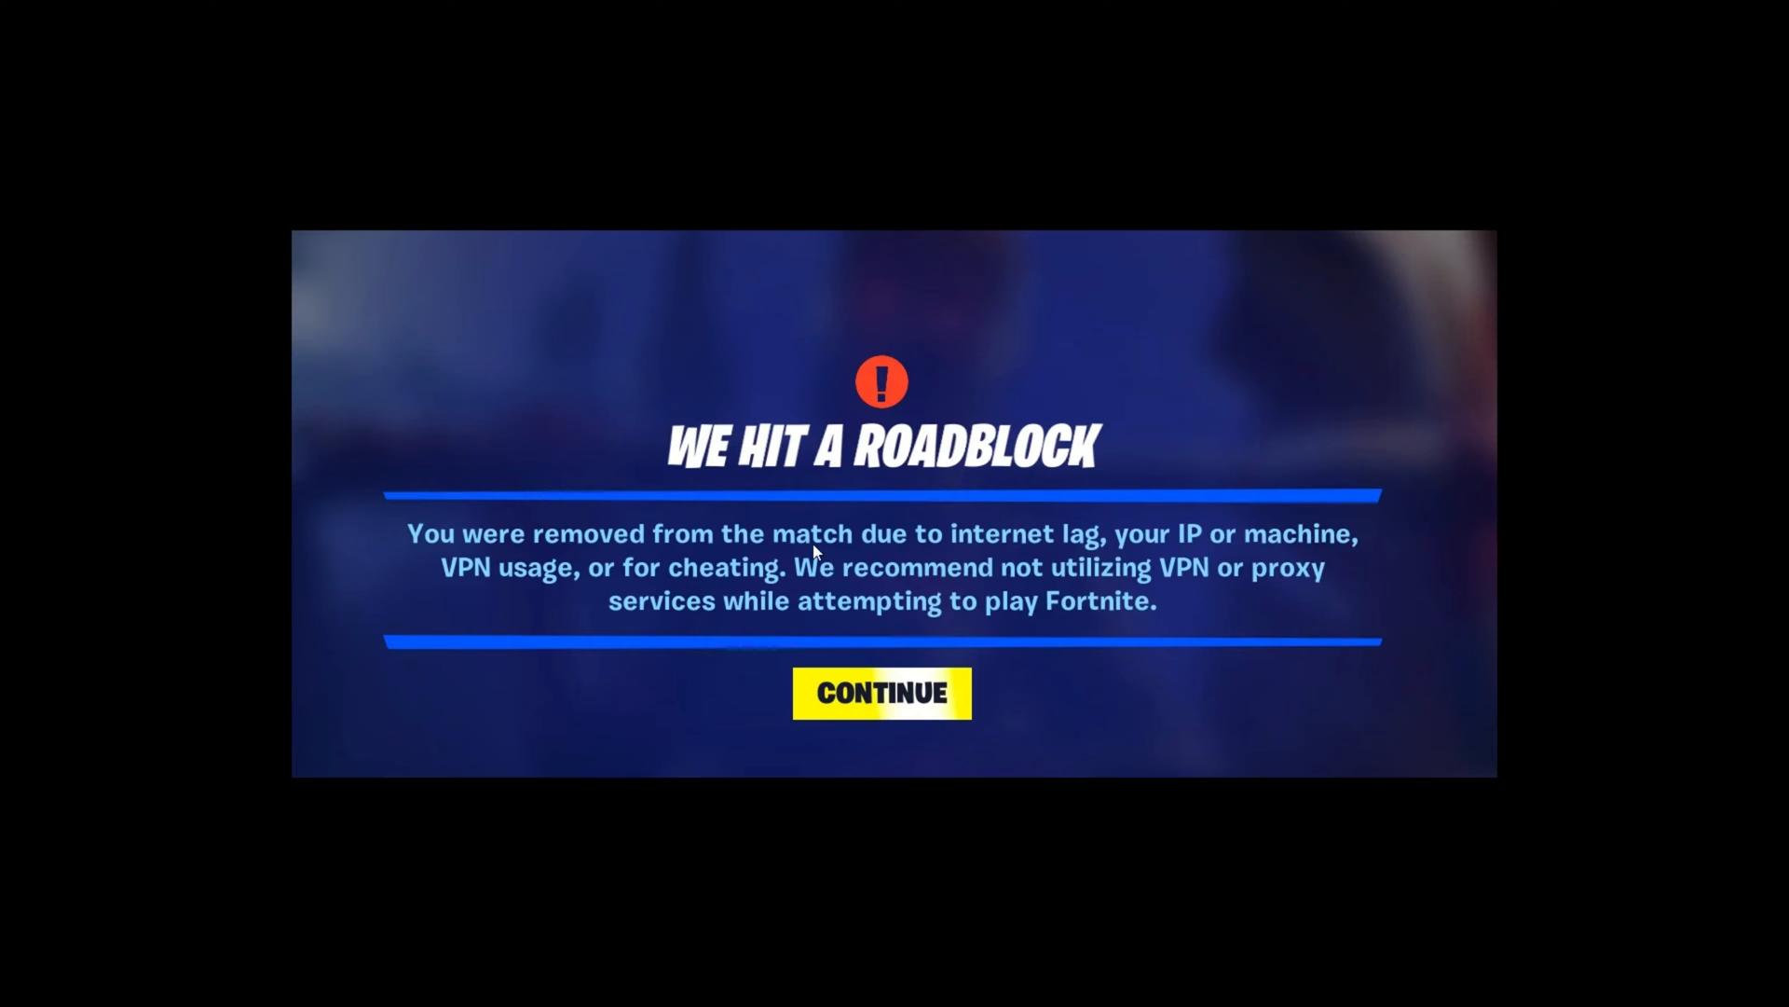
{"action": "mouse_move", "coordinate": [568, 493]}
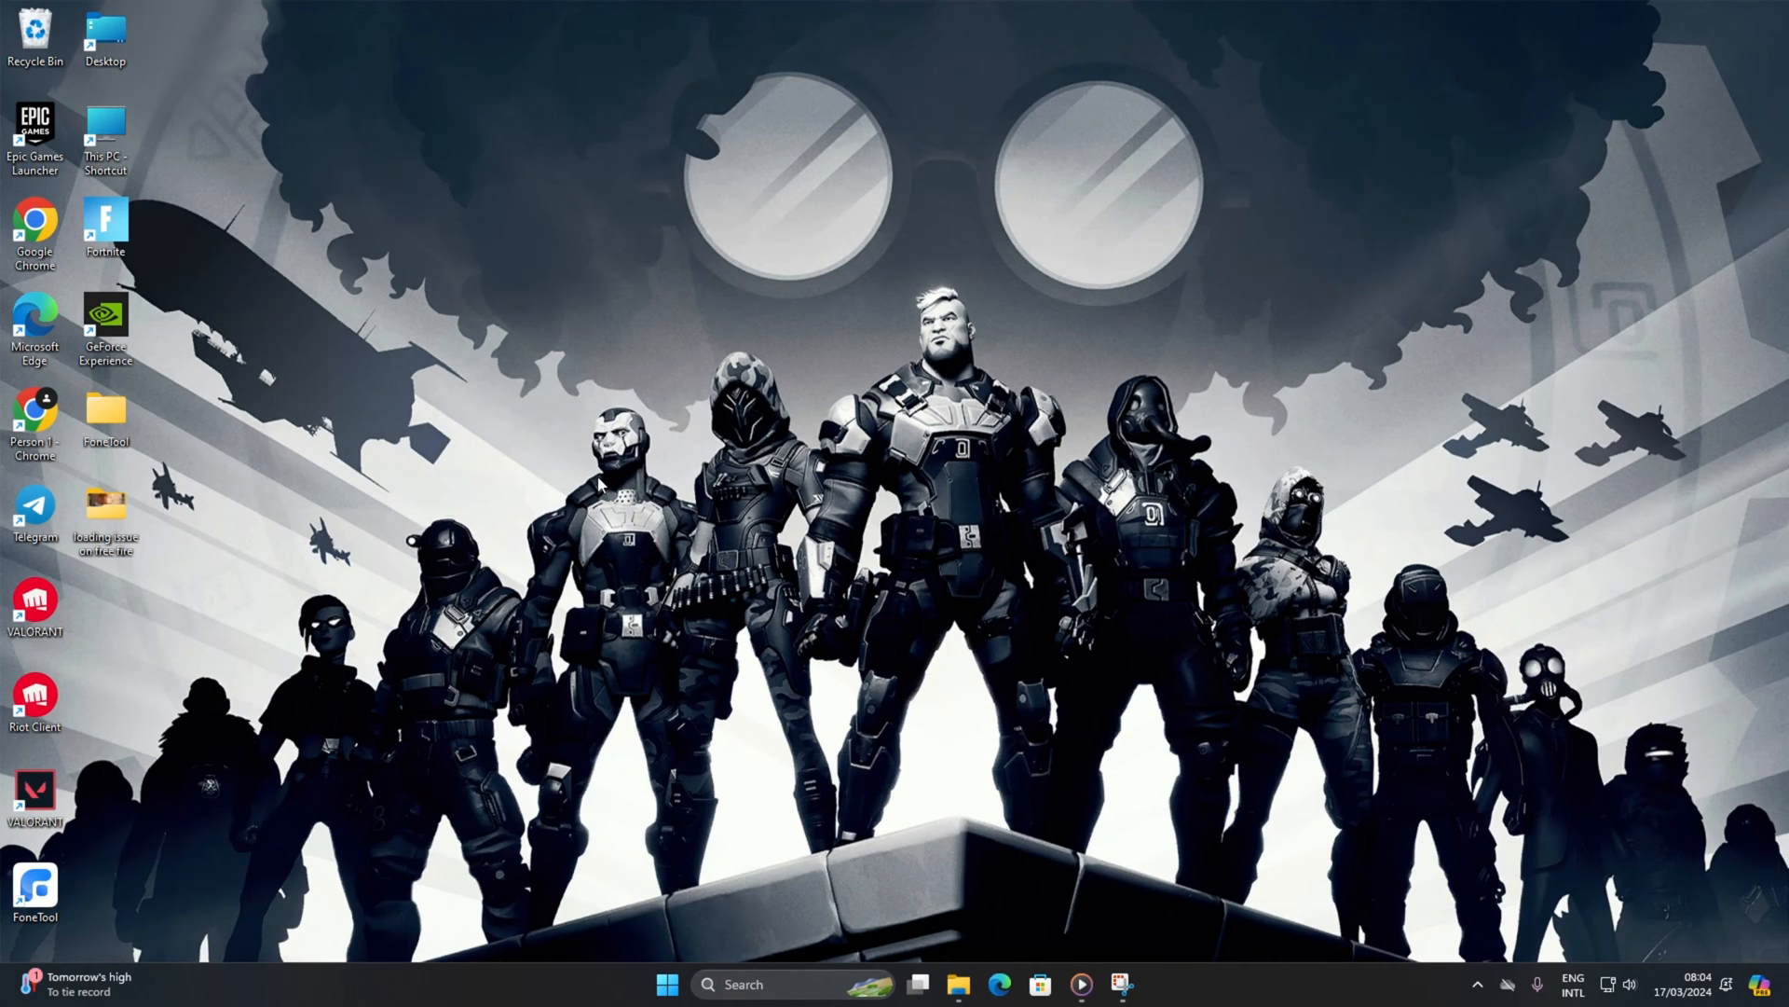
{"action": "mouse_move", "coordinate": [616, 559]}
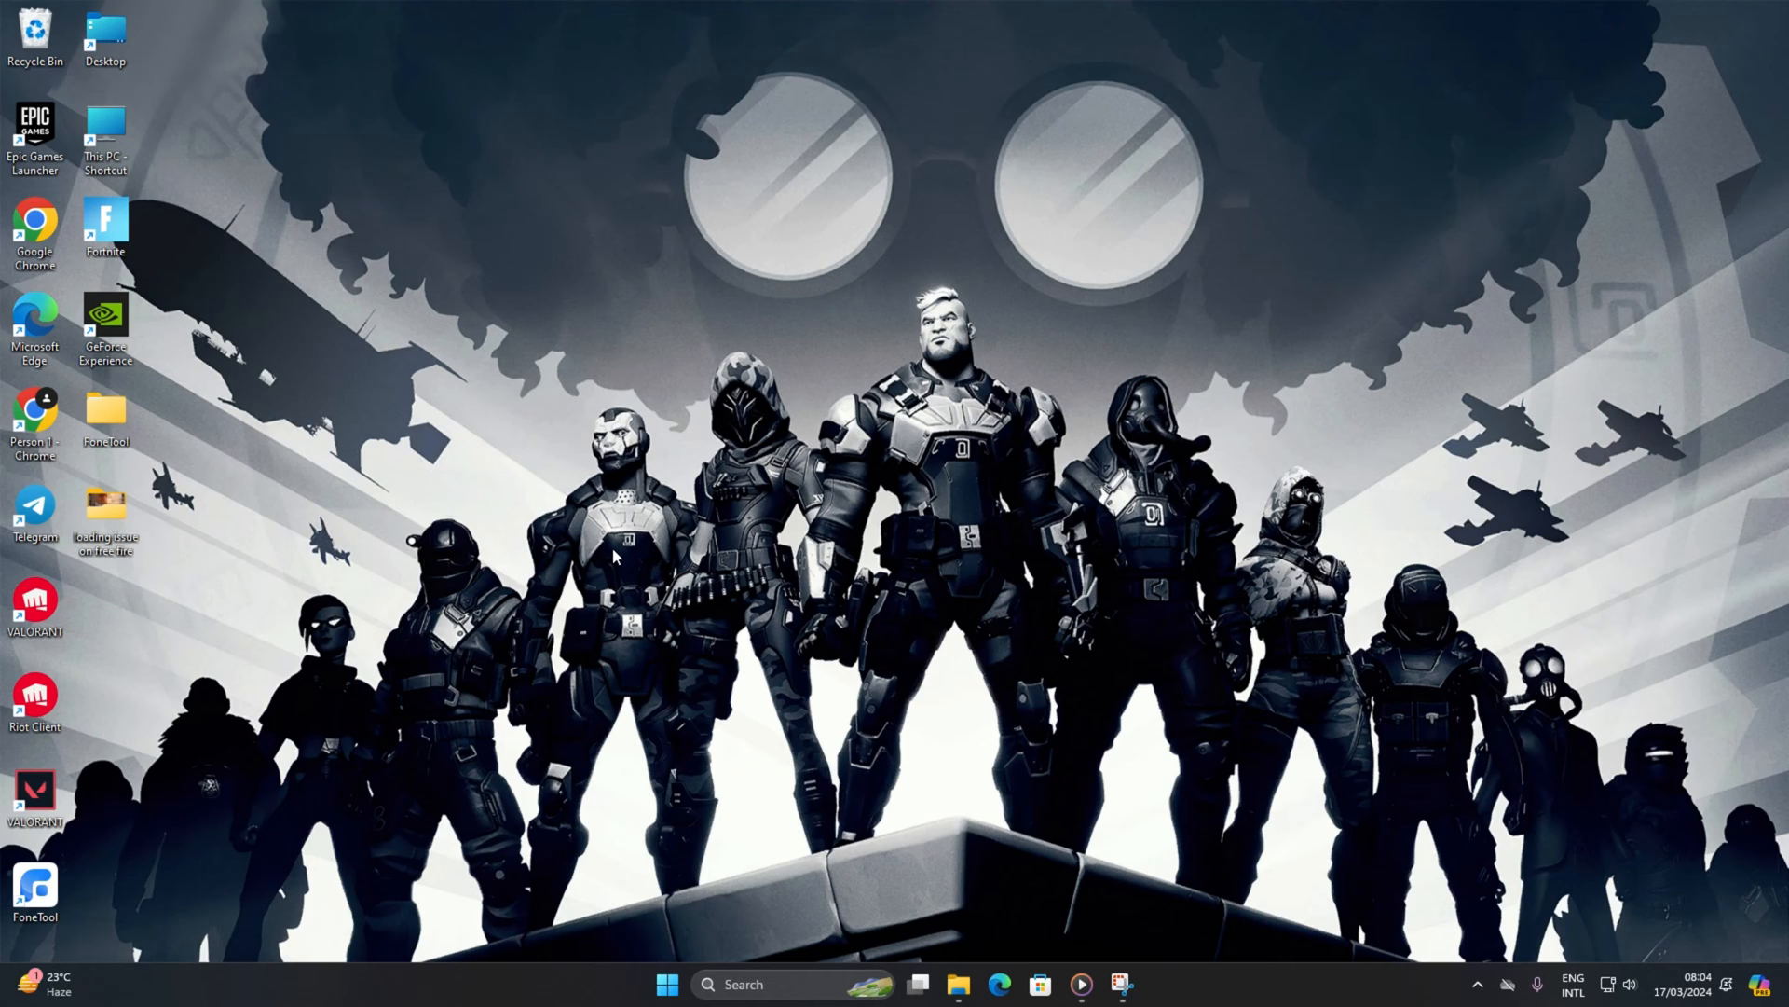
{"action": "mouse_move", "coordinate": [576, 1001]}
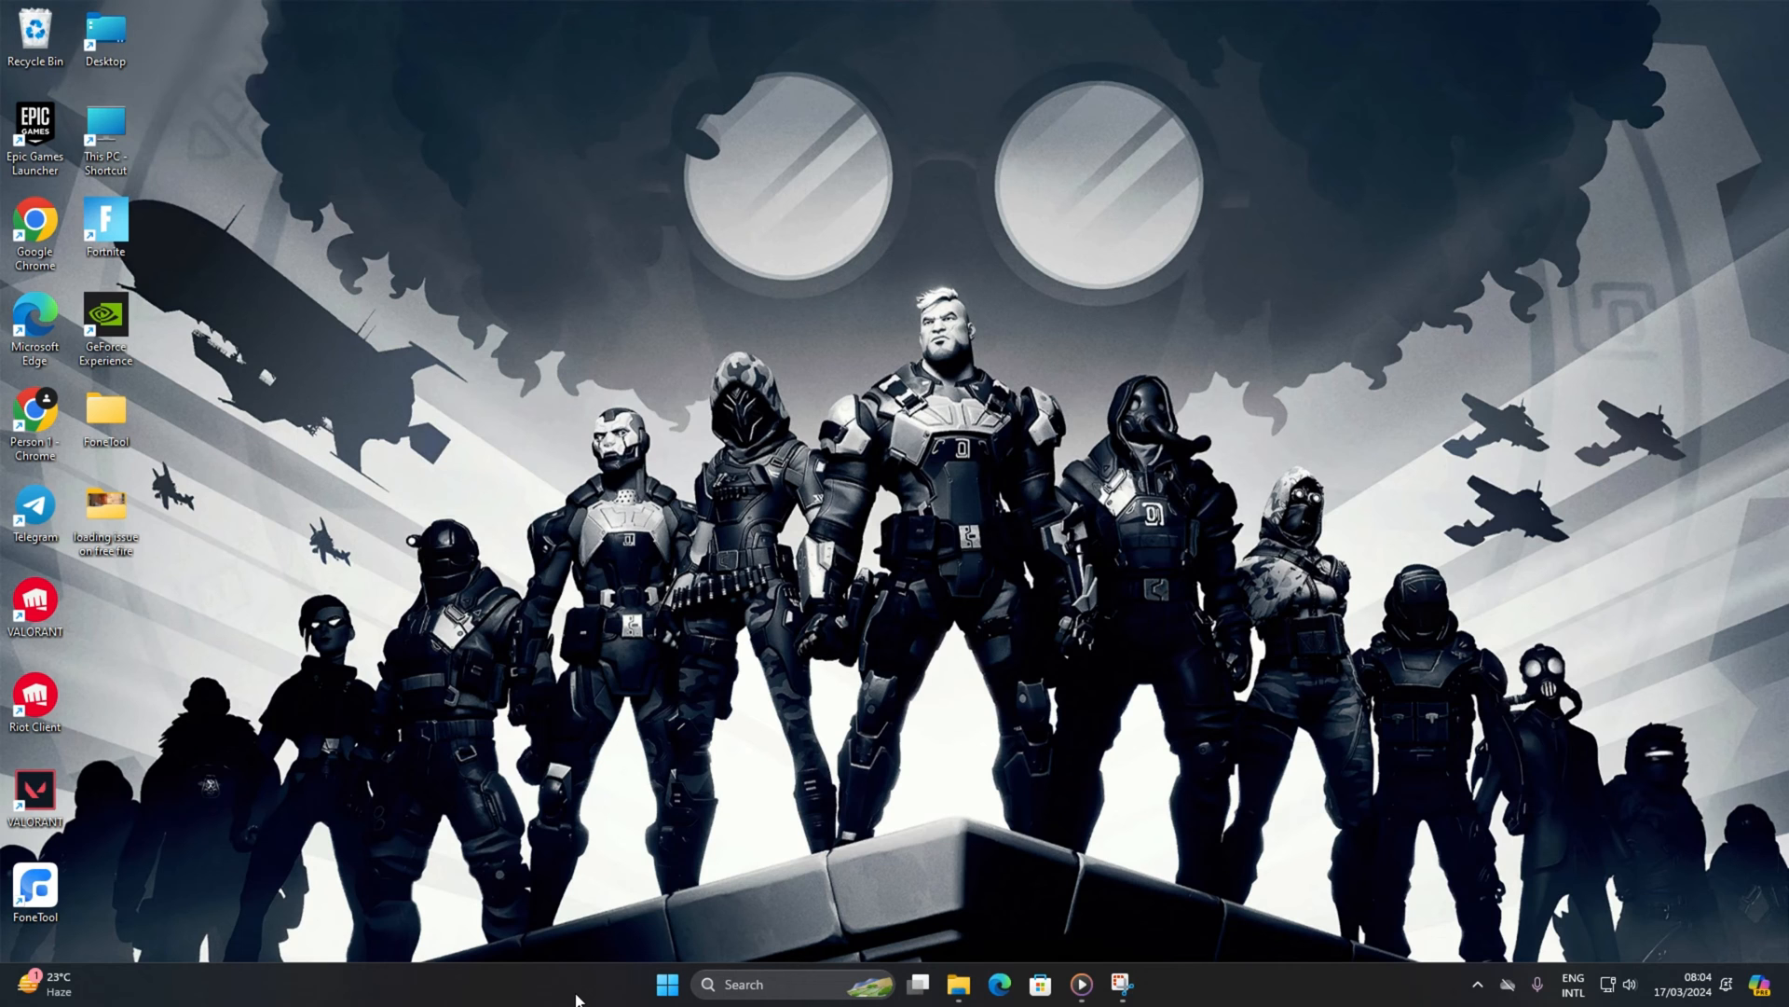
{"action": "left_click", "coordinate": [668, 984]}
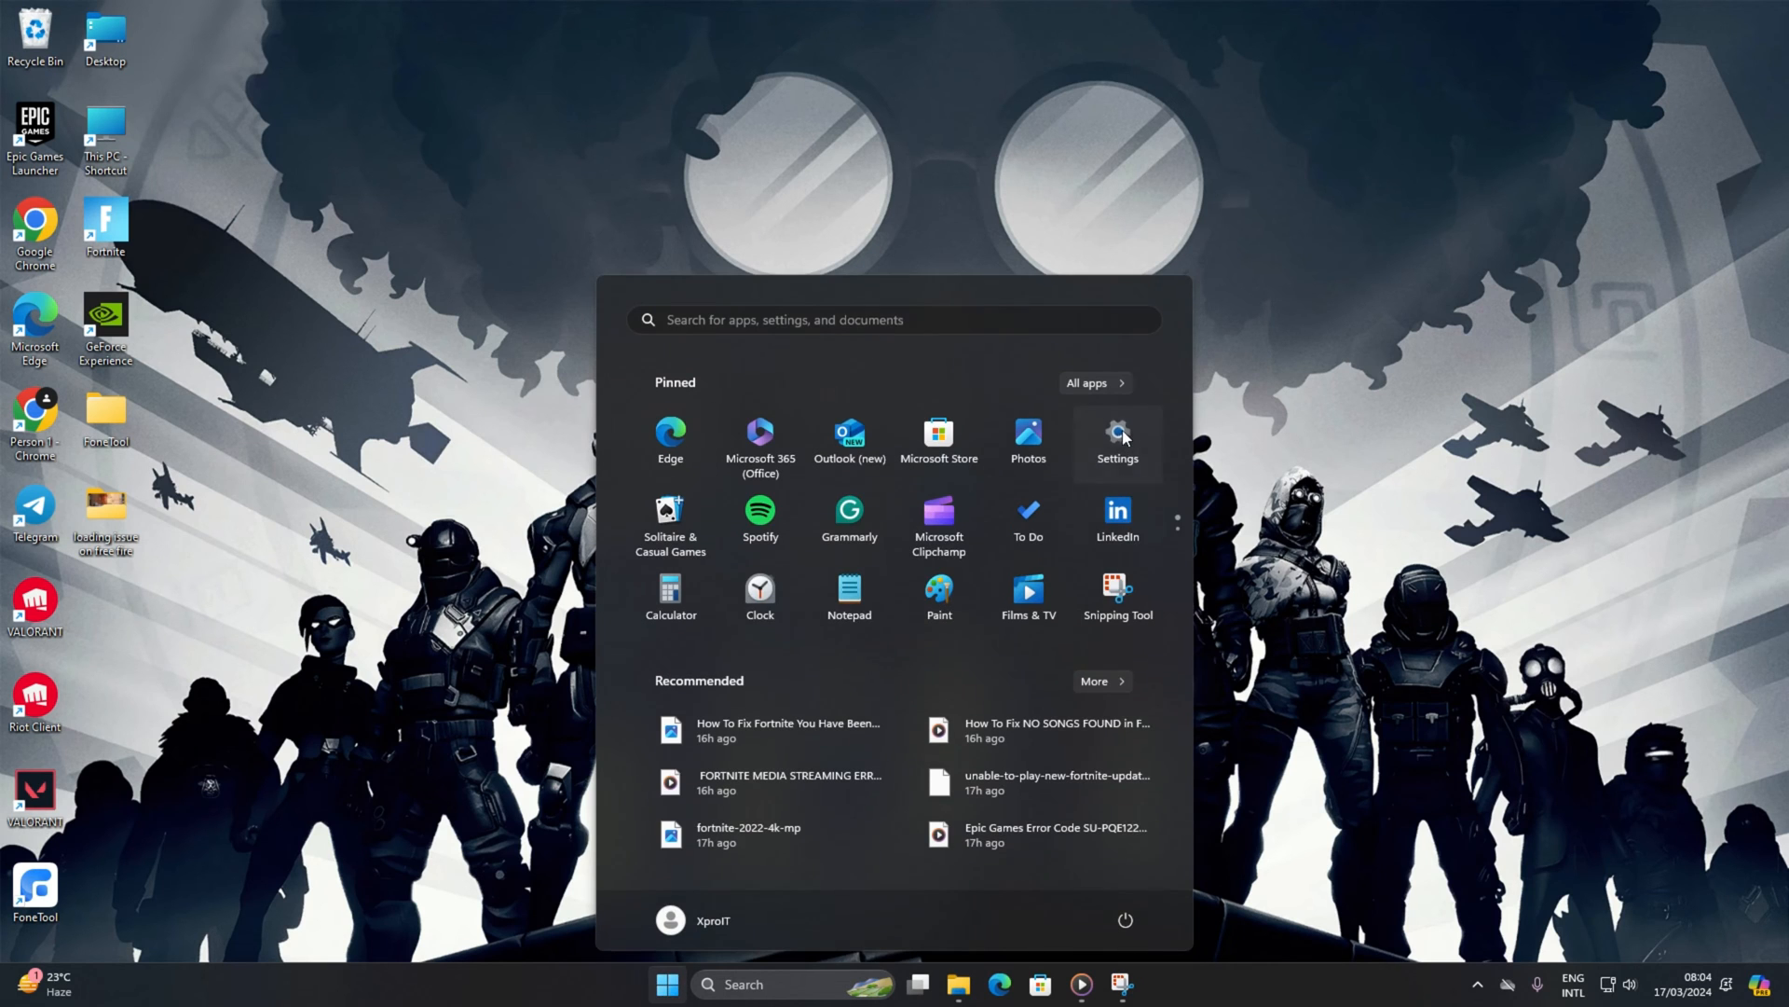
{"action": "left_click", "coordinate": [1117, 439]}
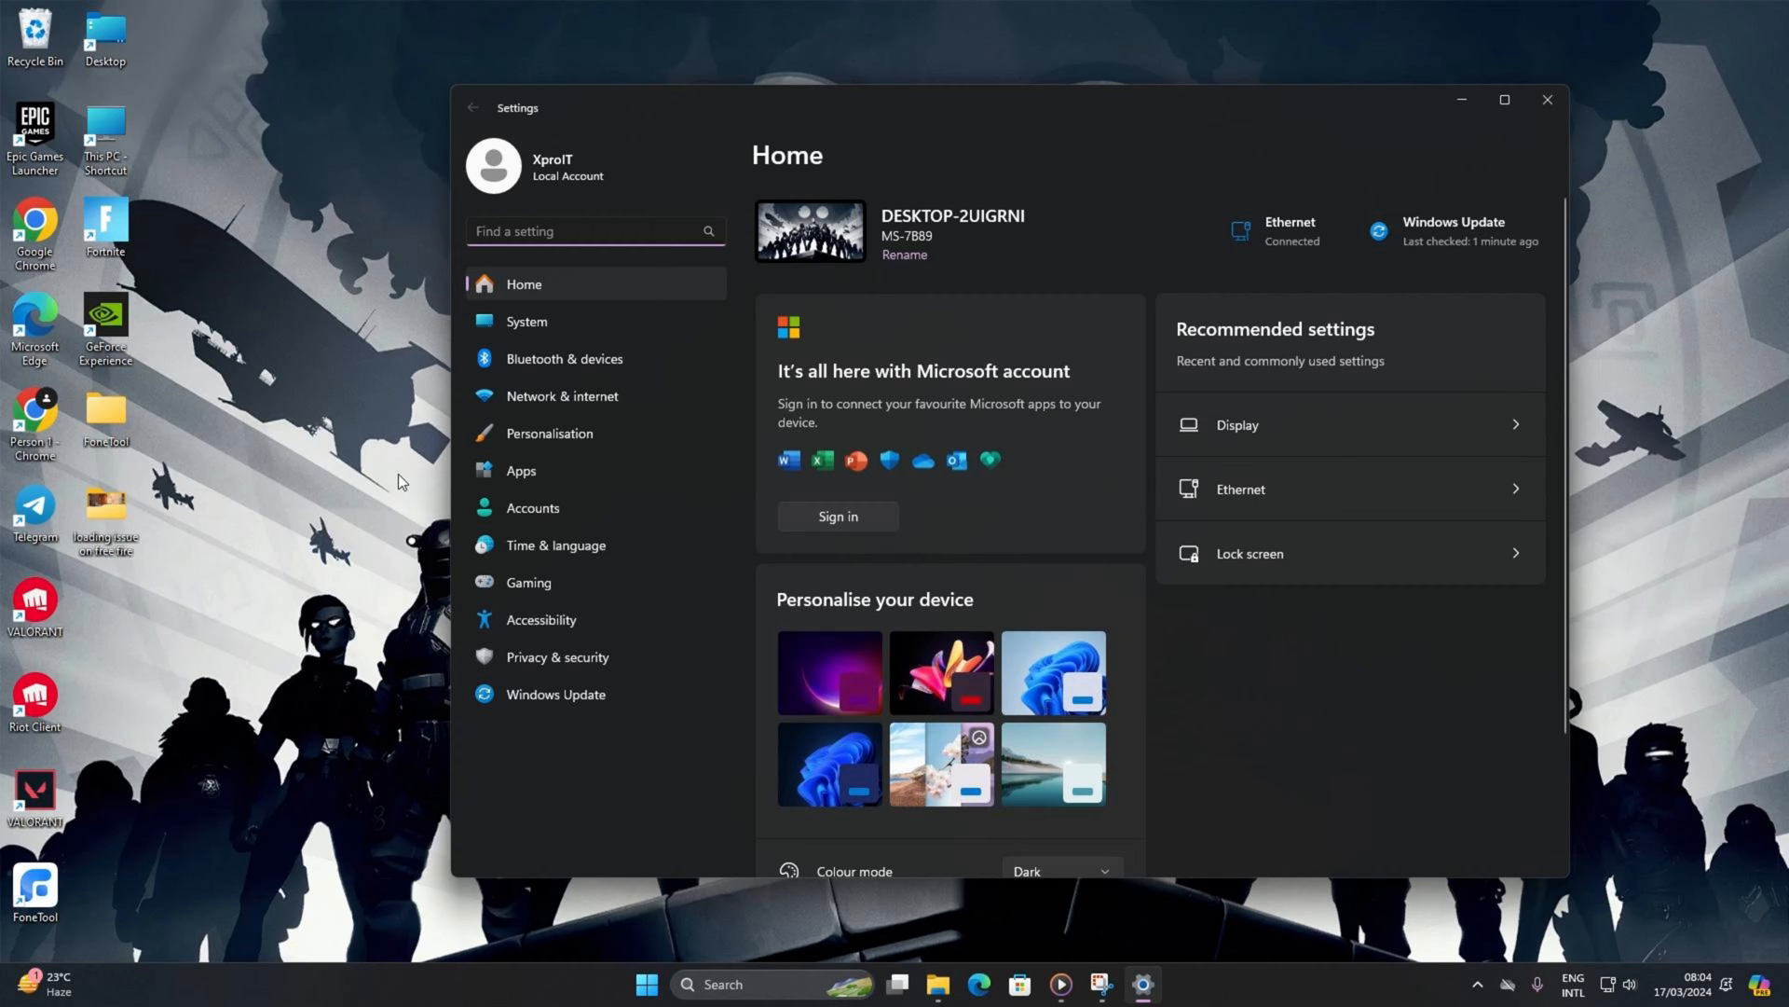
{"action": "left_click", "coordinate": [560, 395]}
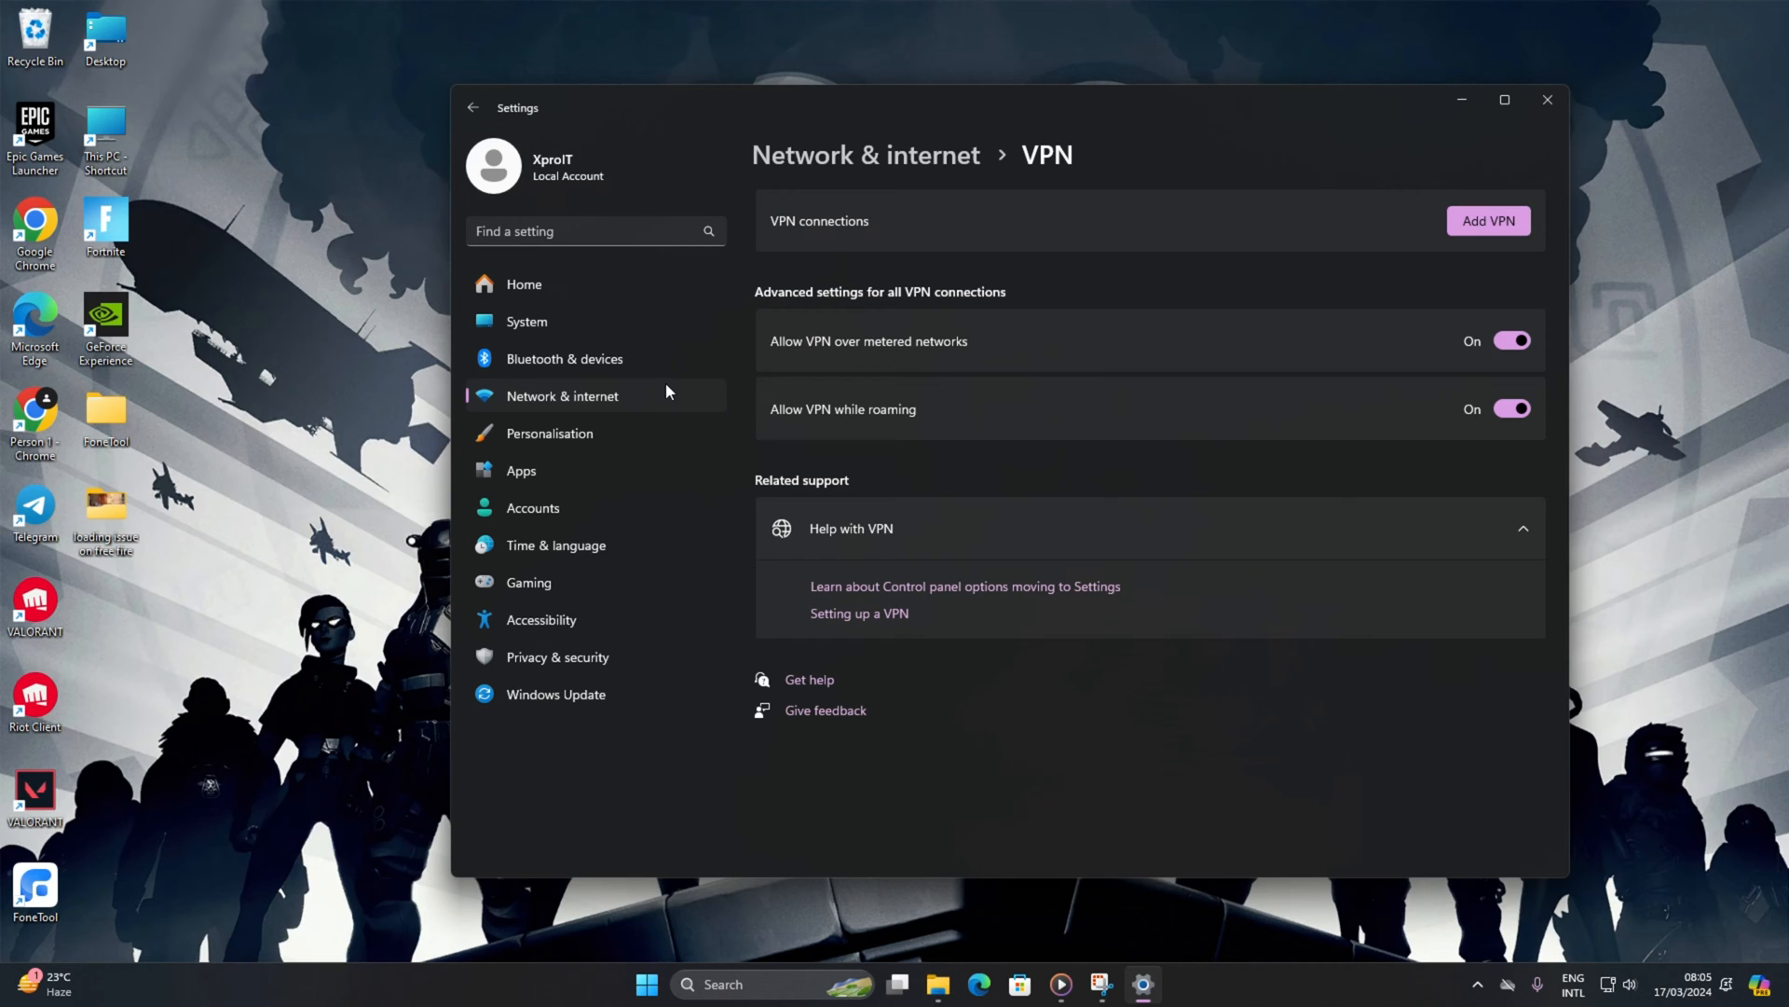
{"action": "mouse_move", "coordinate": [925, 189]}
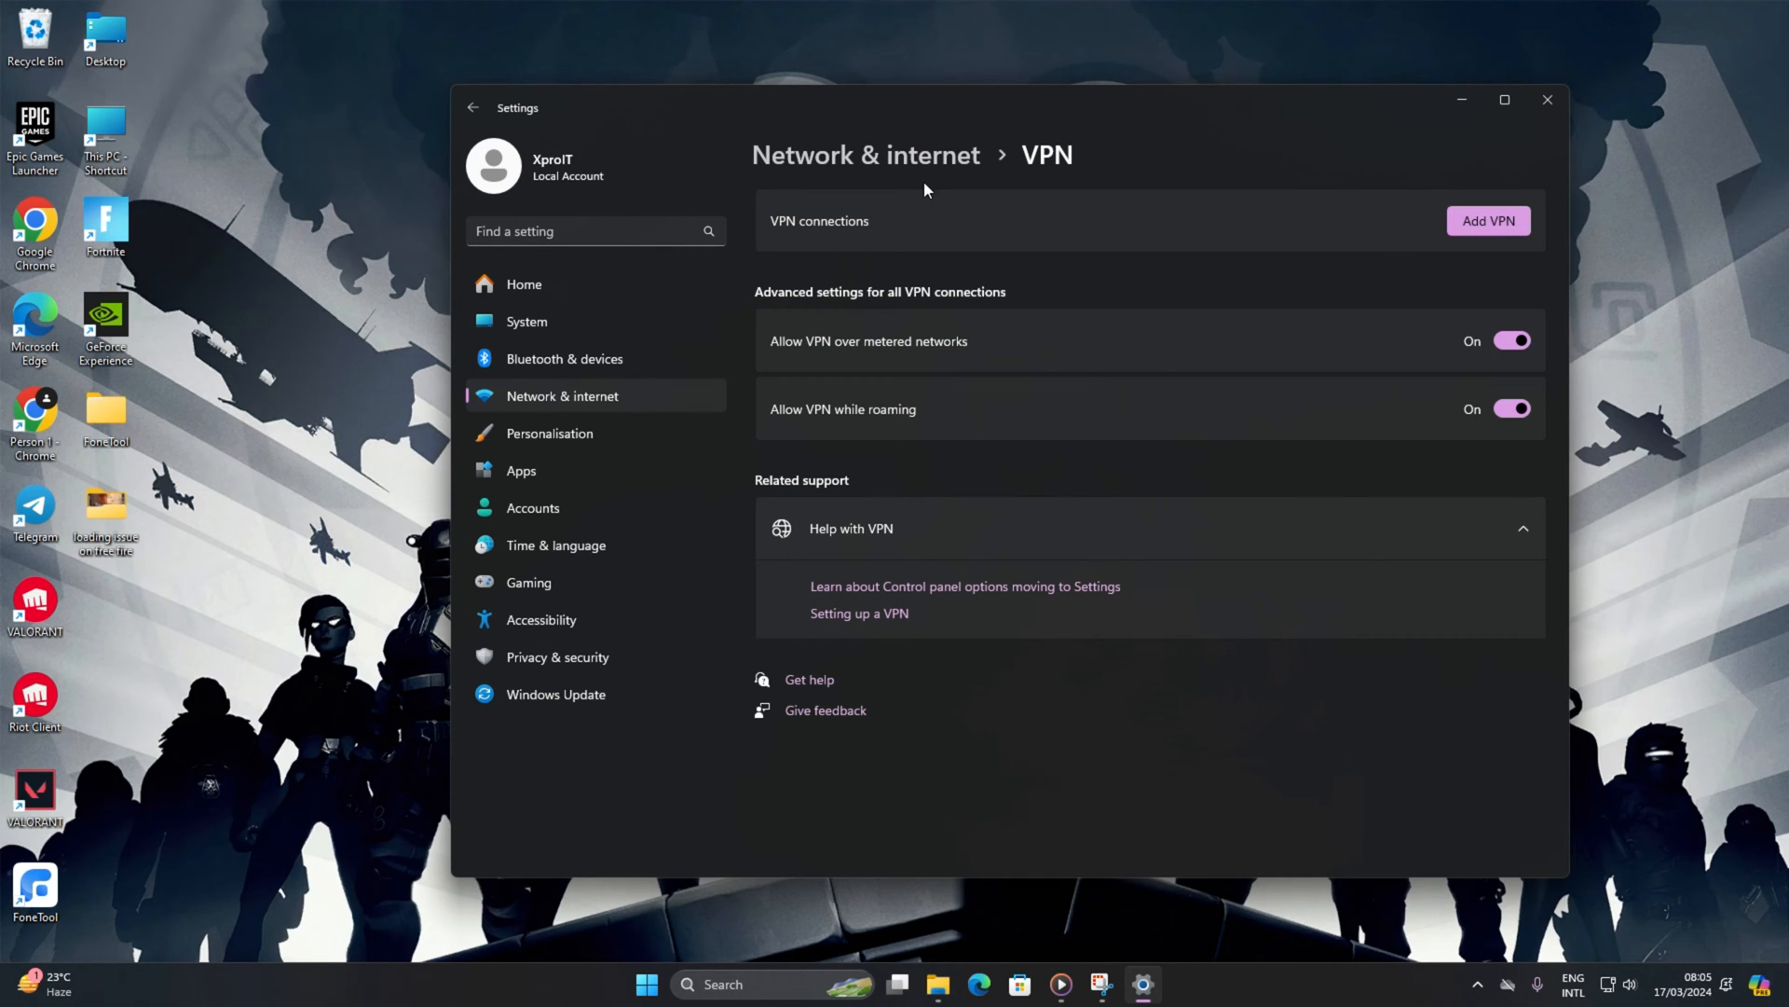
{"action": "left_click", "coordinate": [1547, 100]}
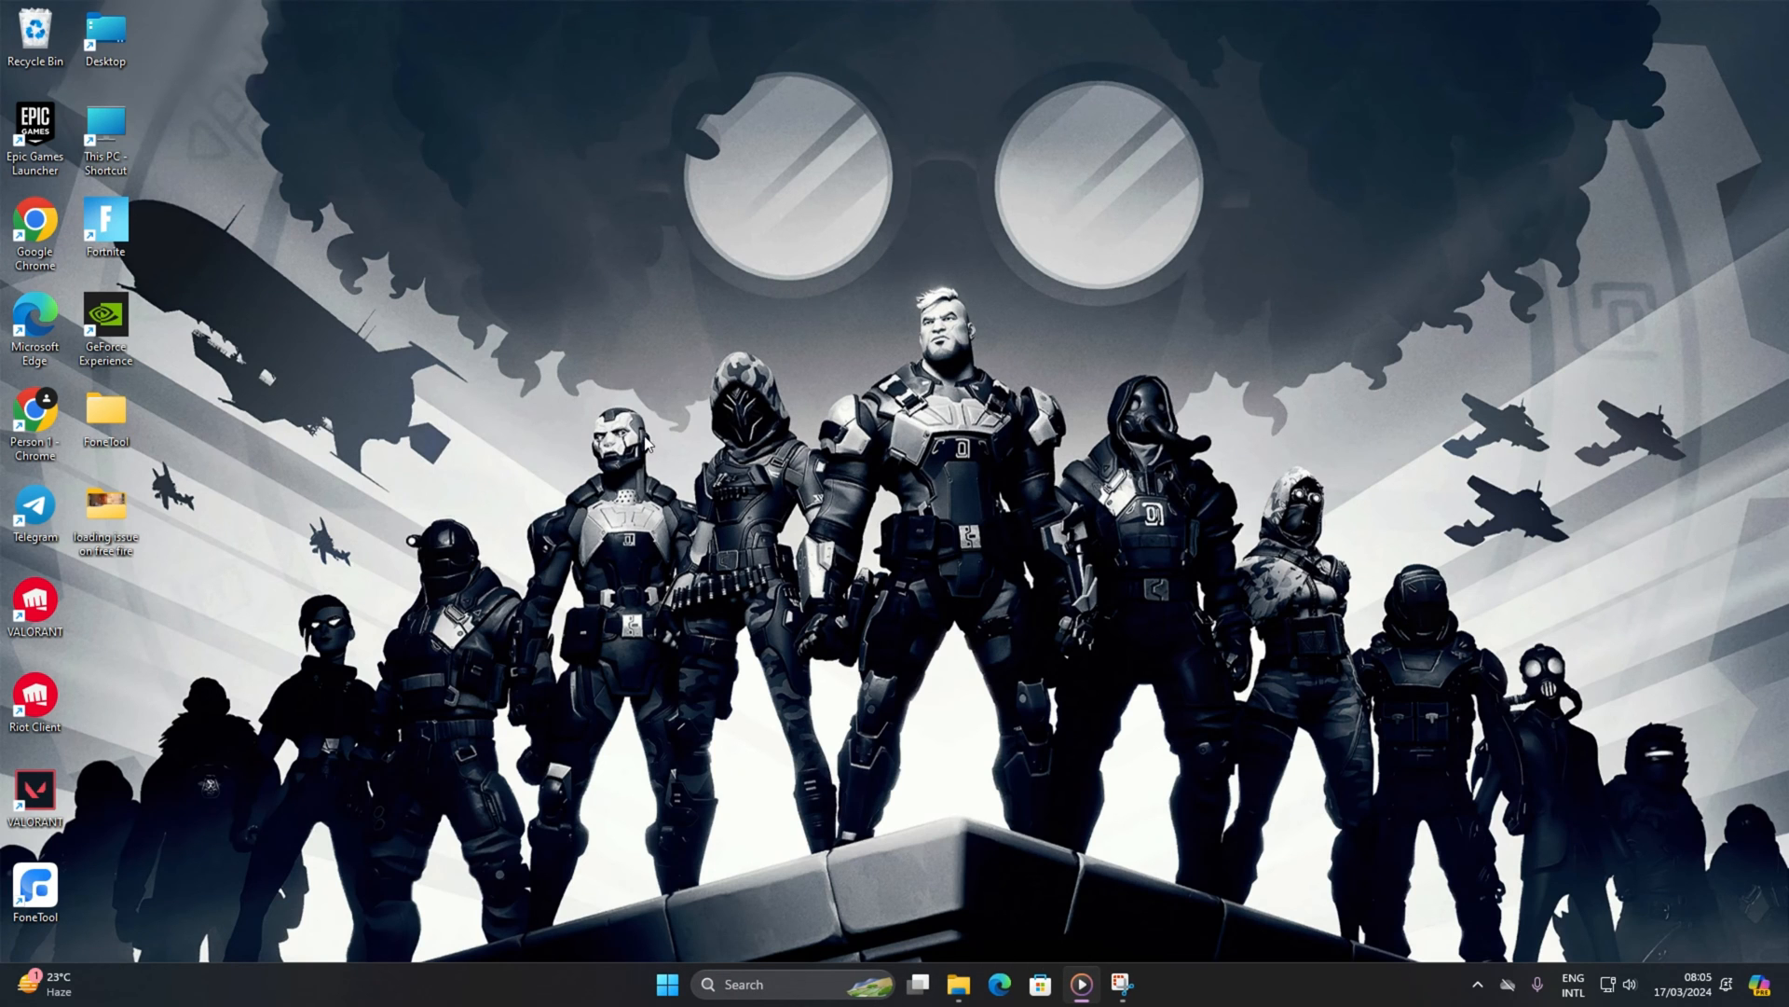
Step: Open Command Prompt and ping 1.1.1.1, then ping 8.8.8.8
{"action": "type", "text": "cm"}
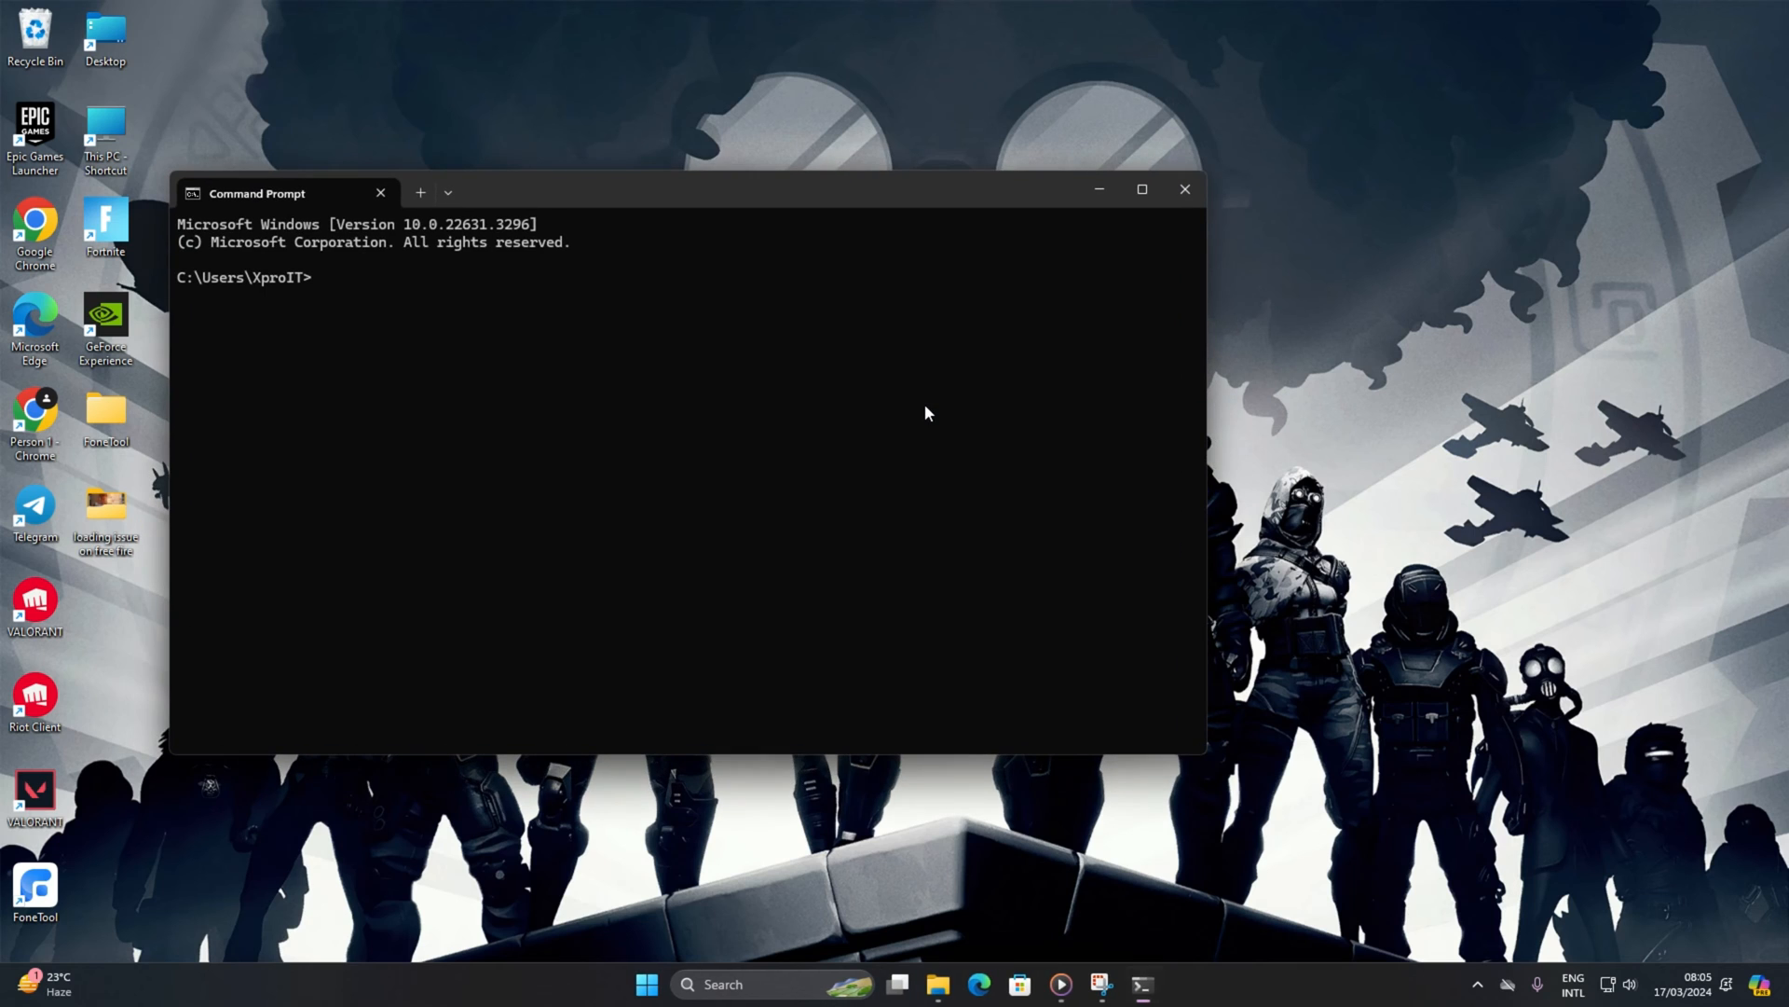
{"action": "type", "text": "ping 1.1.1.1"}
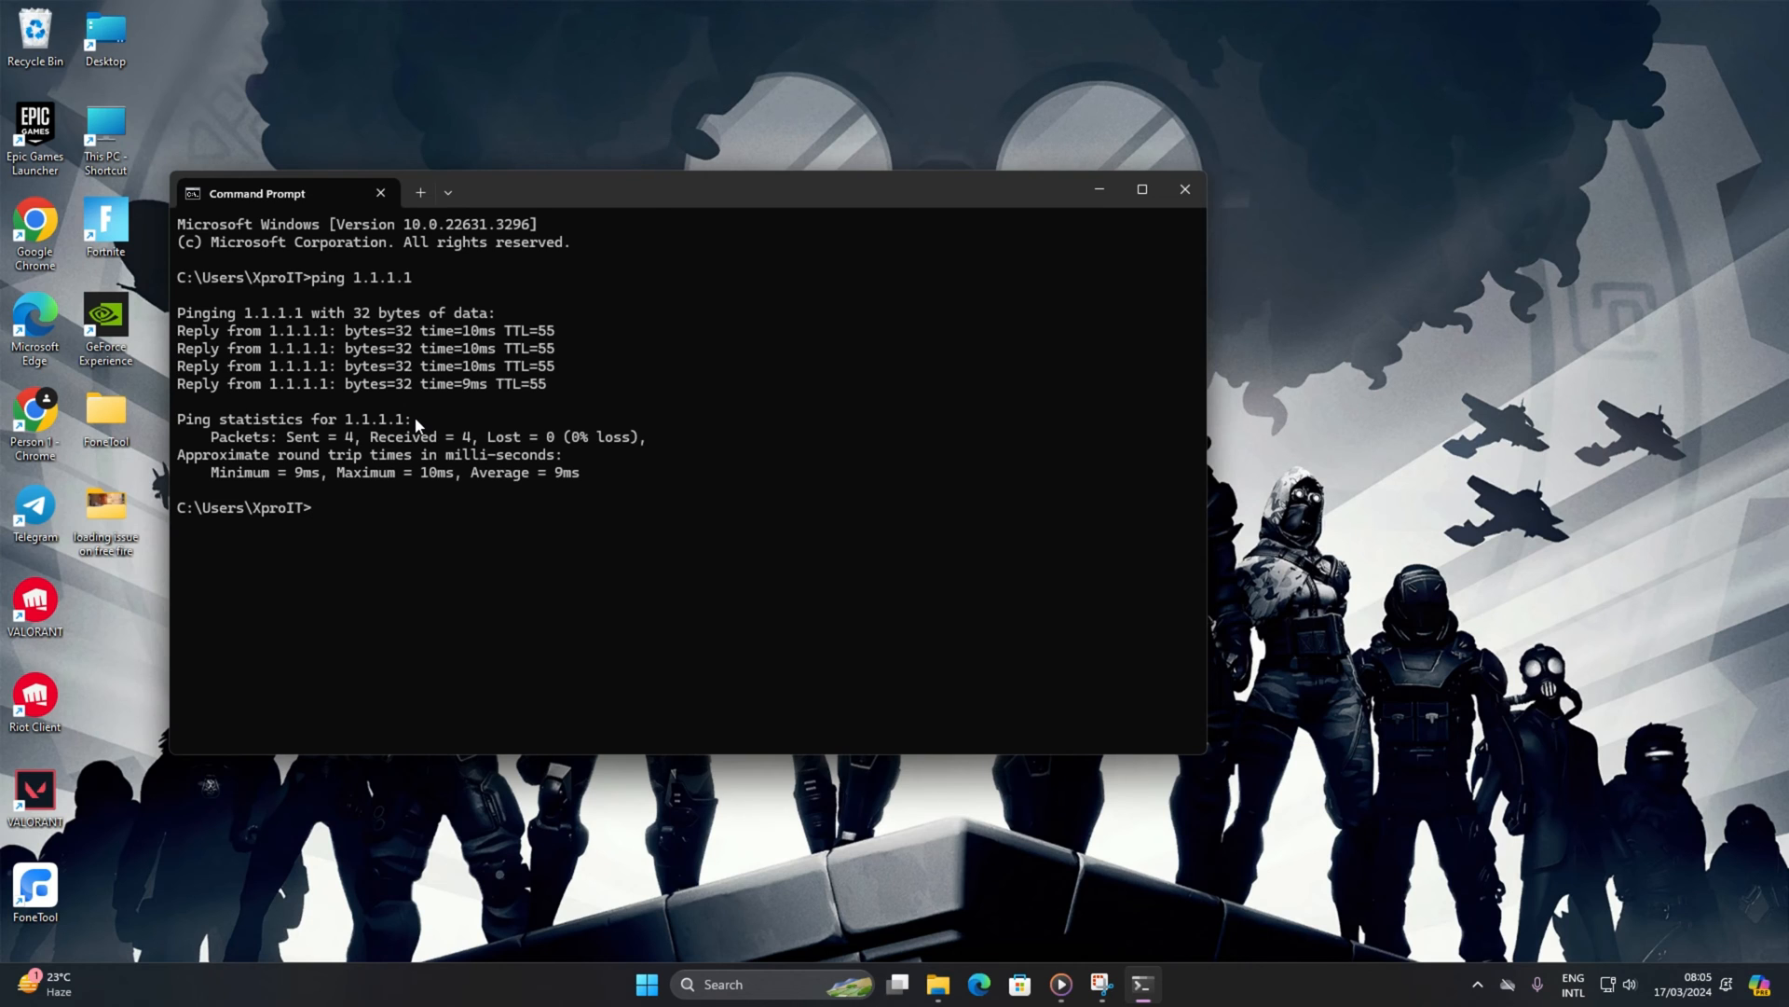
{"action": "type", "text": "p"}
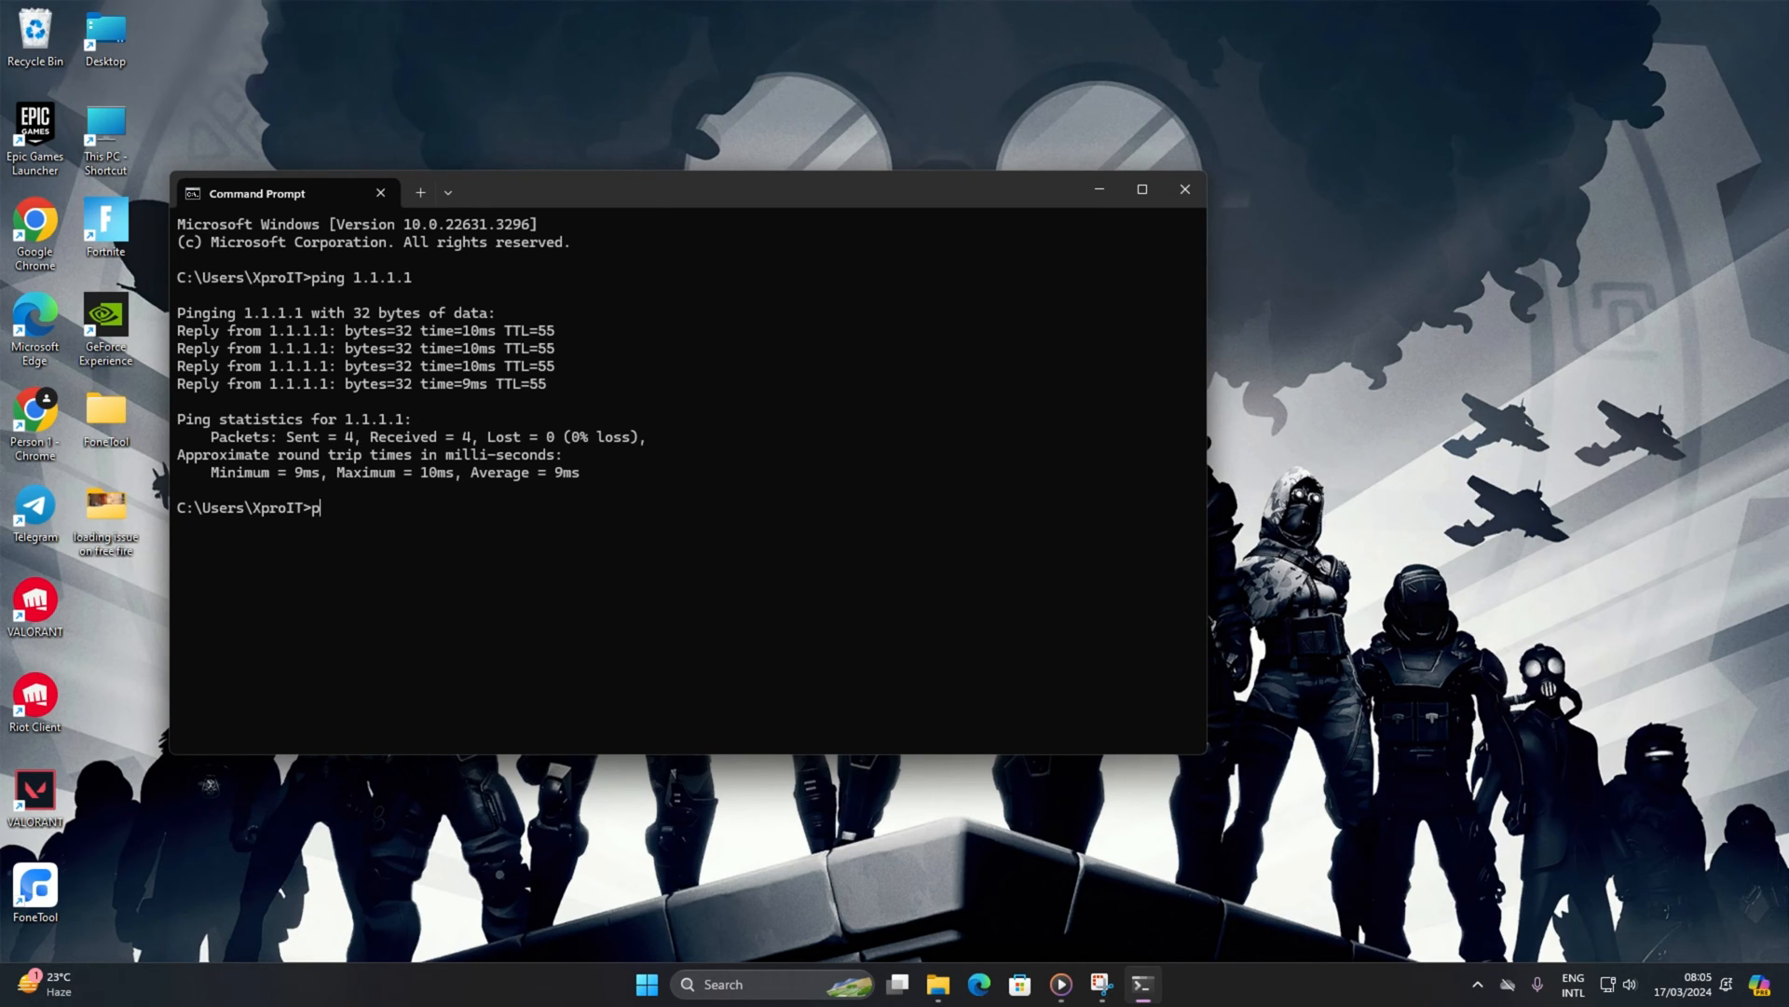
{"action": "type", "text": "ing 8.8.8.8"}
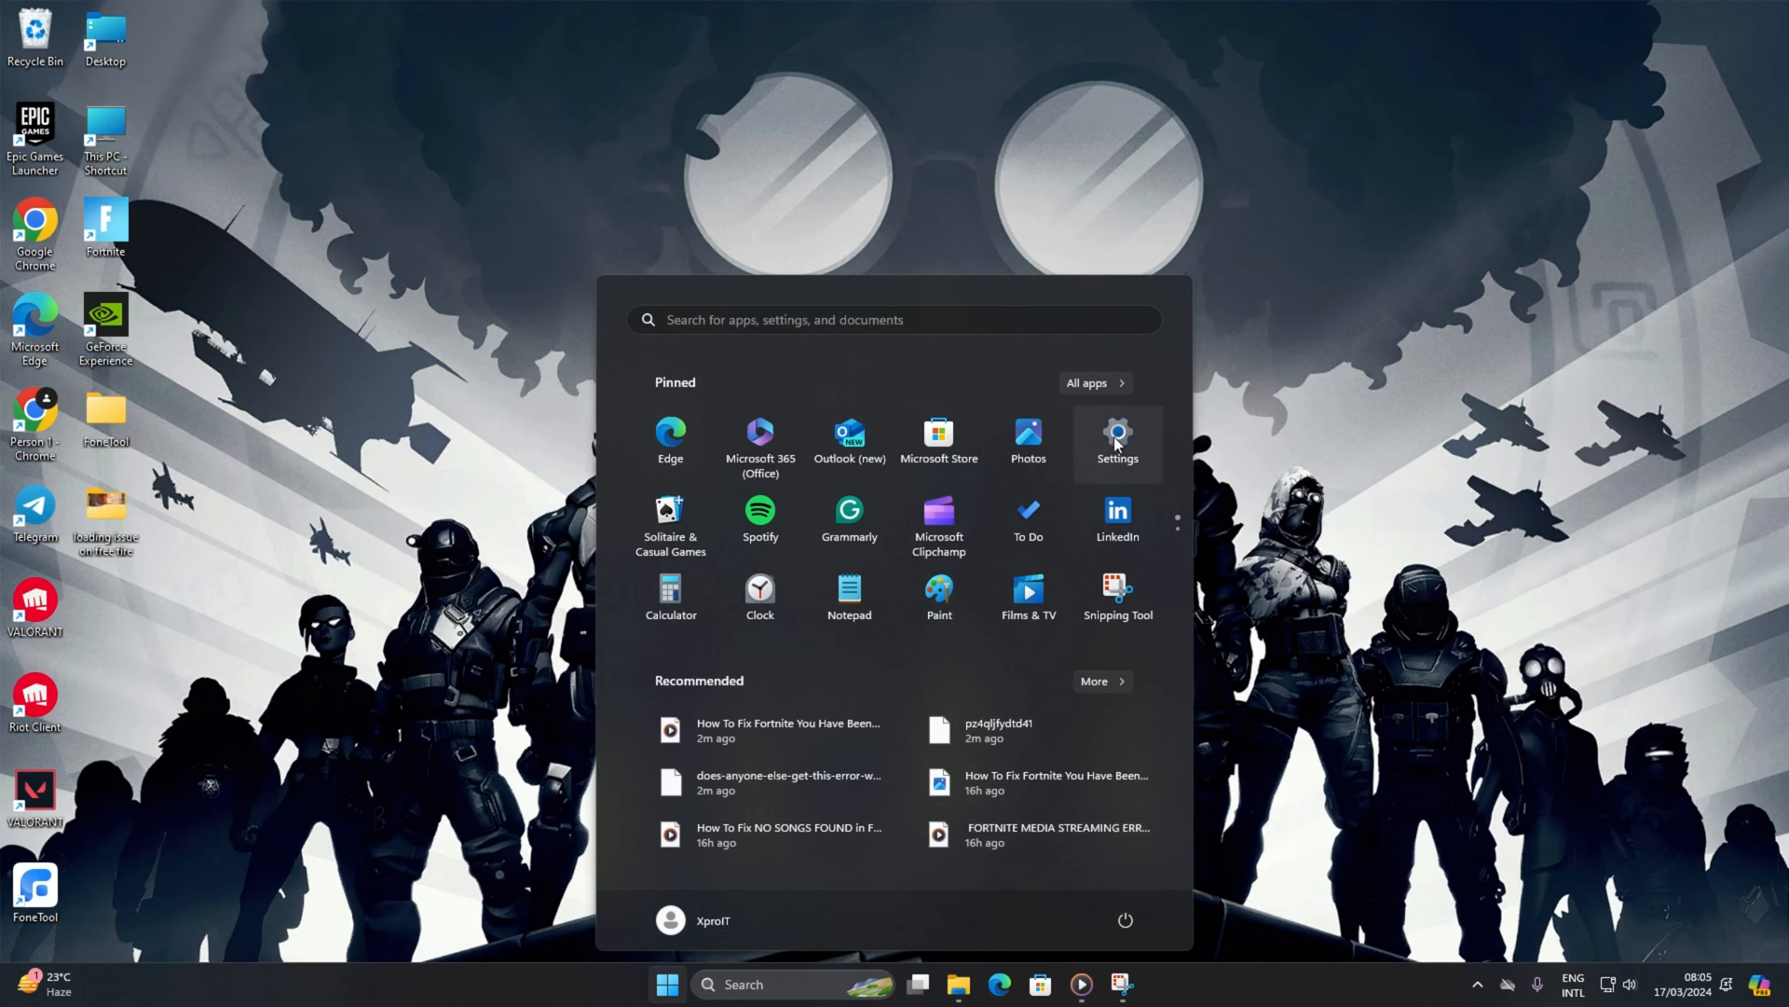
Step: Set Ethernet DNS to Manual with preferred 1.1.1.1 and alternative 8.8.8.8, and save
{"action": "left_click", "coordinate": [1116, 439]}
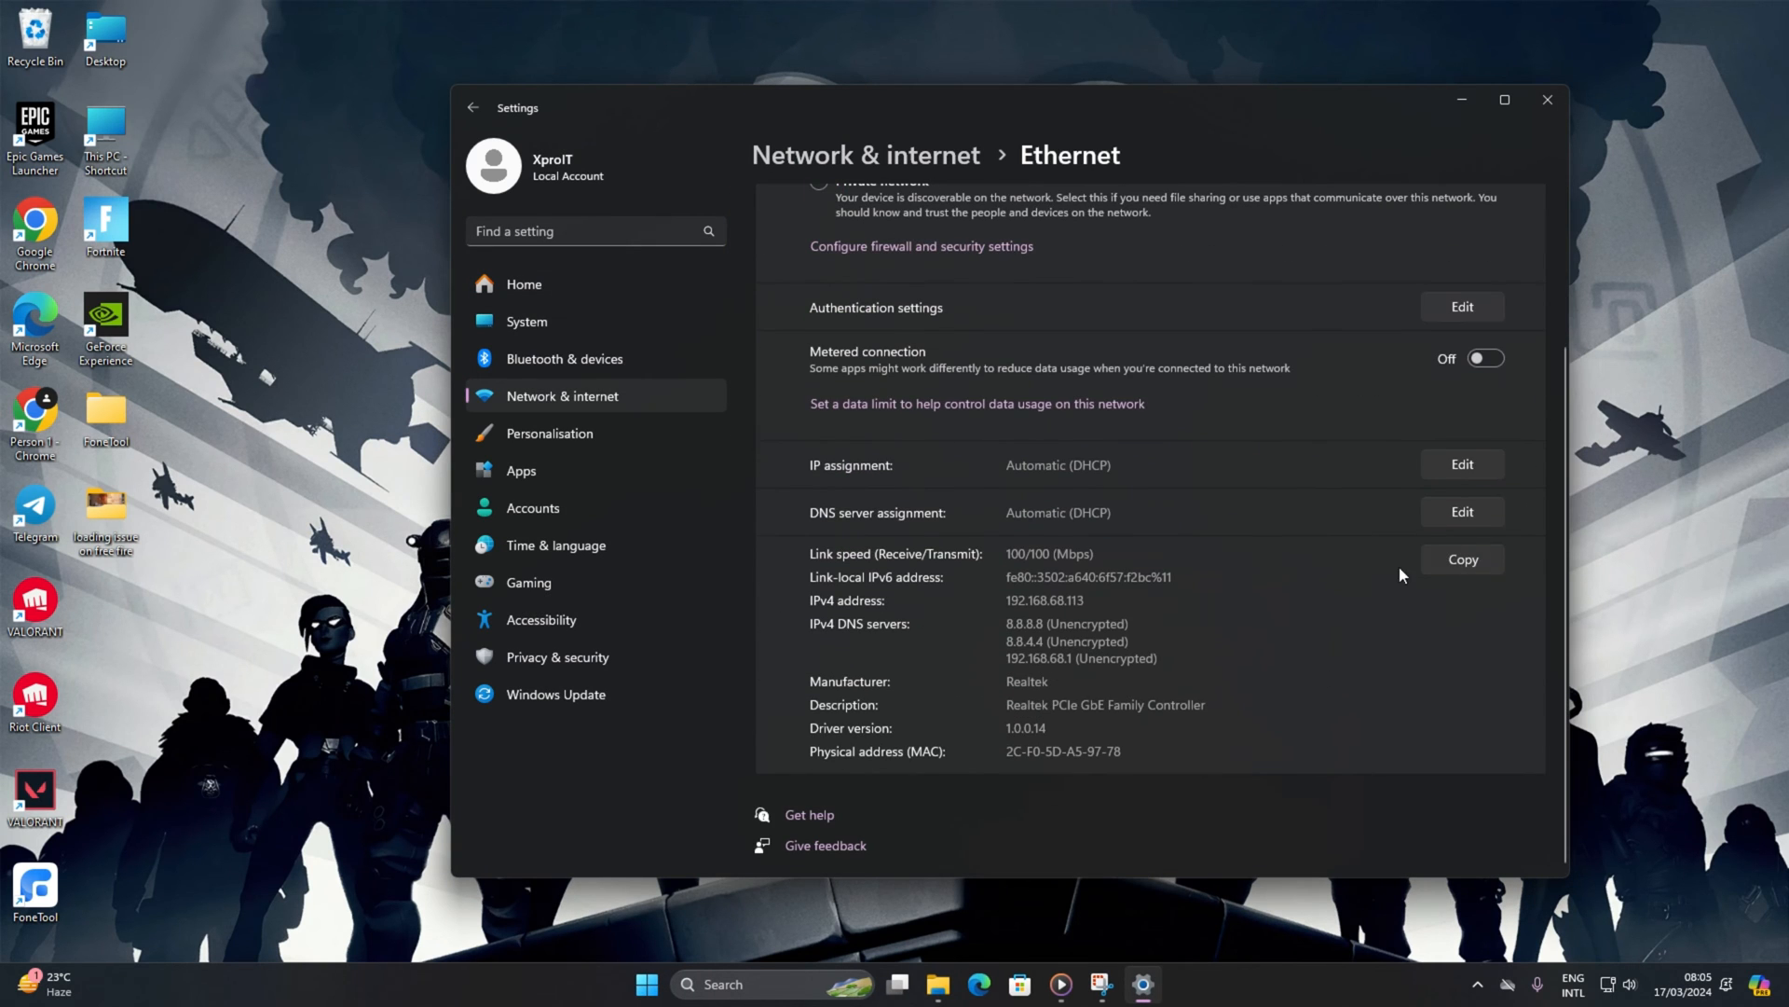
{"action": "left_click", "coordinate": [1462, 512]}
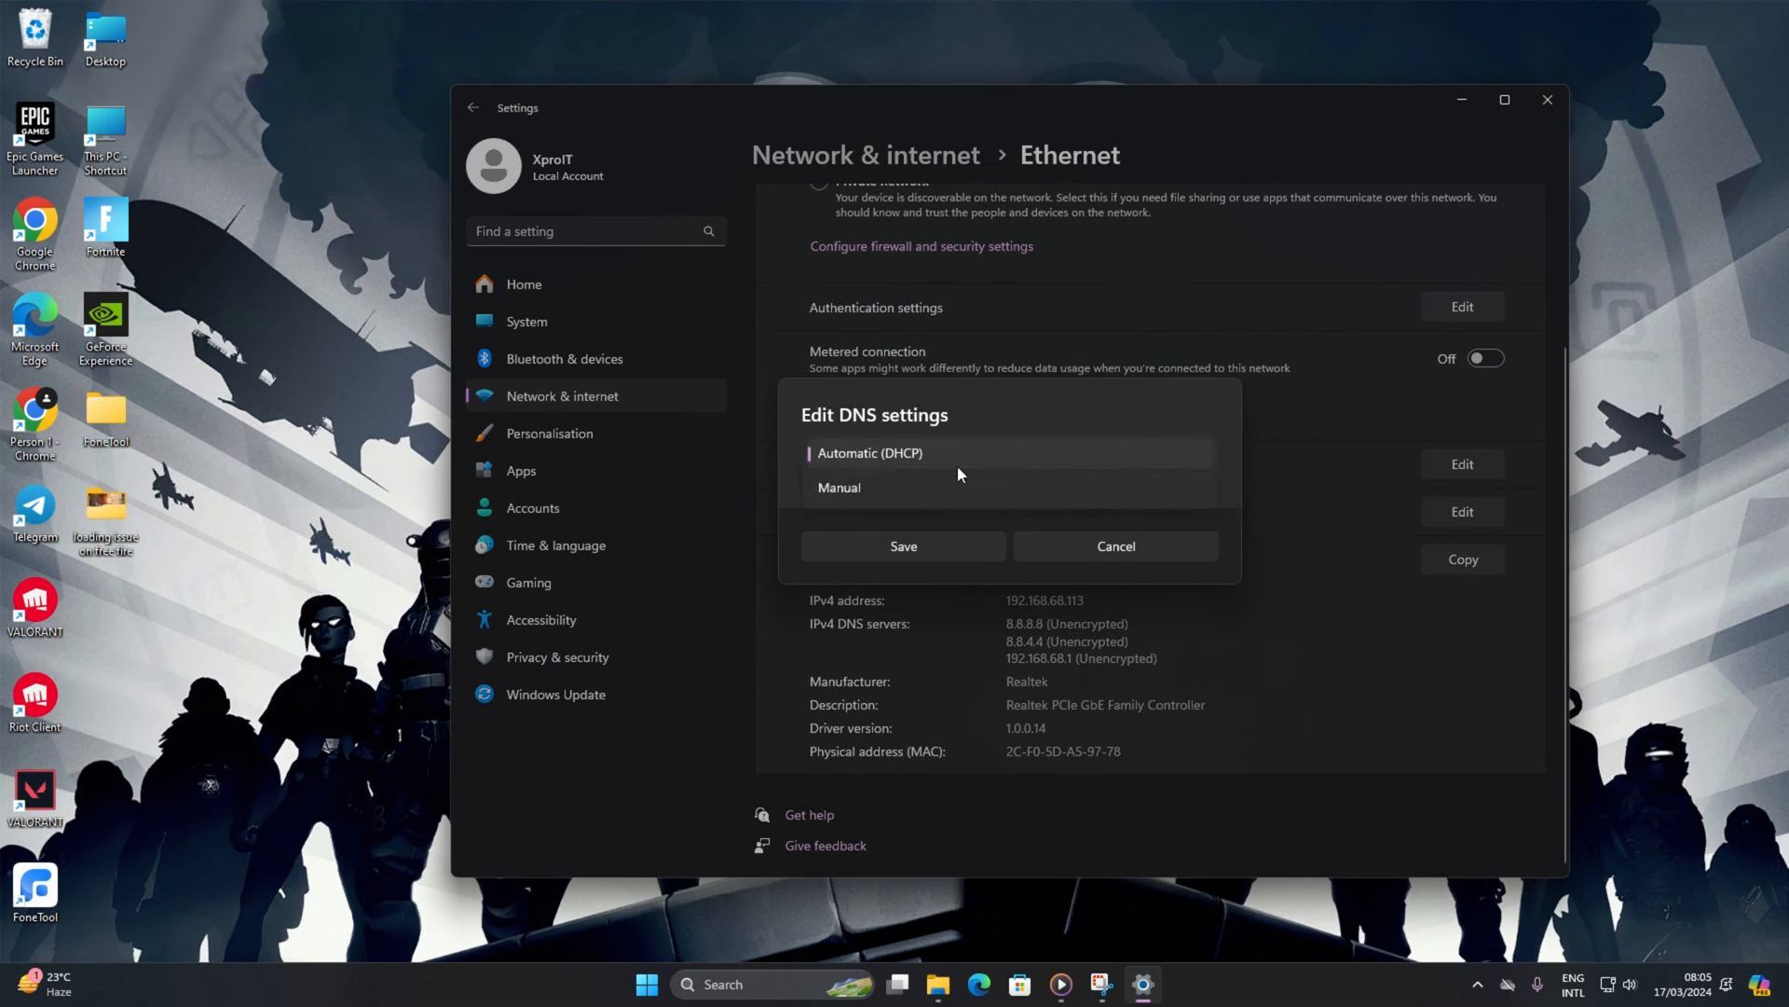
{"action": "left_click", "coordinate": [839, 487]}
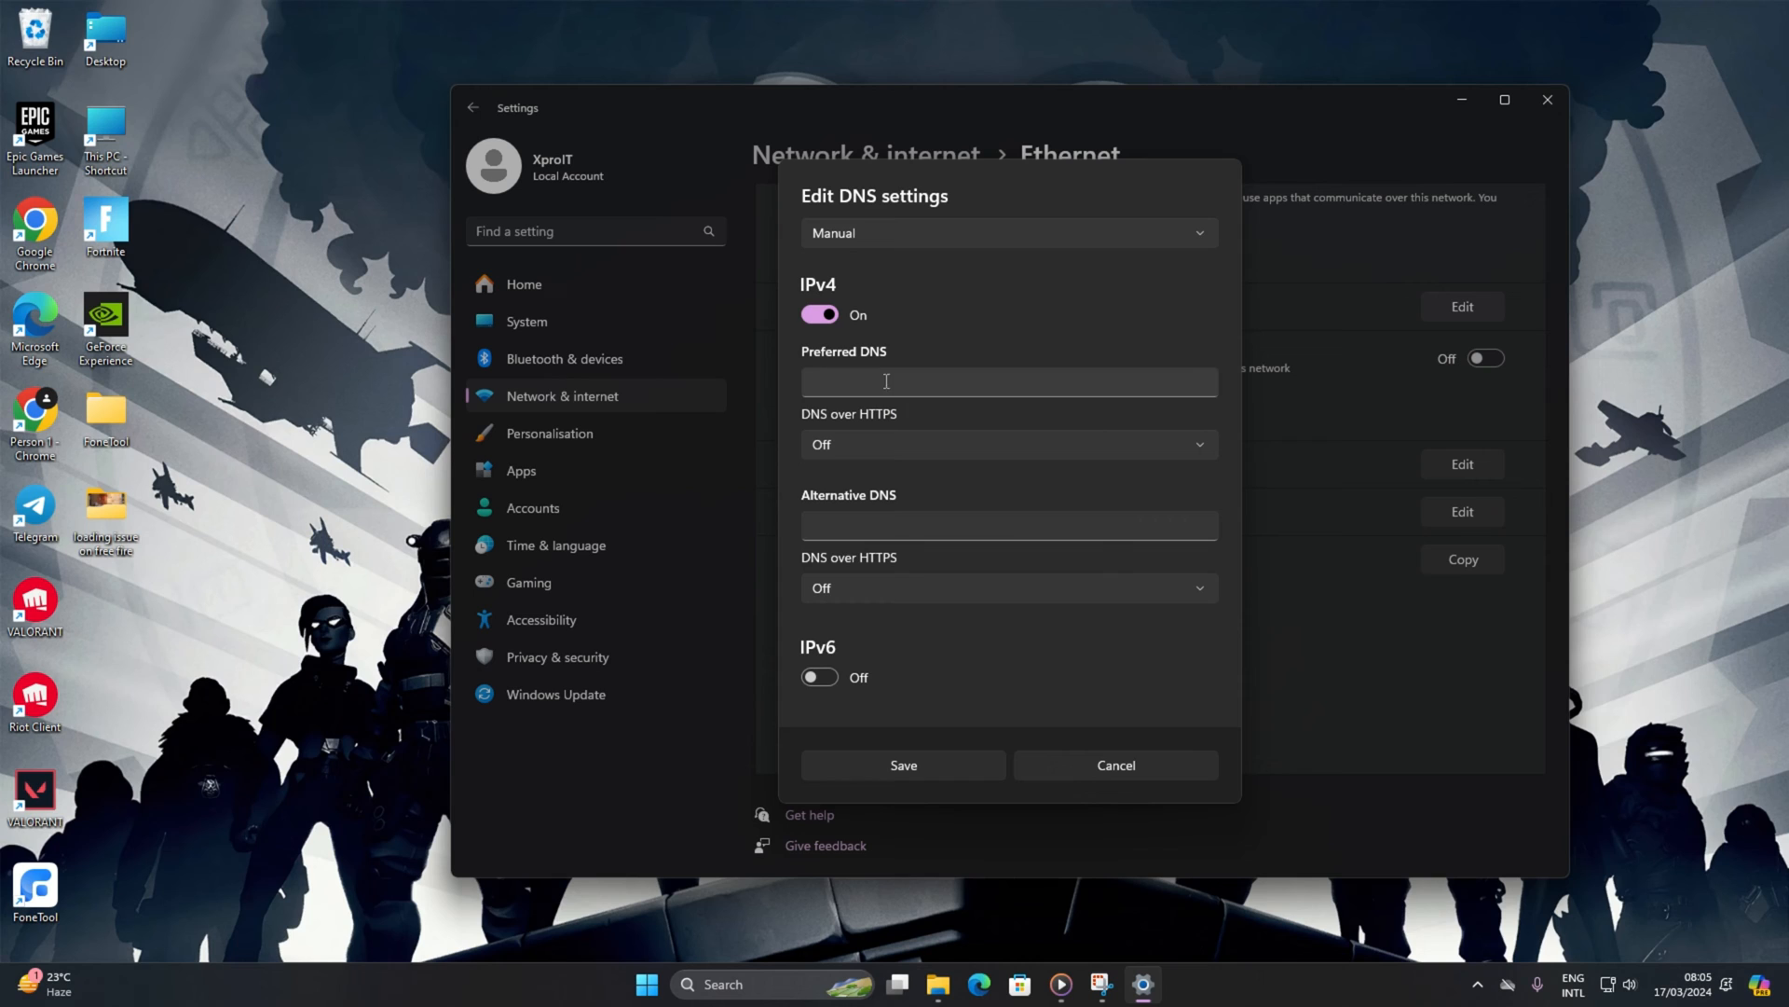
{"action": "type", "text": "1.1.1"}
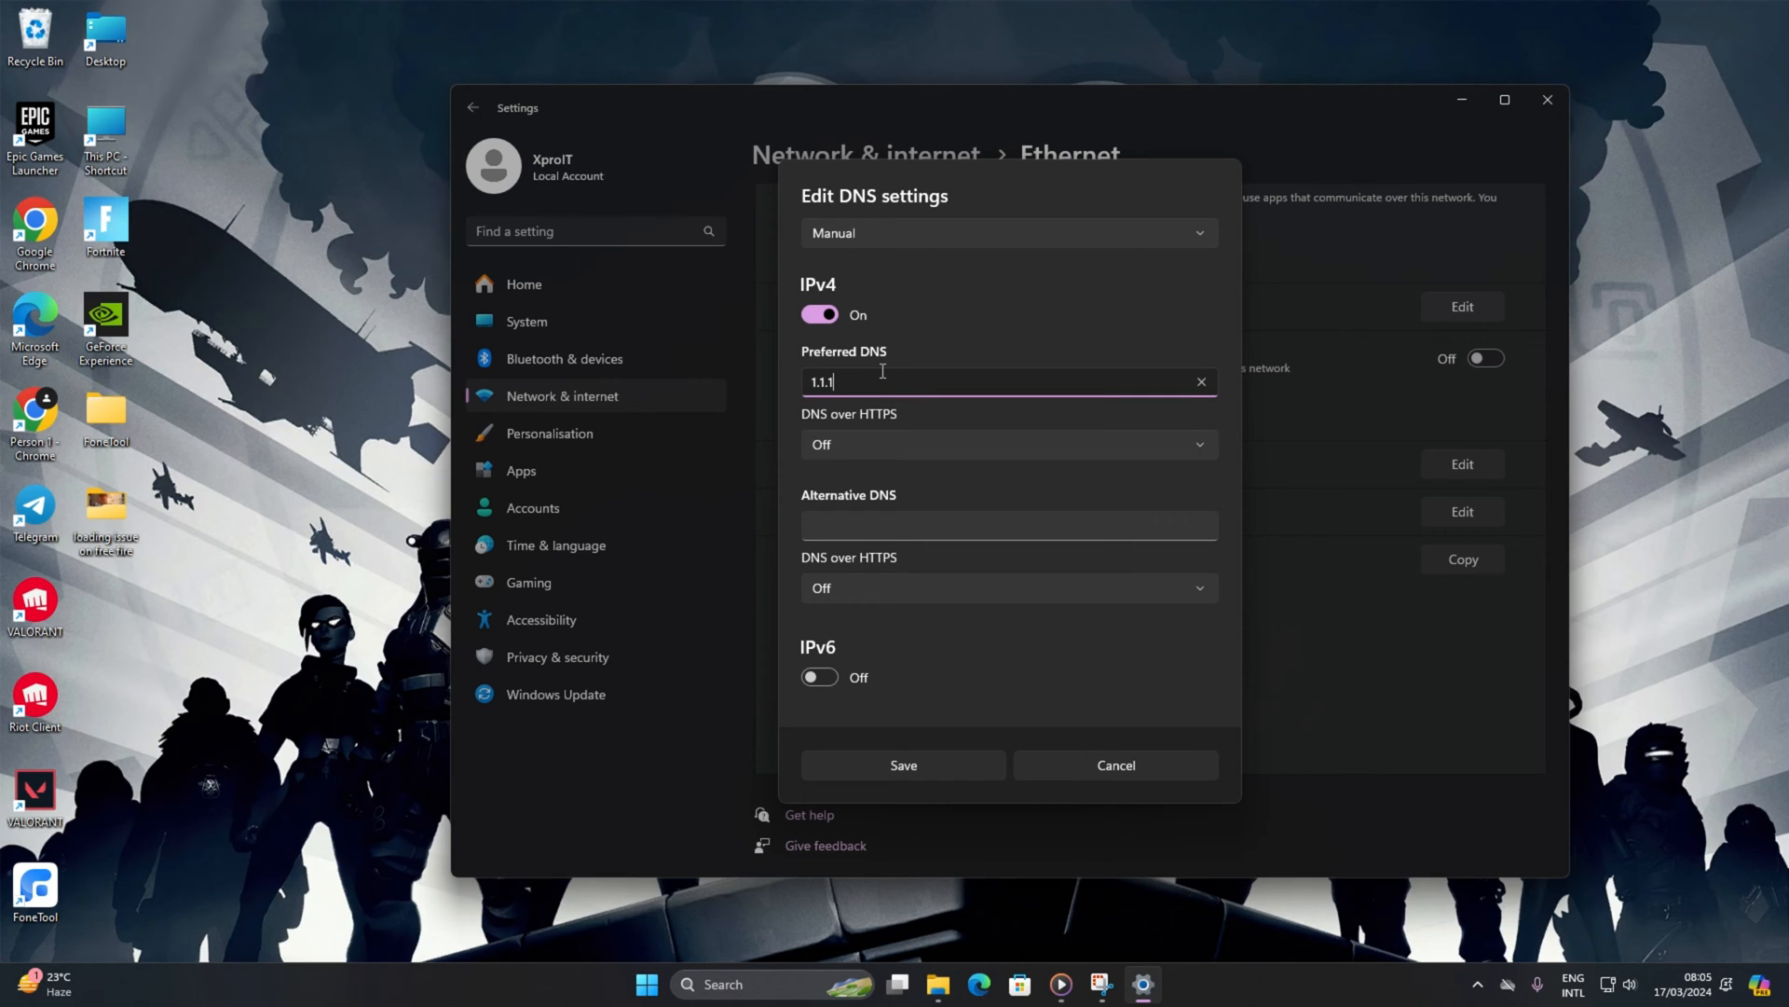
{"action": "type", "text": ".1"}
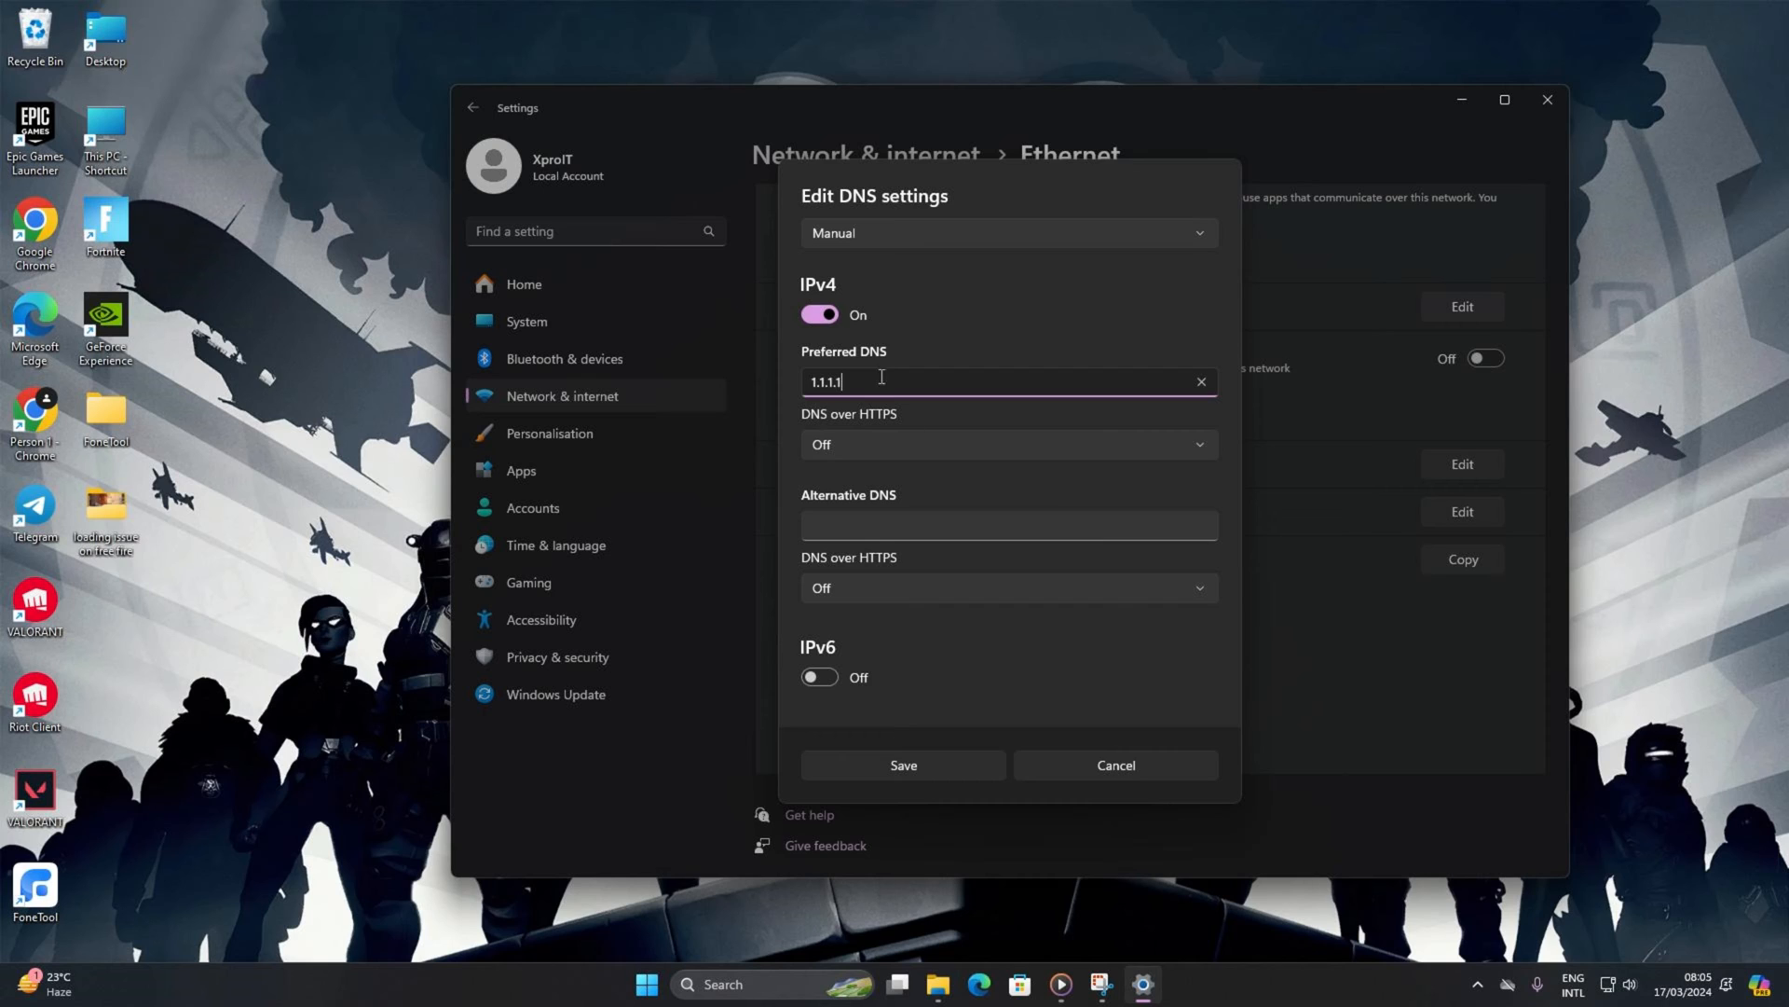
{"action": "left_click", "coordinate": [1008, 524]}
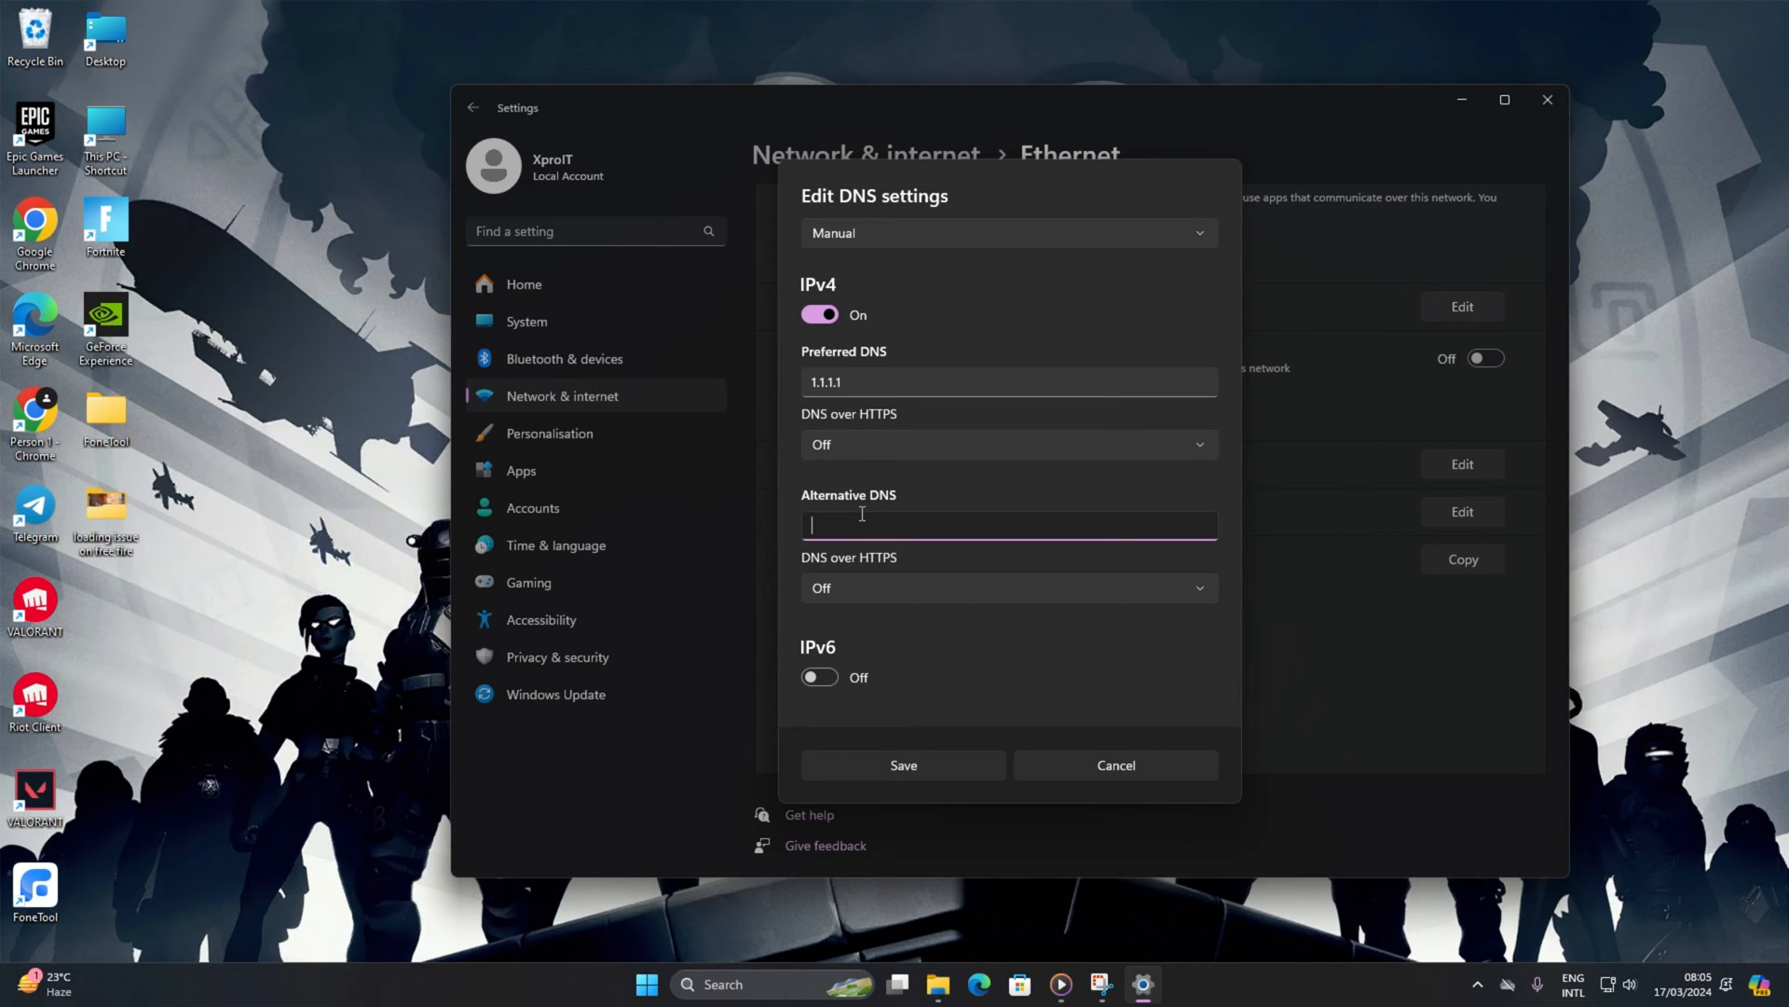
{"action": "type", "text": "8.8.8."}
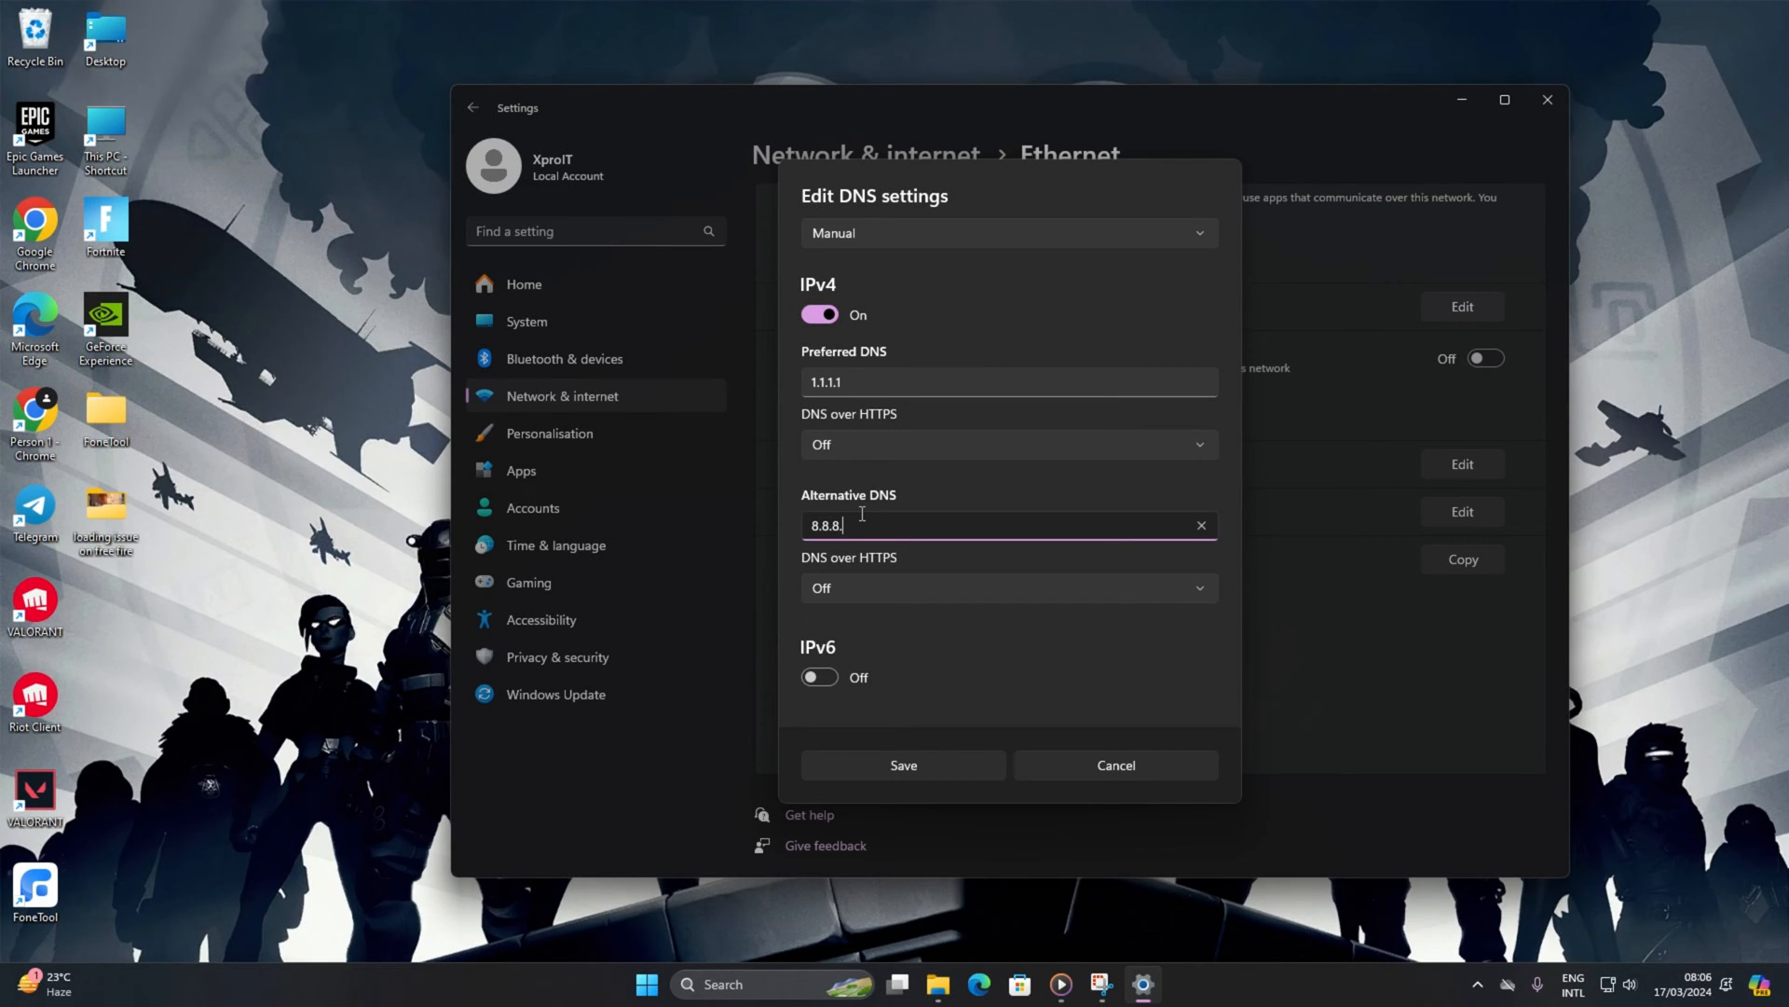
{"action": "type", "text": "8"}
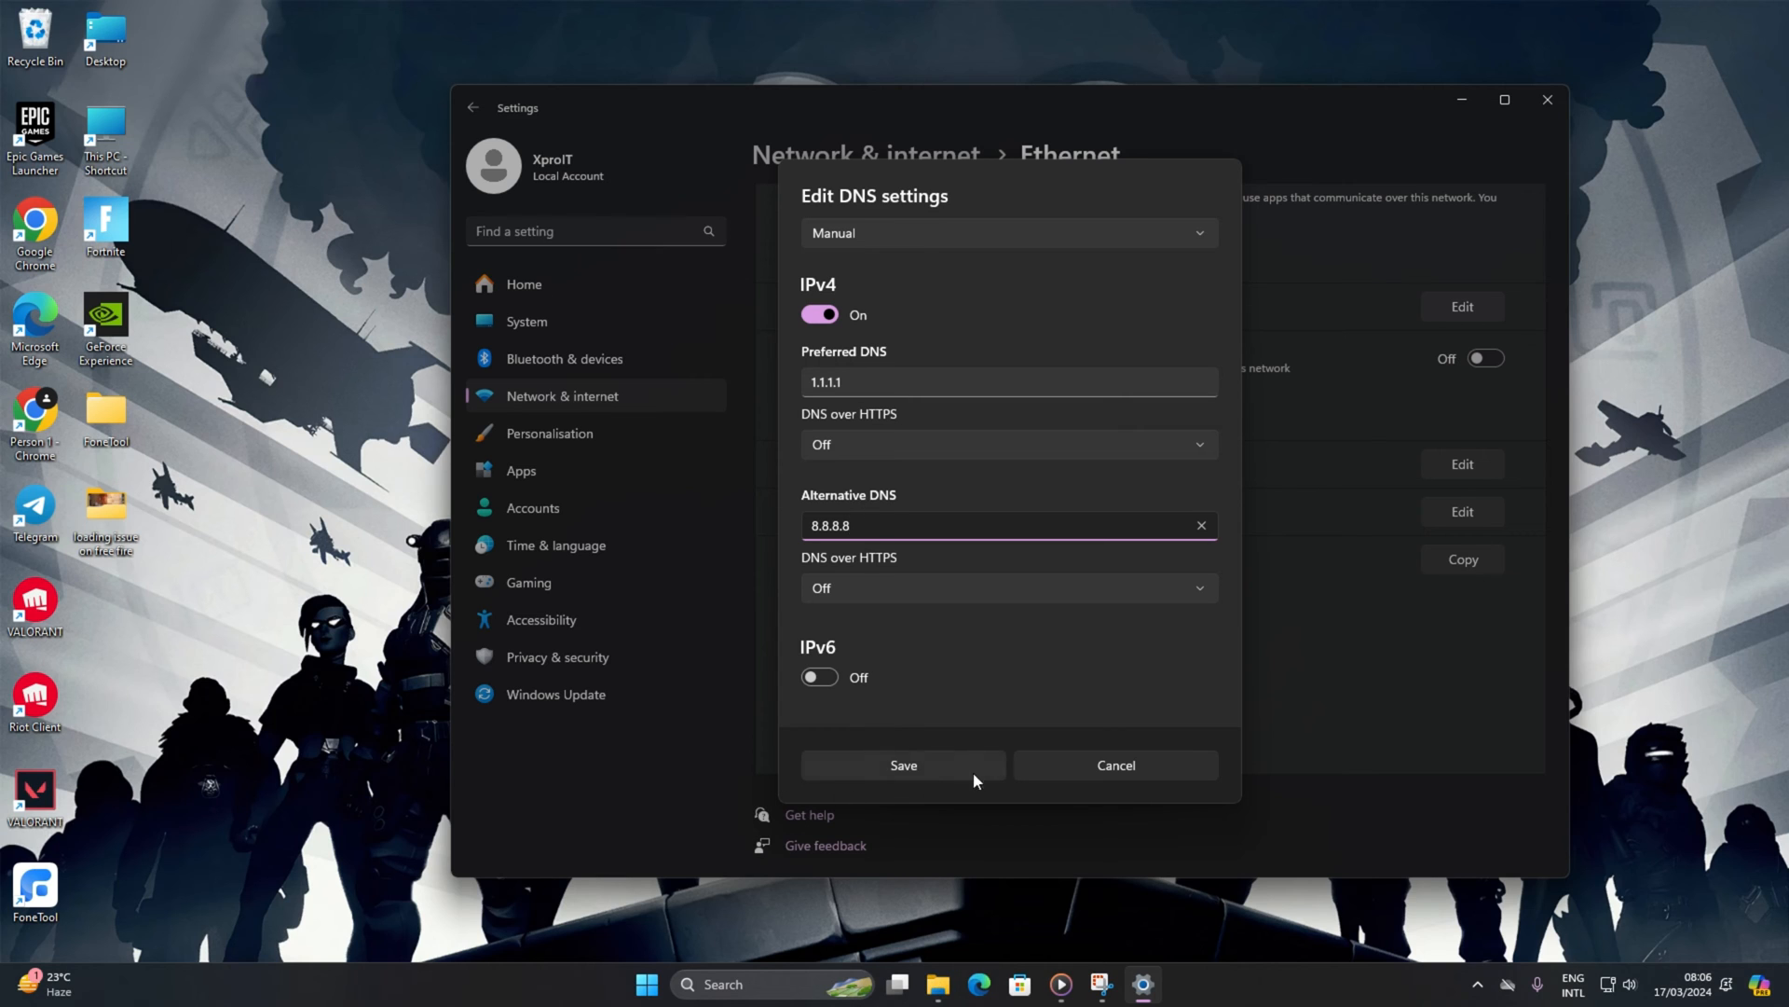
{"action": "left_click", "coordinate": [903, 765]}
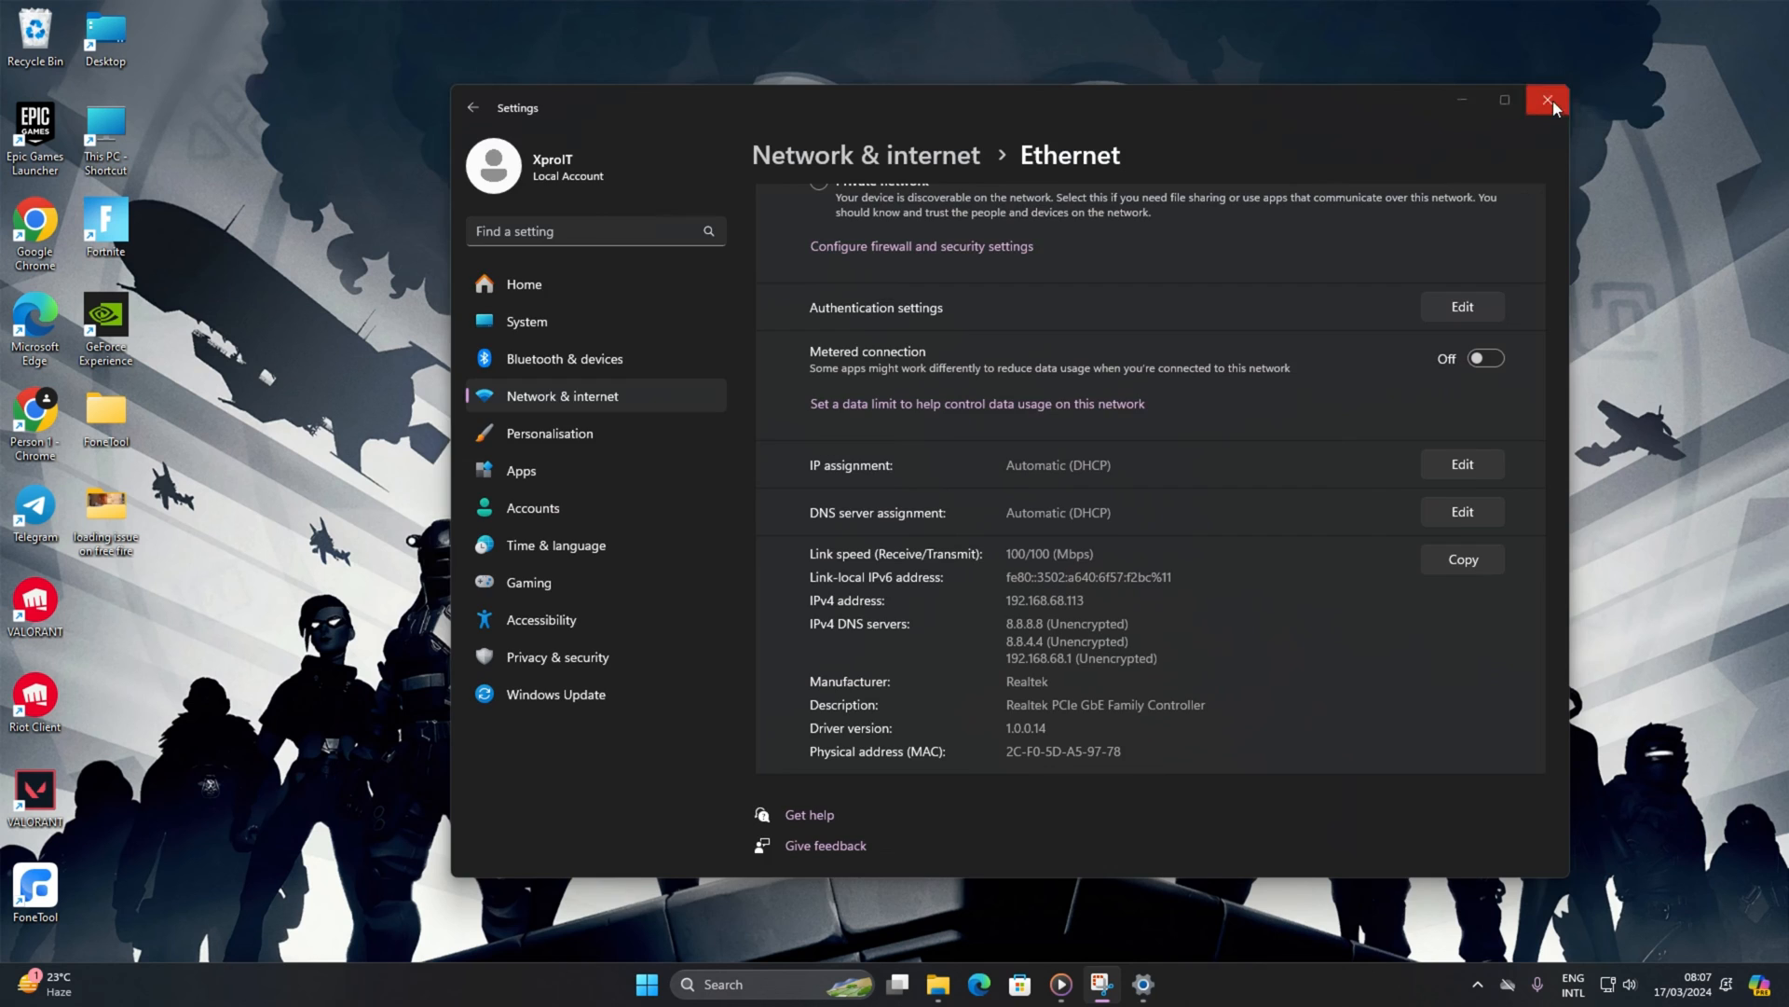
Step: Close Settings, launch Command Prompt as administrator, and run netsh winsock reset
{"action": "left_click", "coordinate": [1546, 101]}
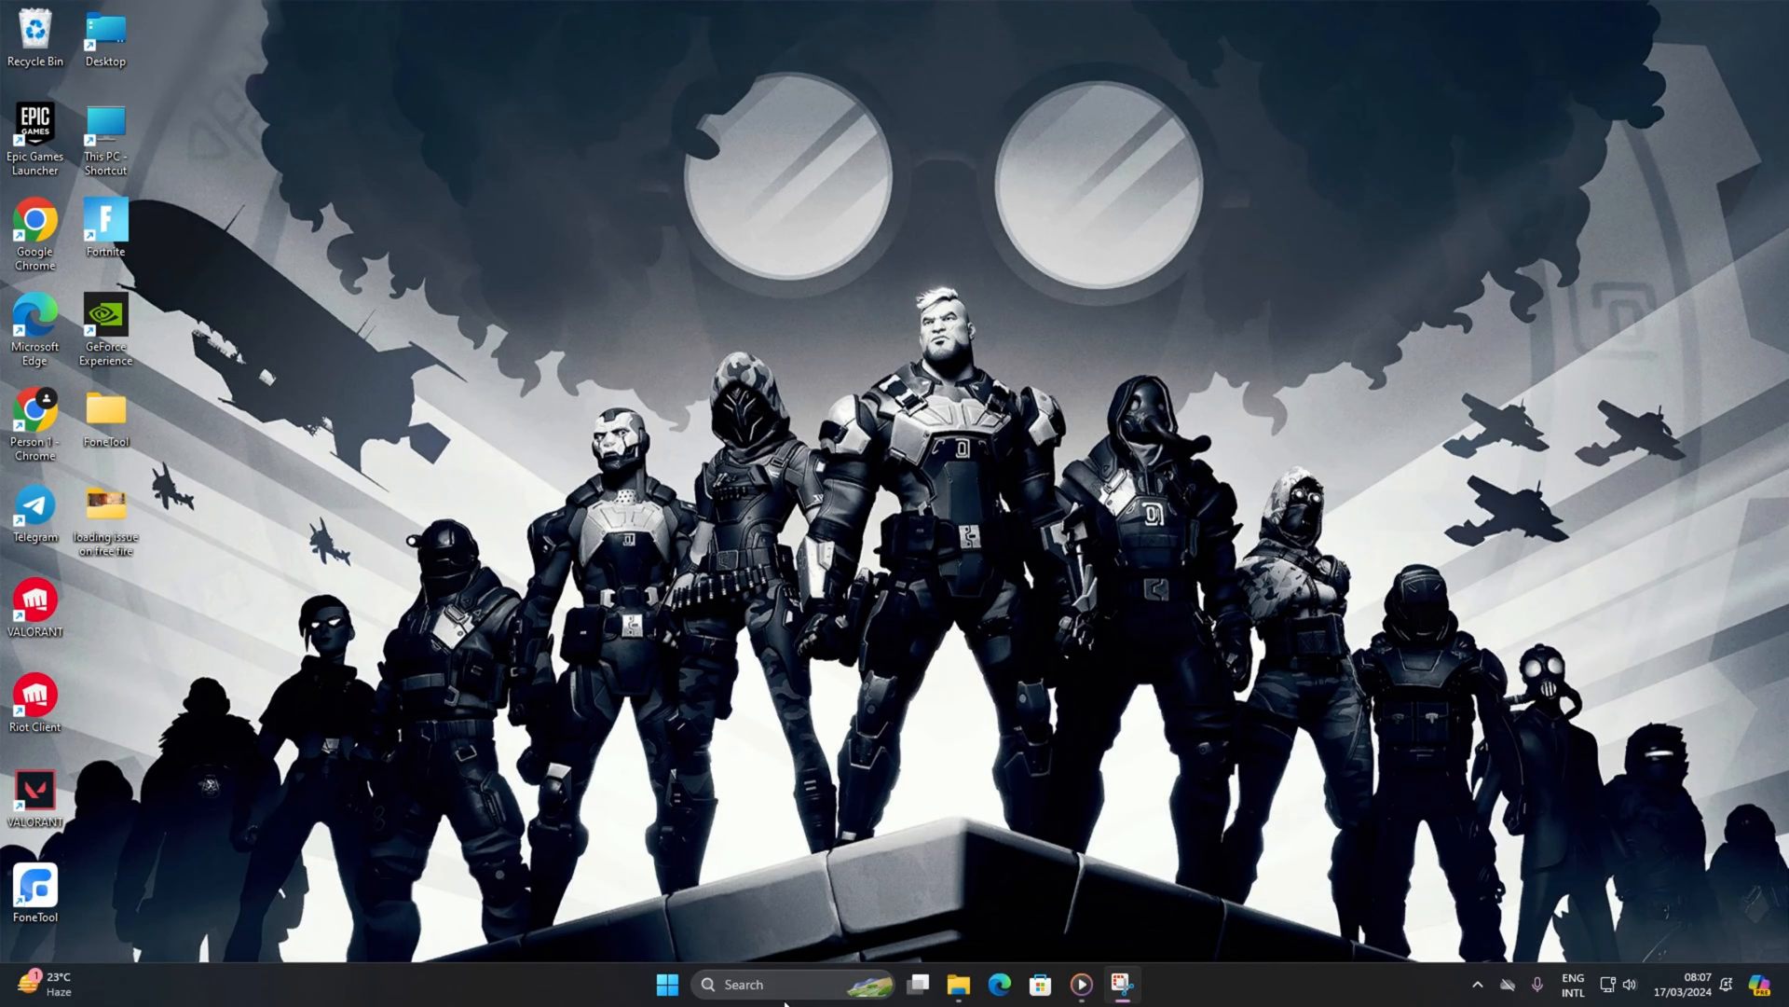
{"action": "type", "text": "cm"}
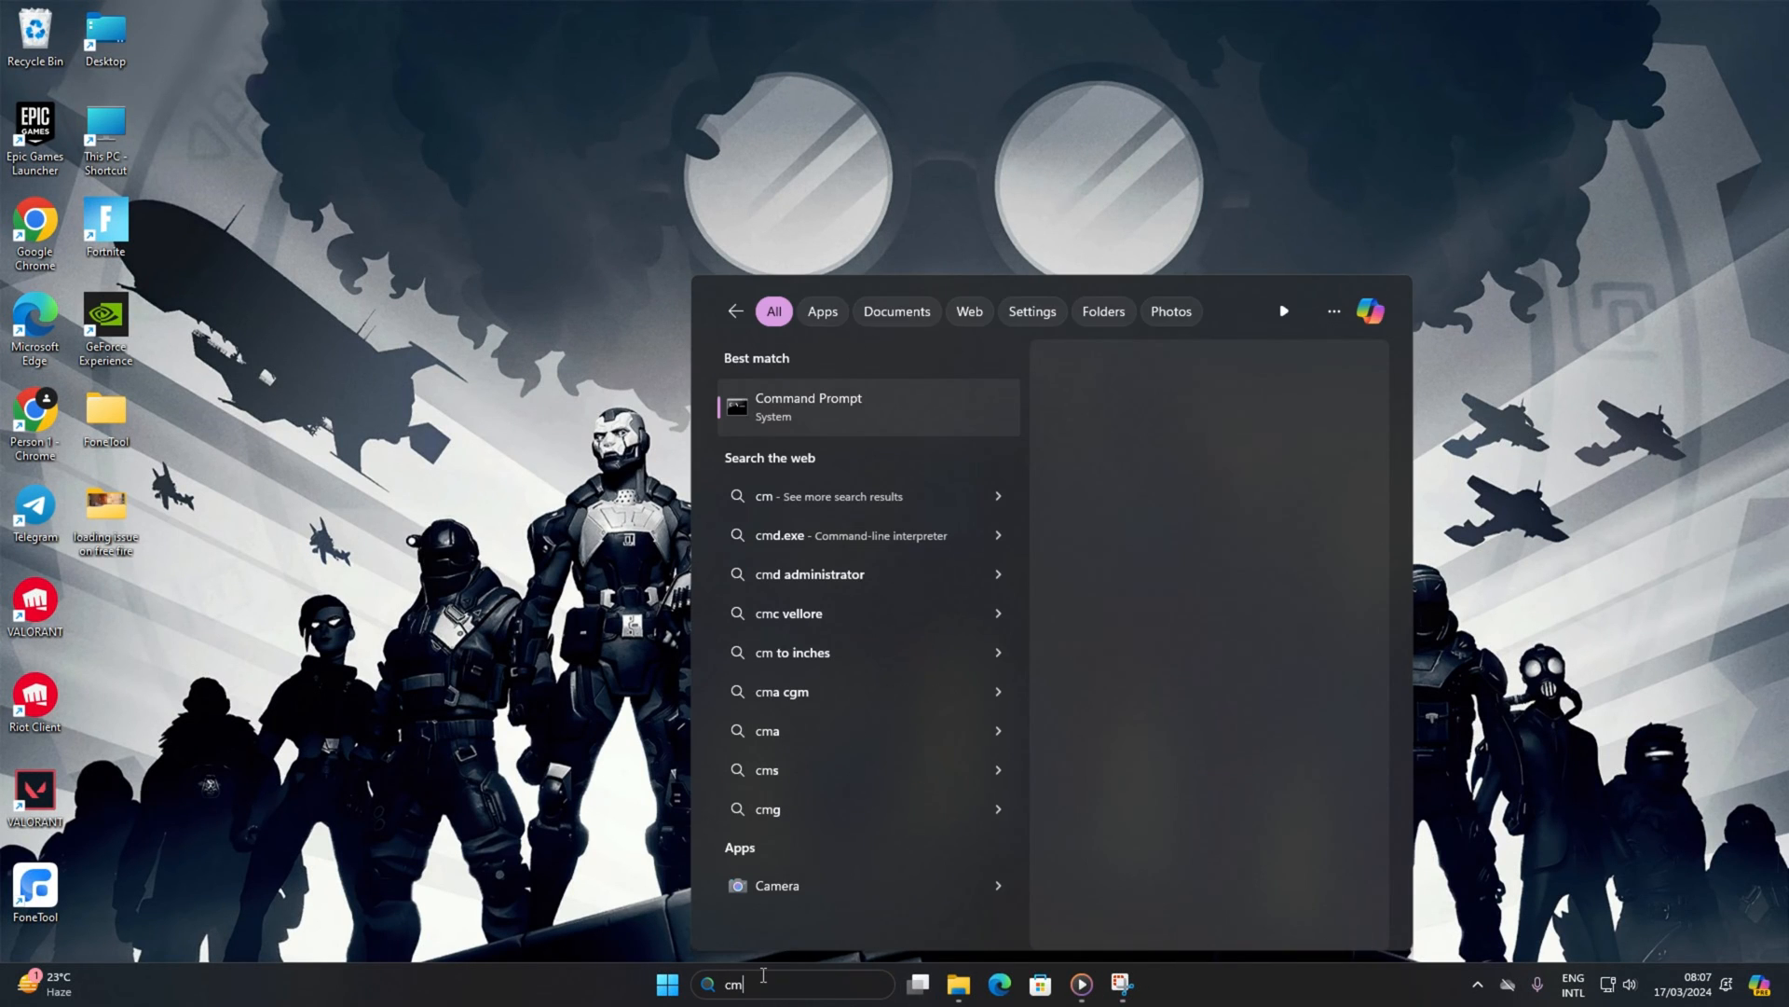
{"action": "type", "text": "d"}
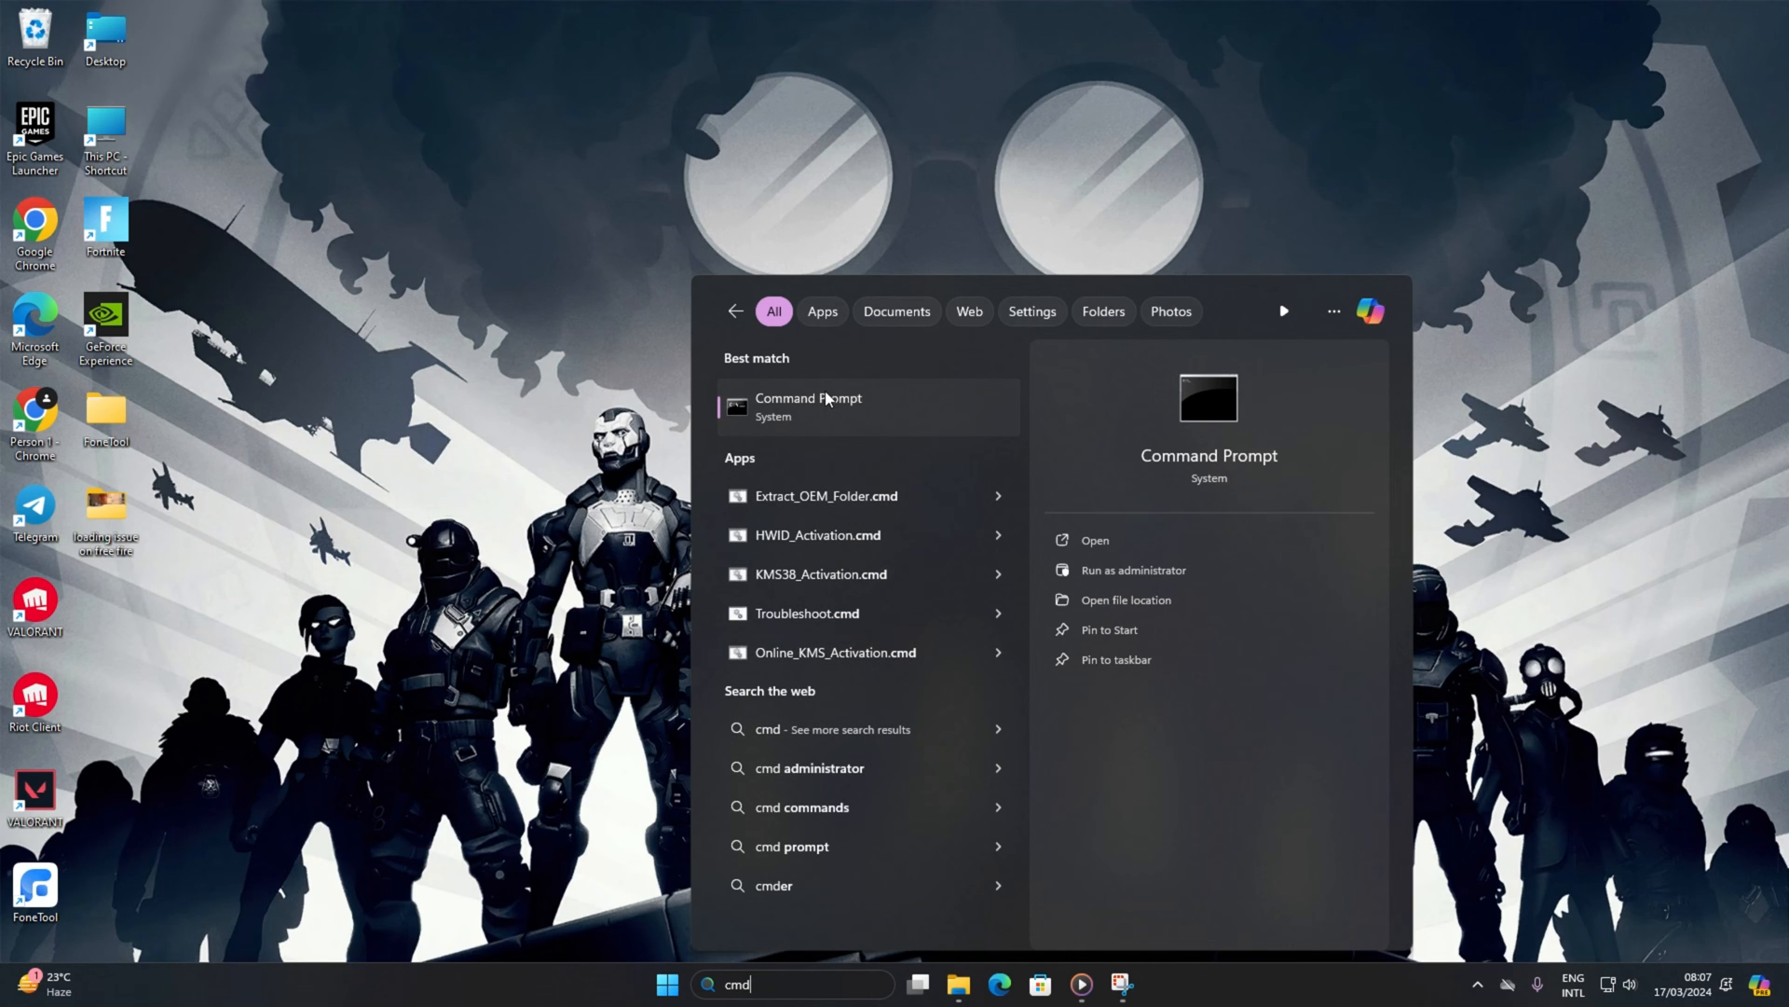
{"action": "right_click", "coordinate": [808, 406]}
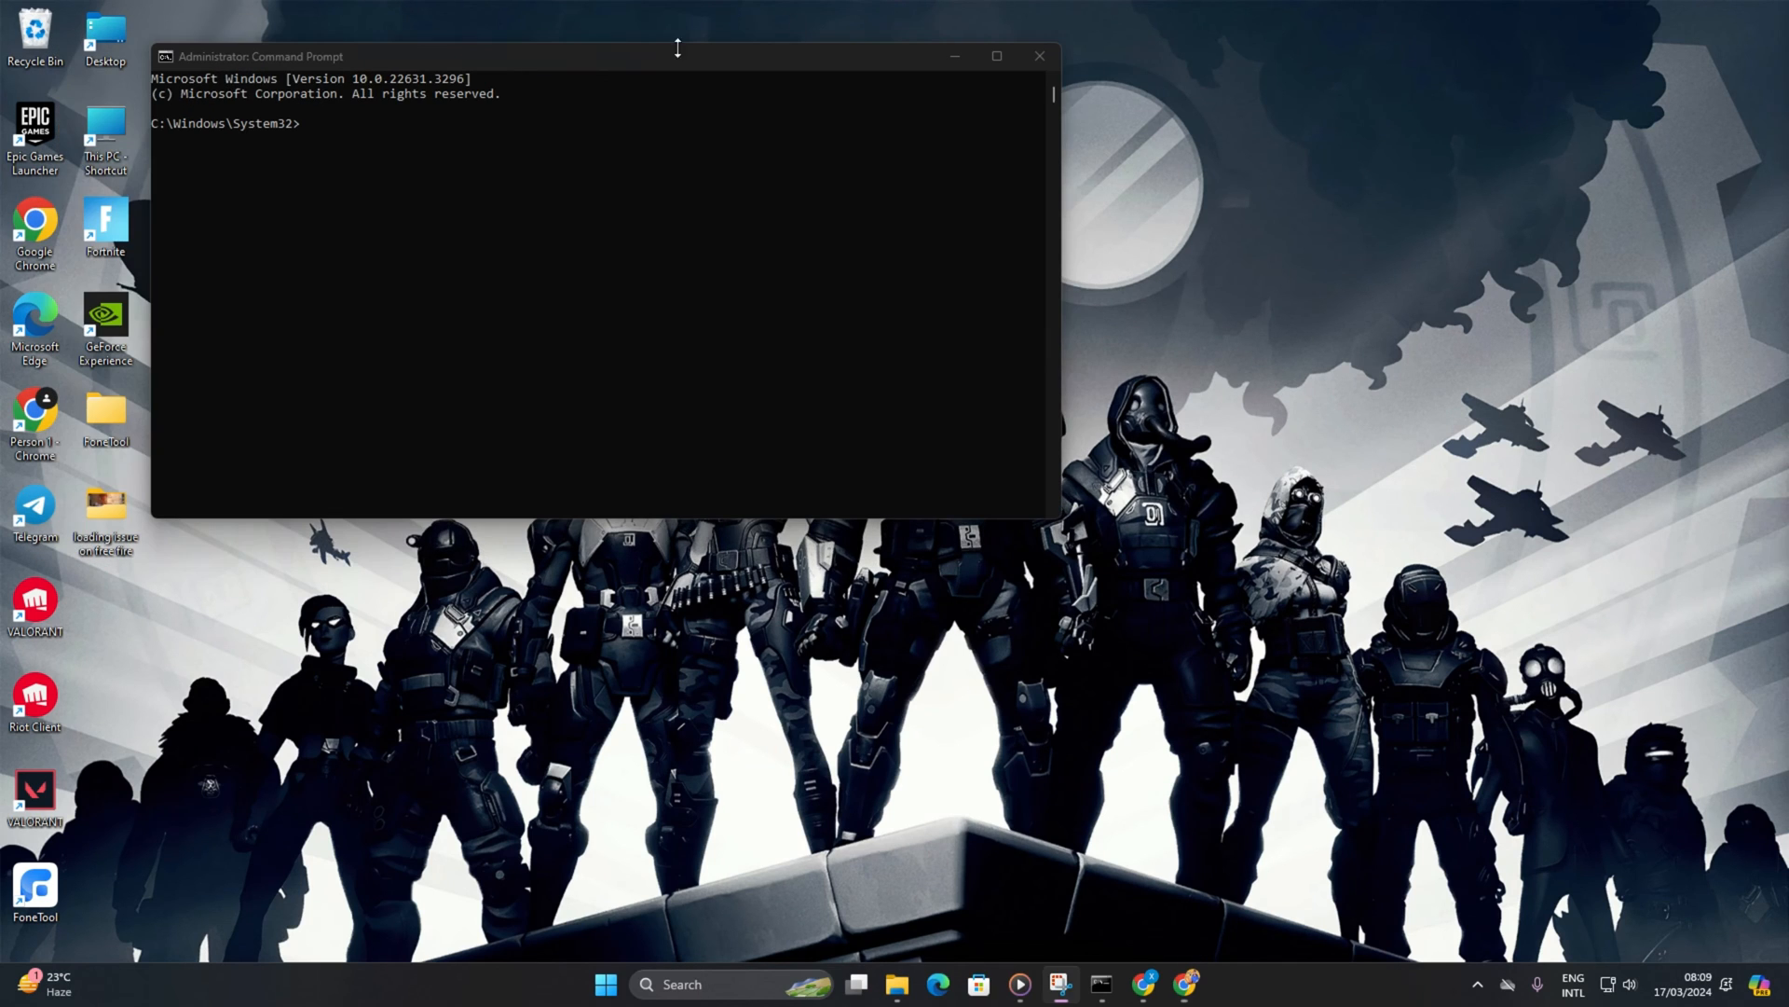
{"action": "left_click", "coordinate": [305, 132]}
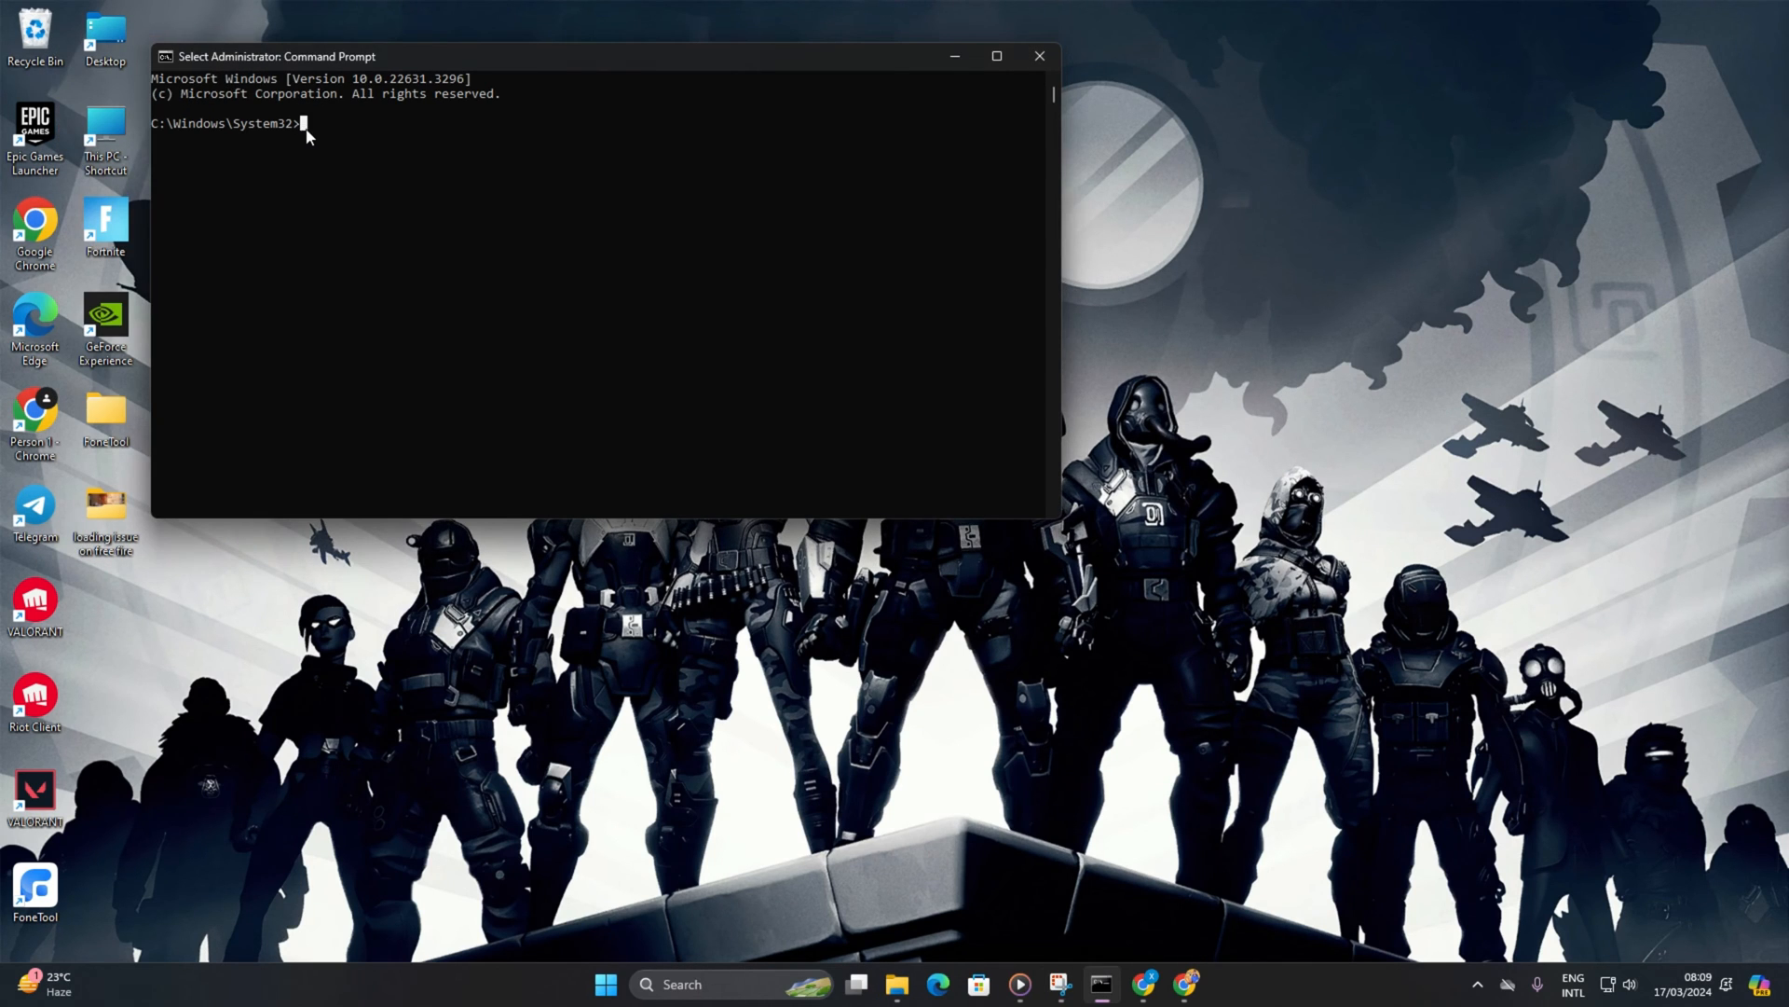
{"action": "key", "text": "Return"}
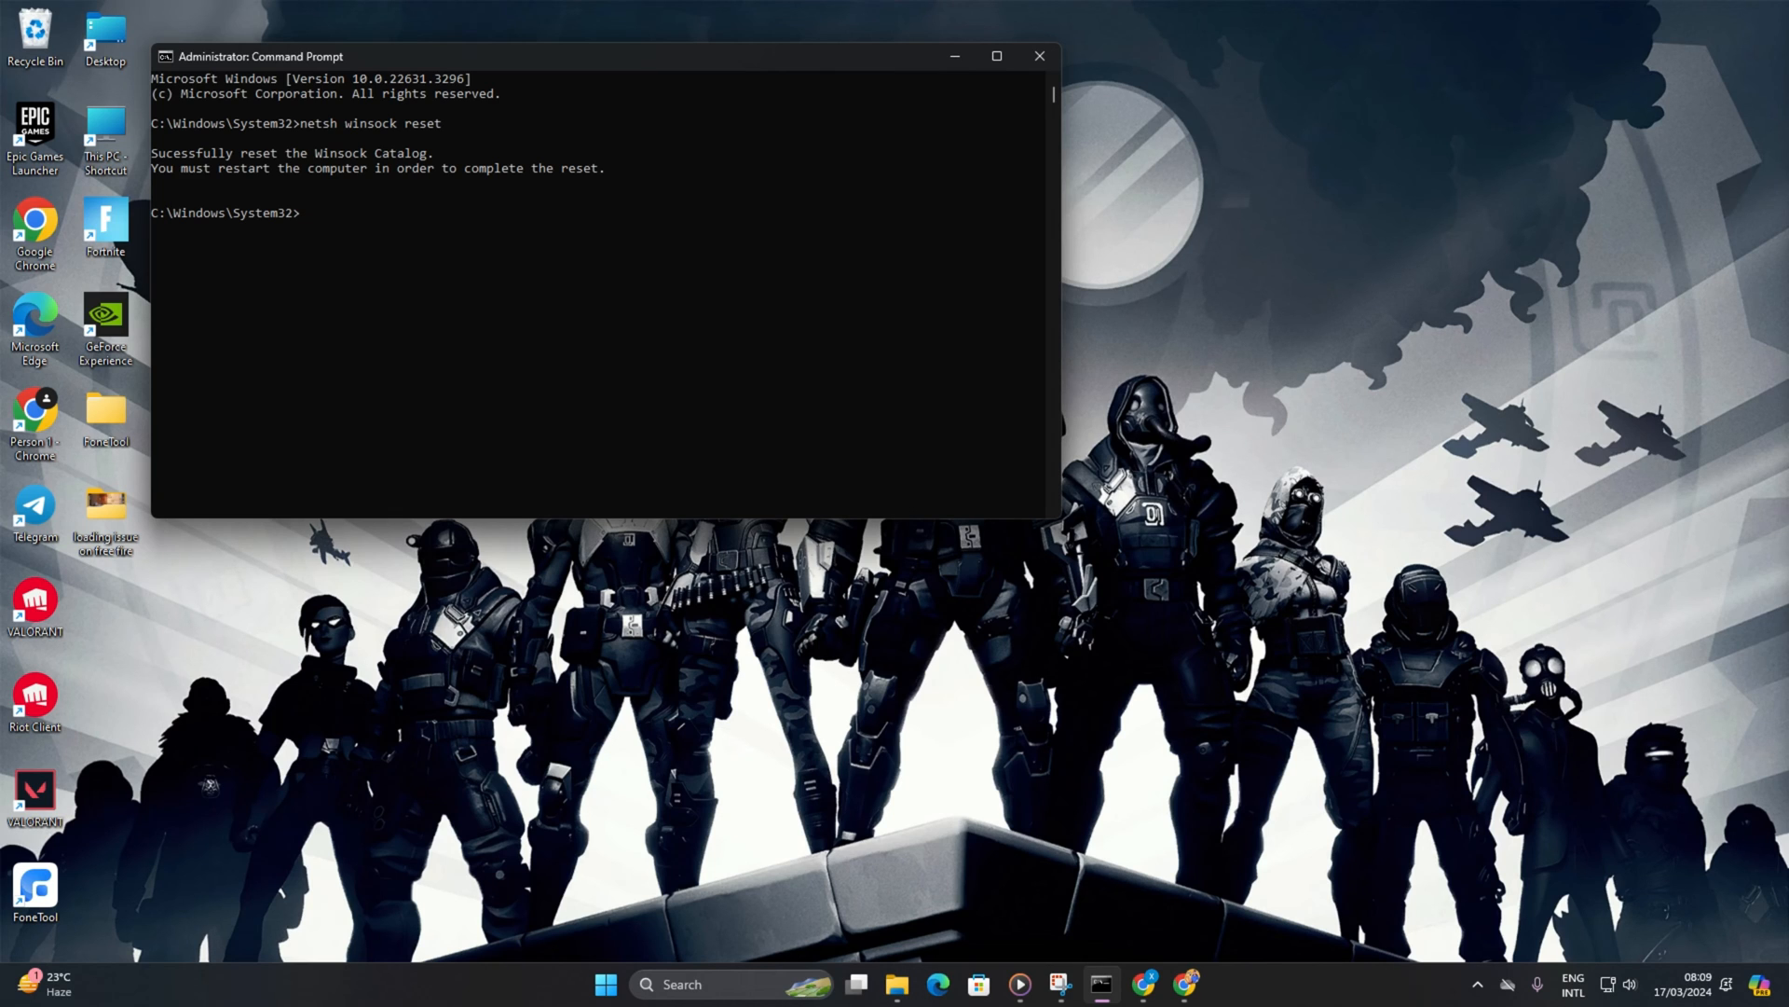
Step: Run ipconfig /flushdns, /release and /renew, then enter netsh int ip reset
{"action": "type", "text": "ipconfig /flushdns"}
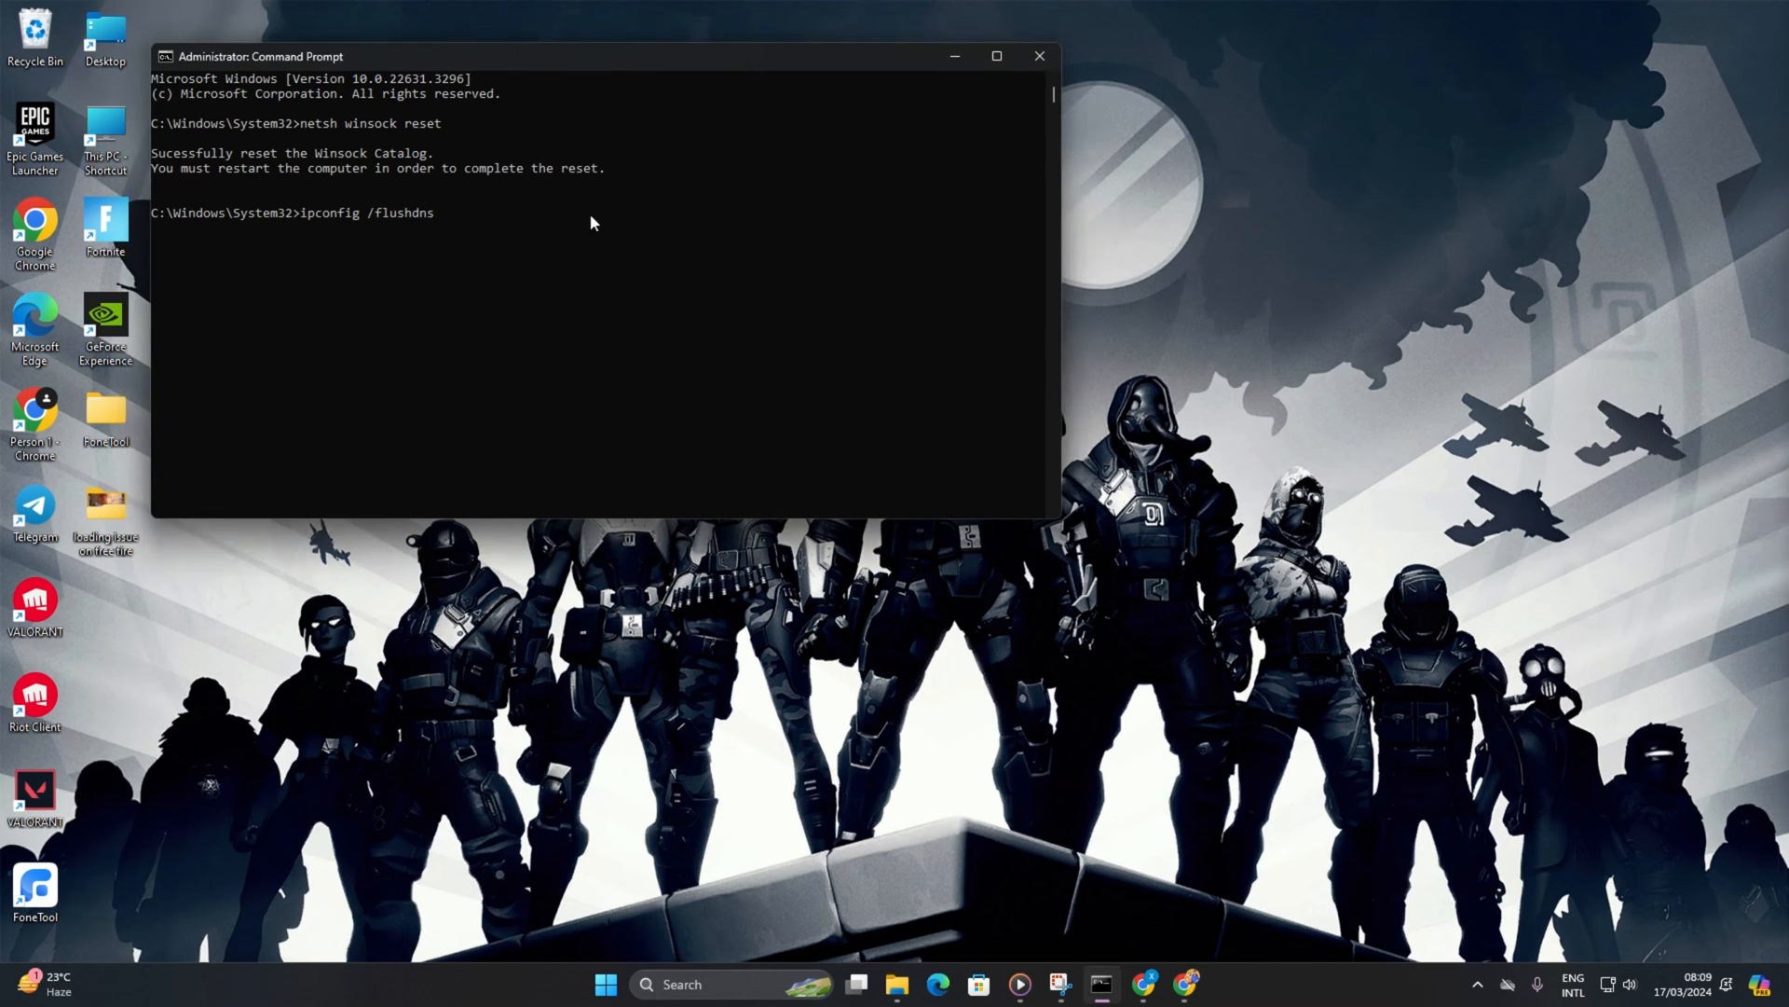
{"action": "key", "text": "Return"}
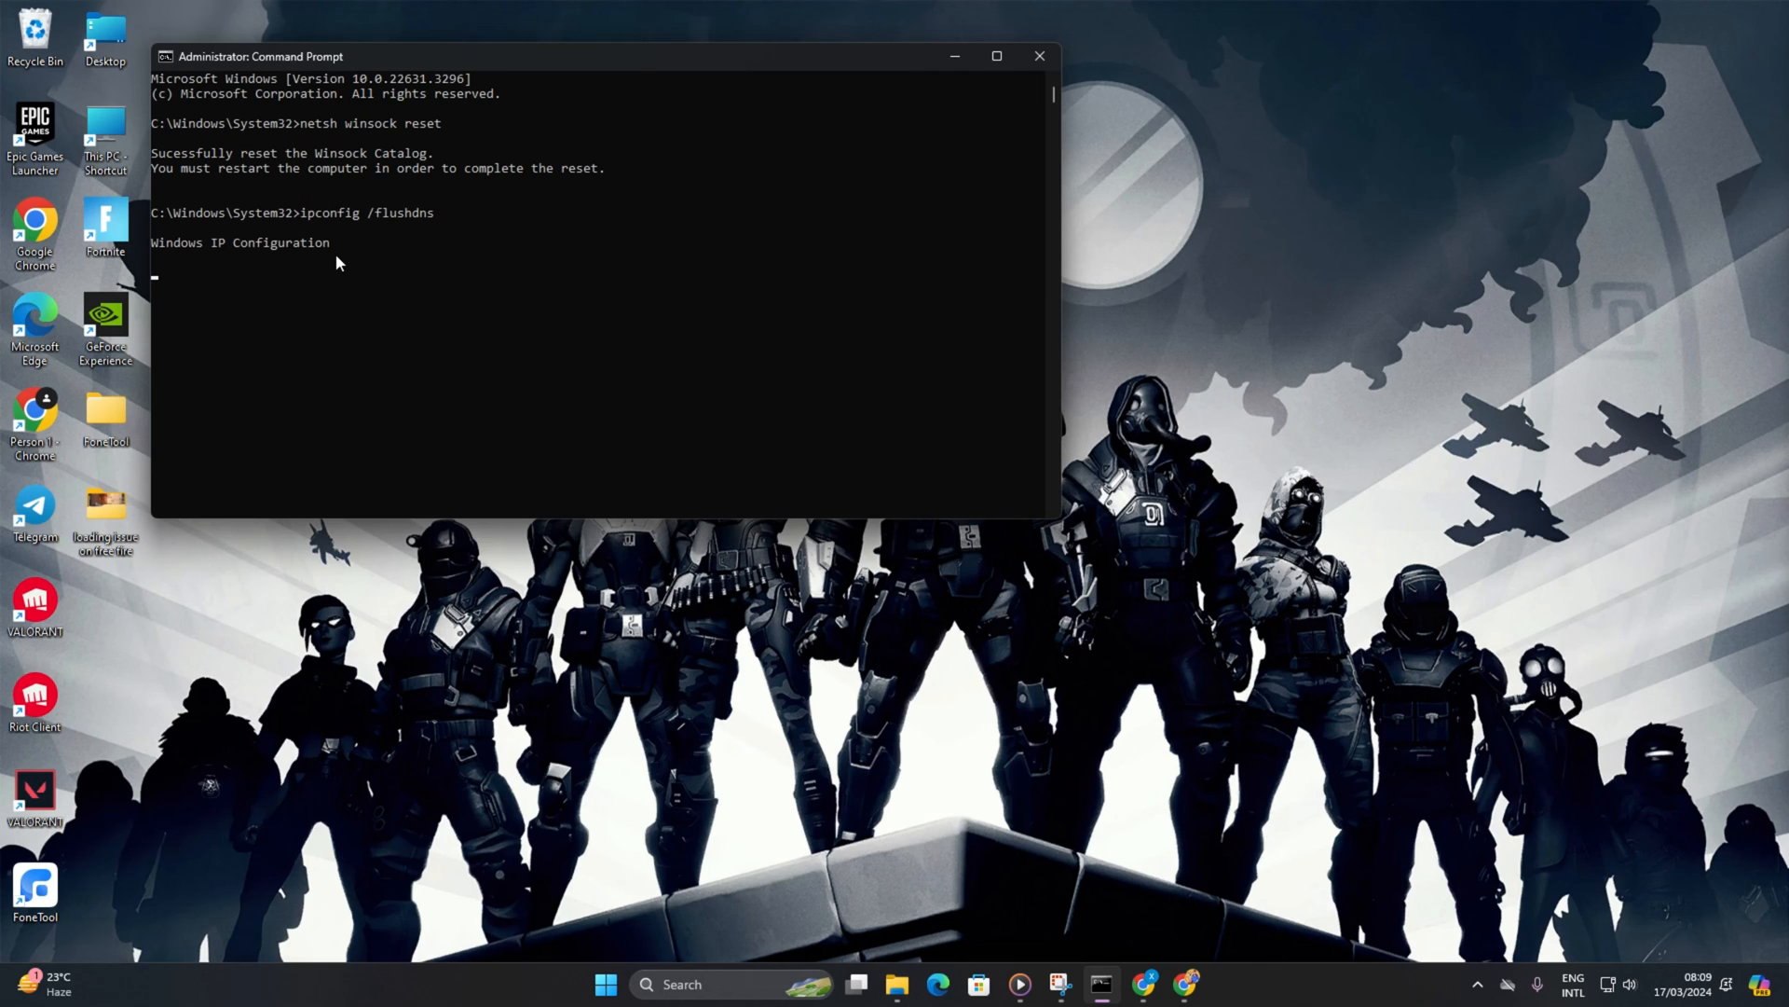
{"action": "key", "text": "Return"}
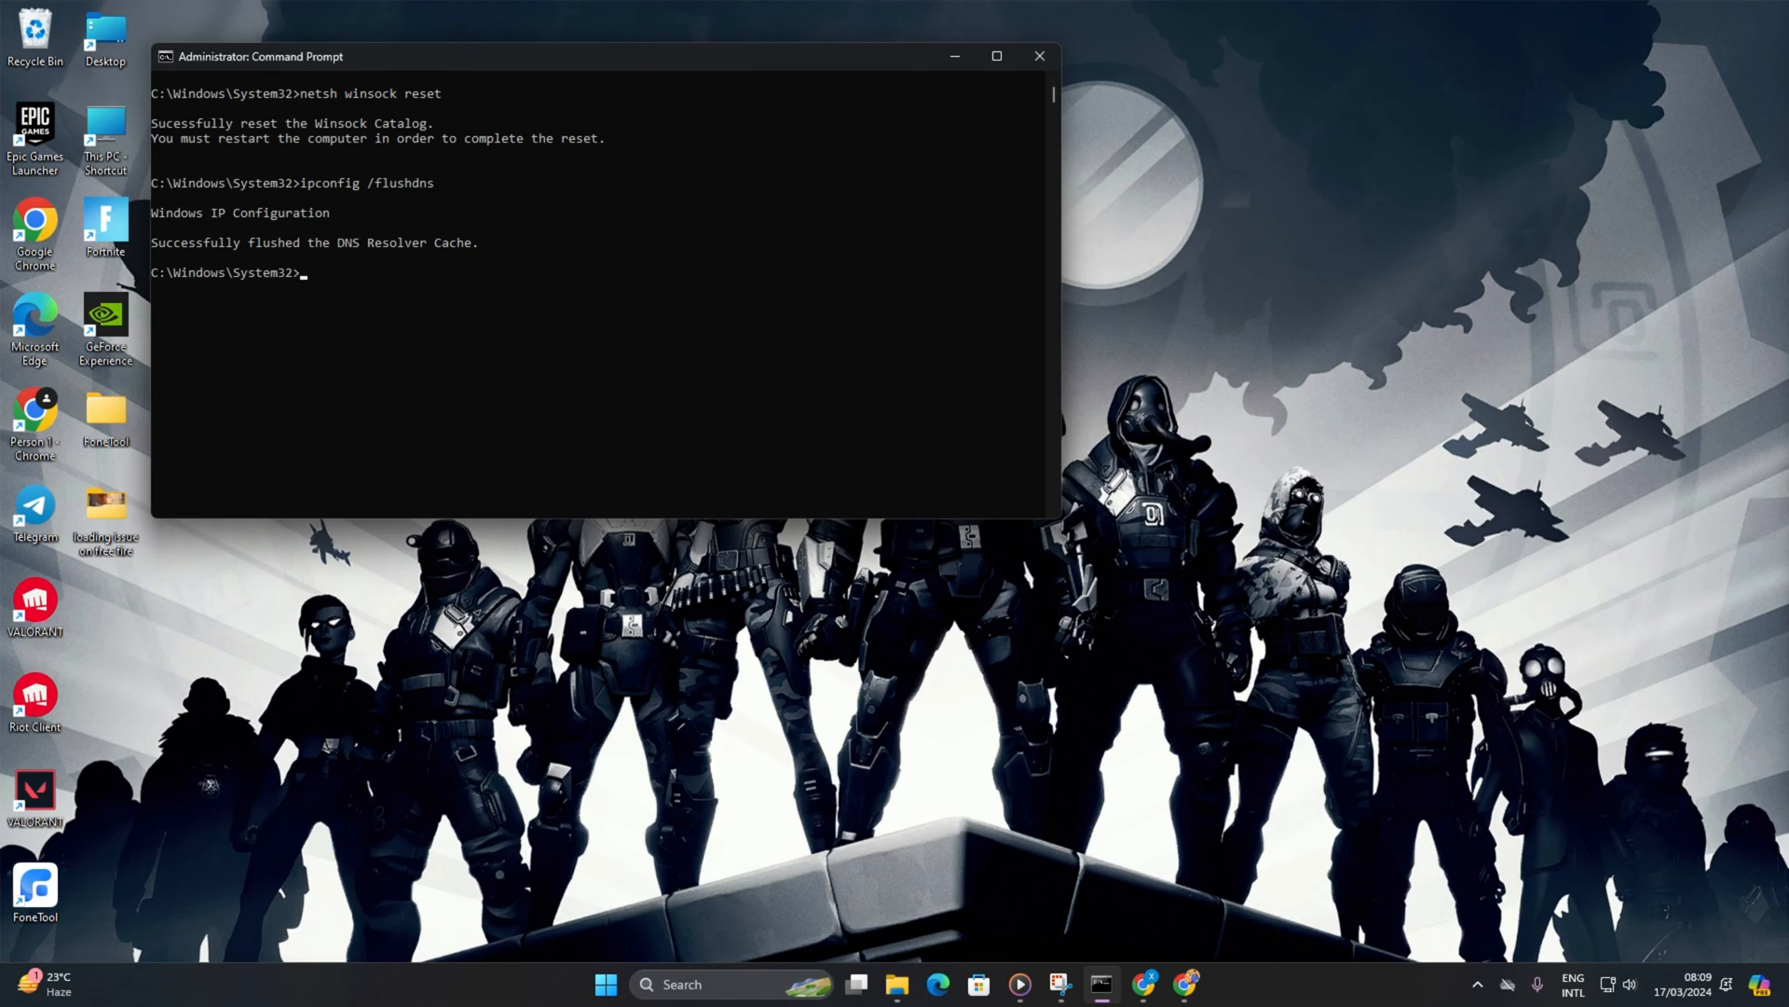
{"action": "type", "text": "ipconfig /release"}
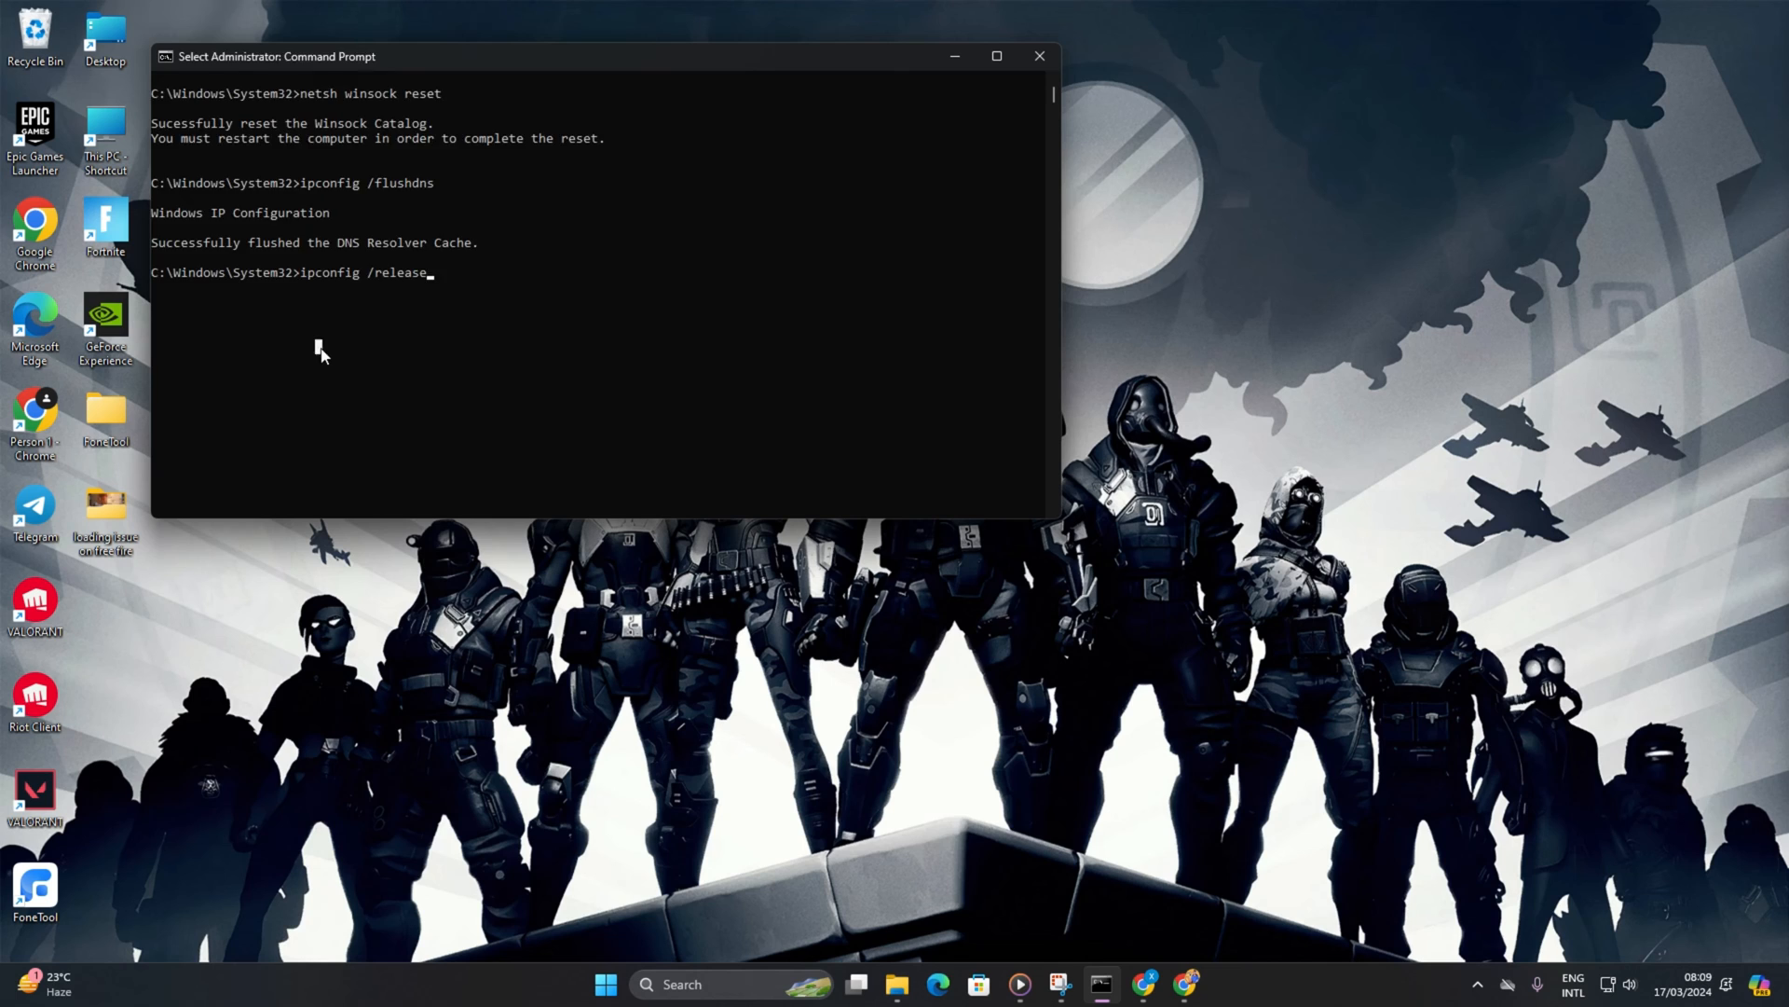
{"action": "key", "text": "Return"}
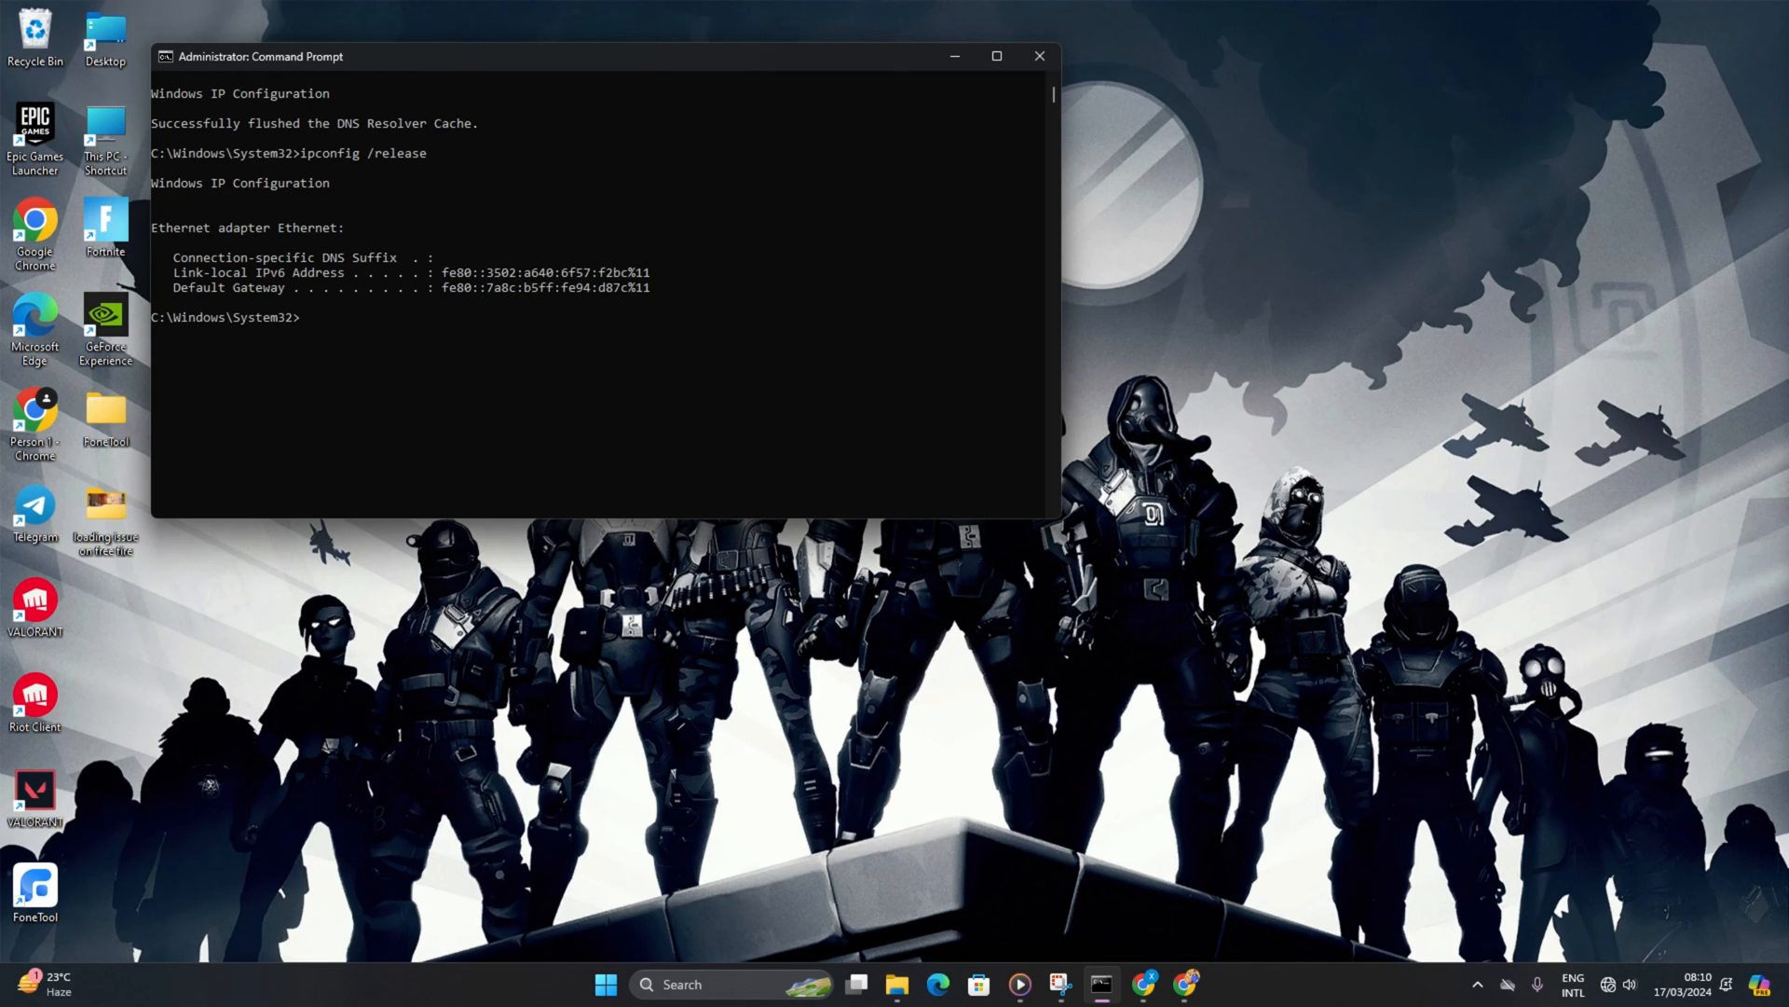
{"action": "type", "text": "ipconfig /renew"}
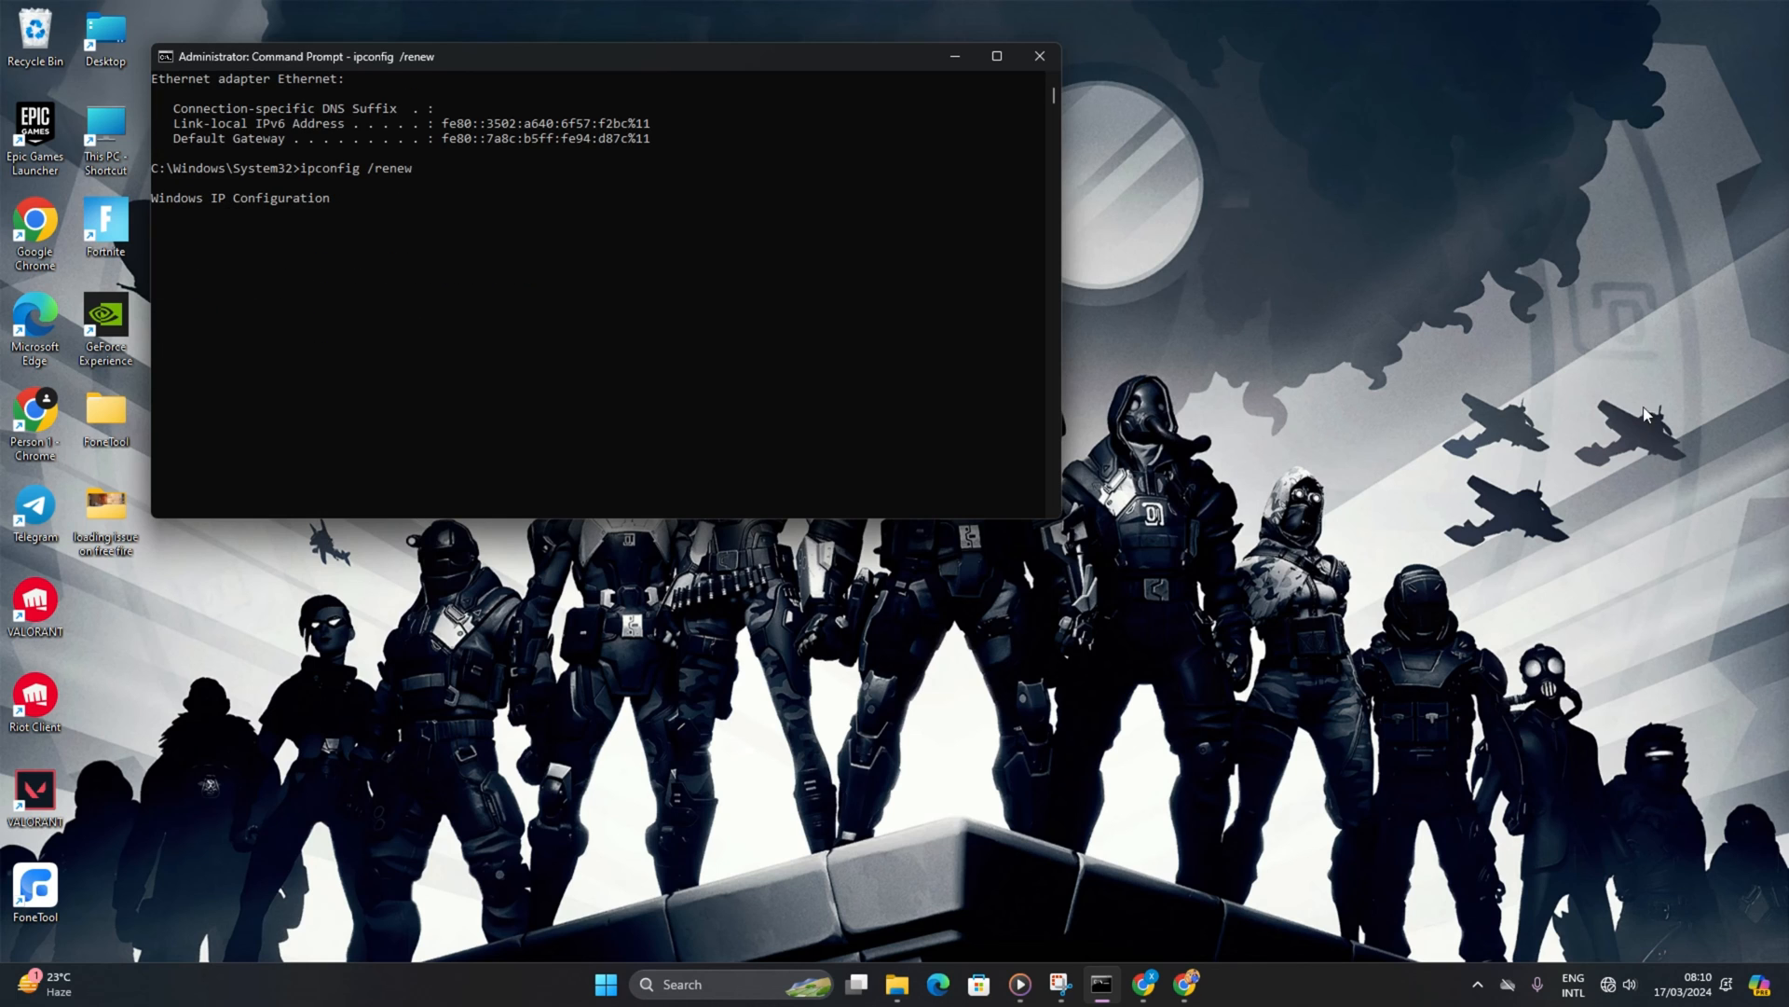
{"action": "key", "text": "Return"}
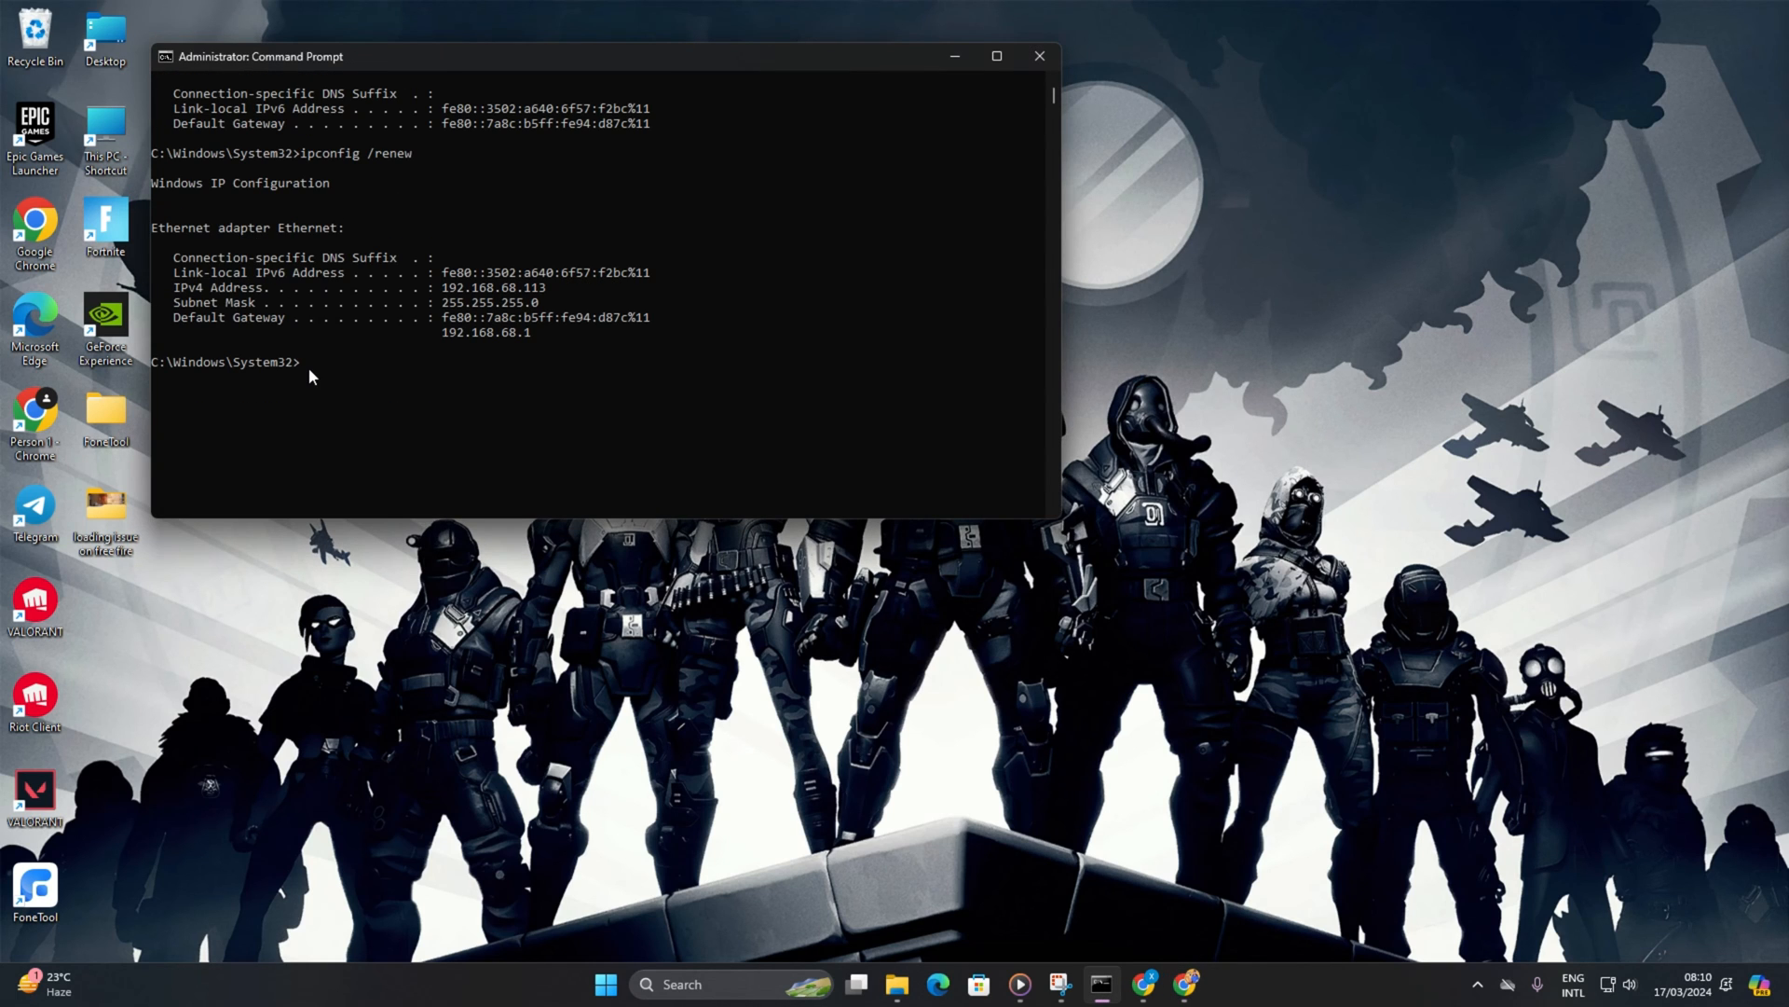
{"action": "type", "text": "netsh int ip reset"}
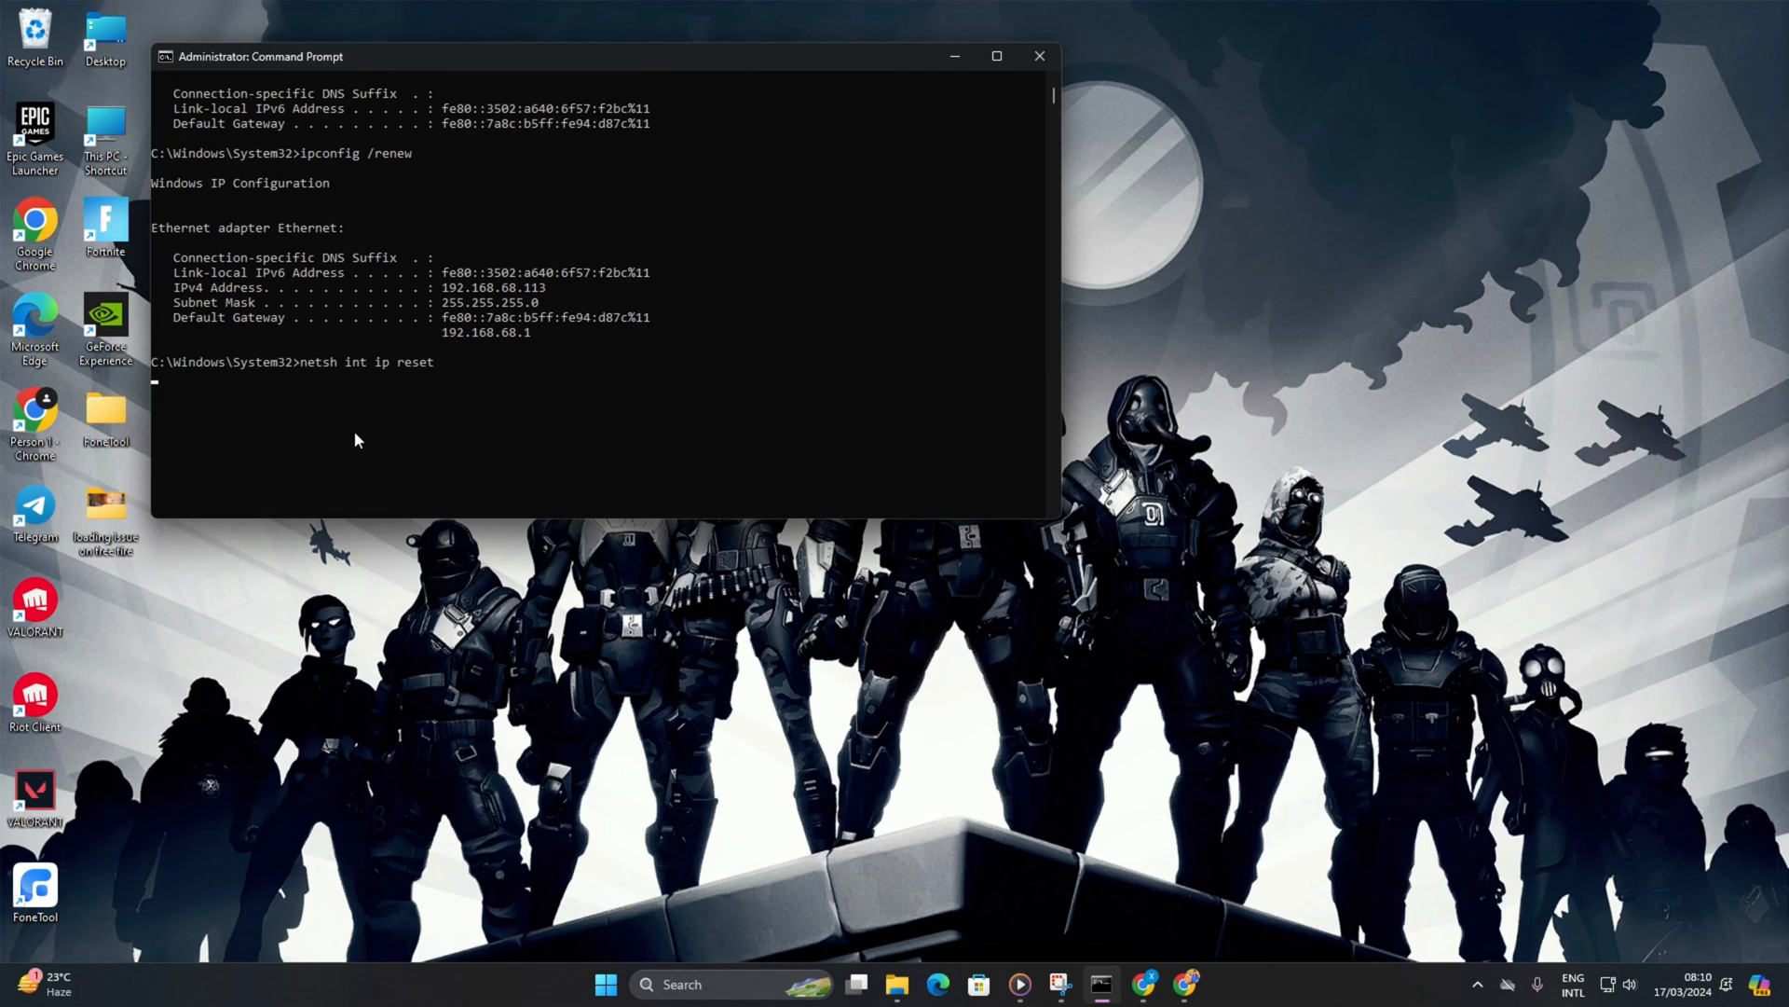
Step: Open the Start menu's power options to show Restart
{"action": "left_click", "coordinate": [625, 985]}
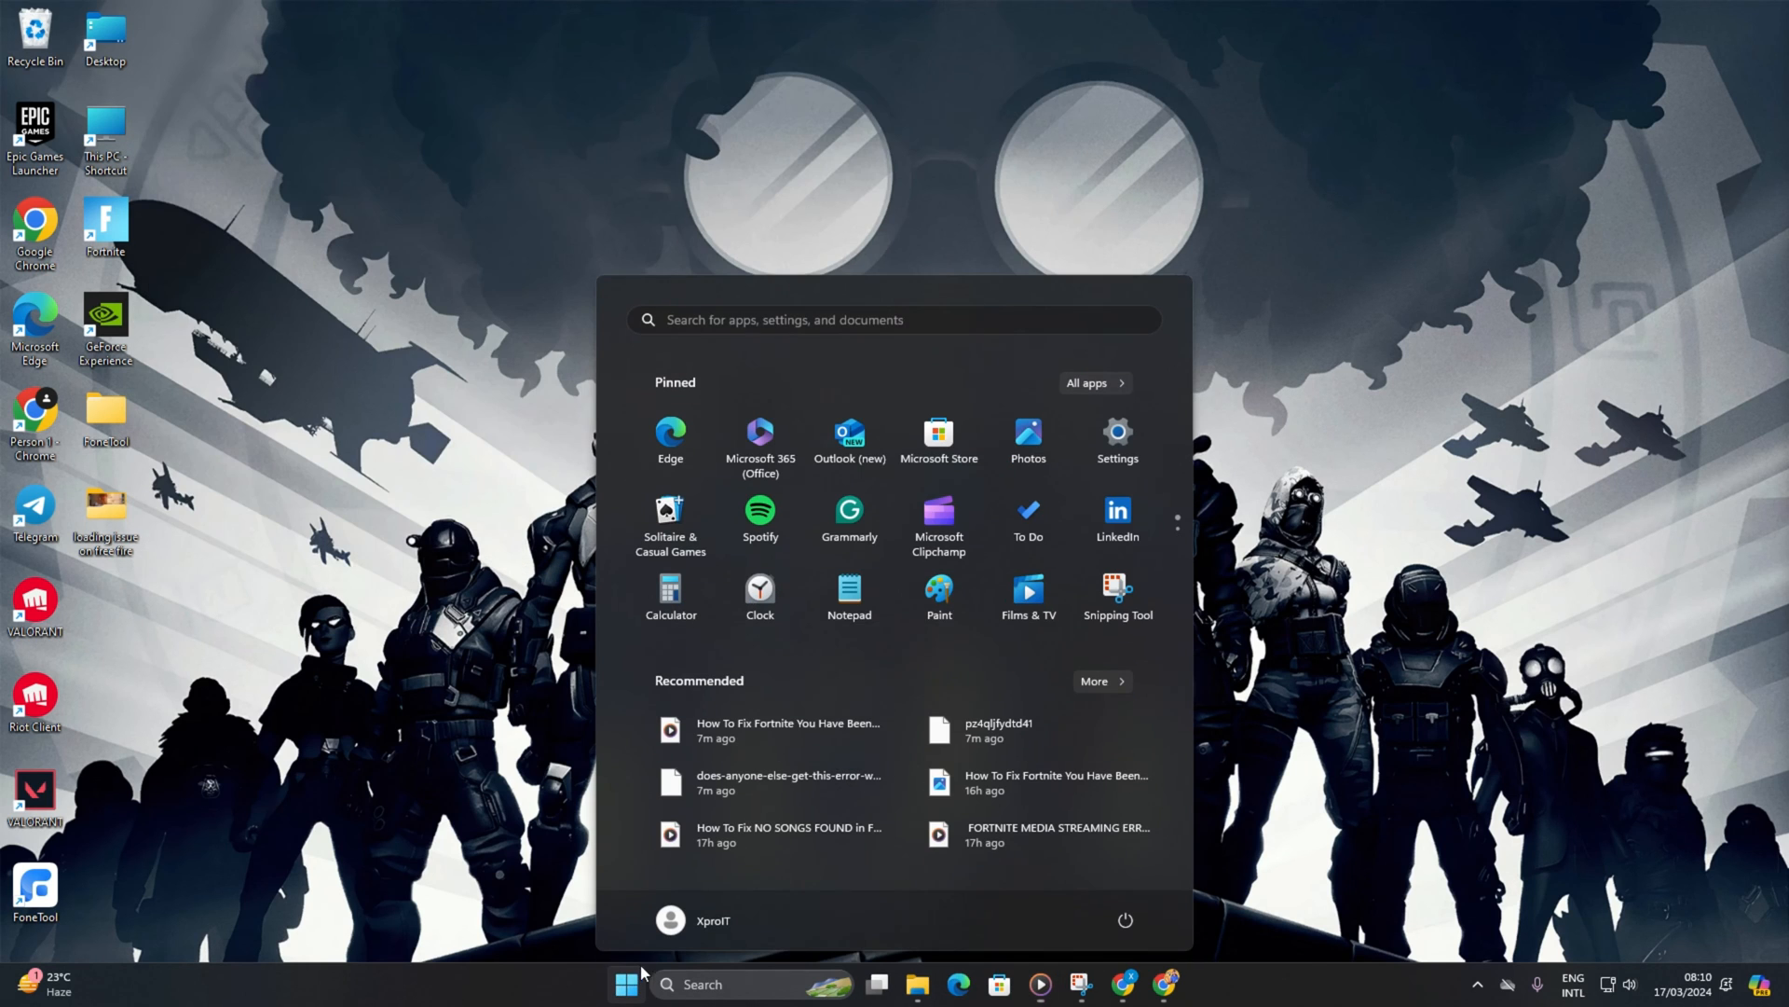
{"action": "left_click", "coordinate": [1124, 920]}
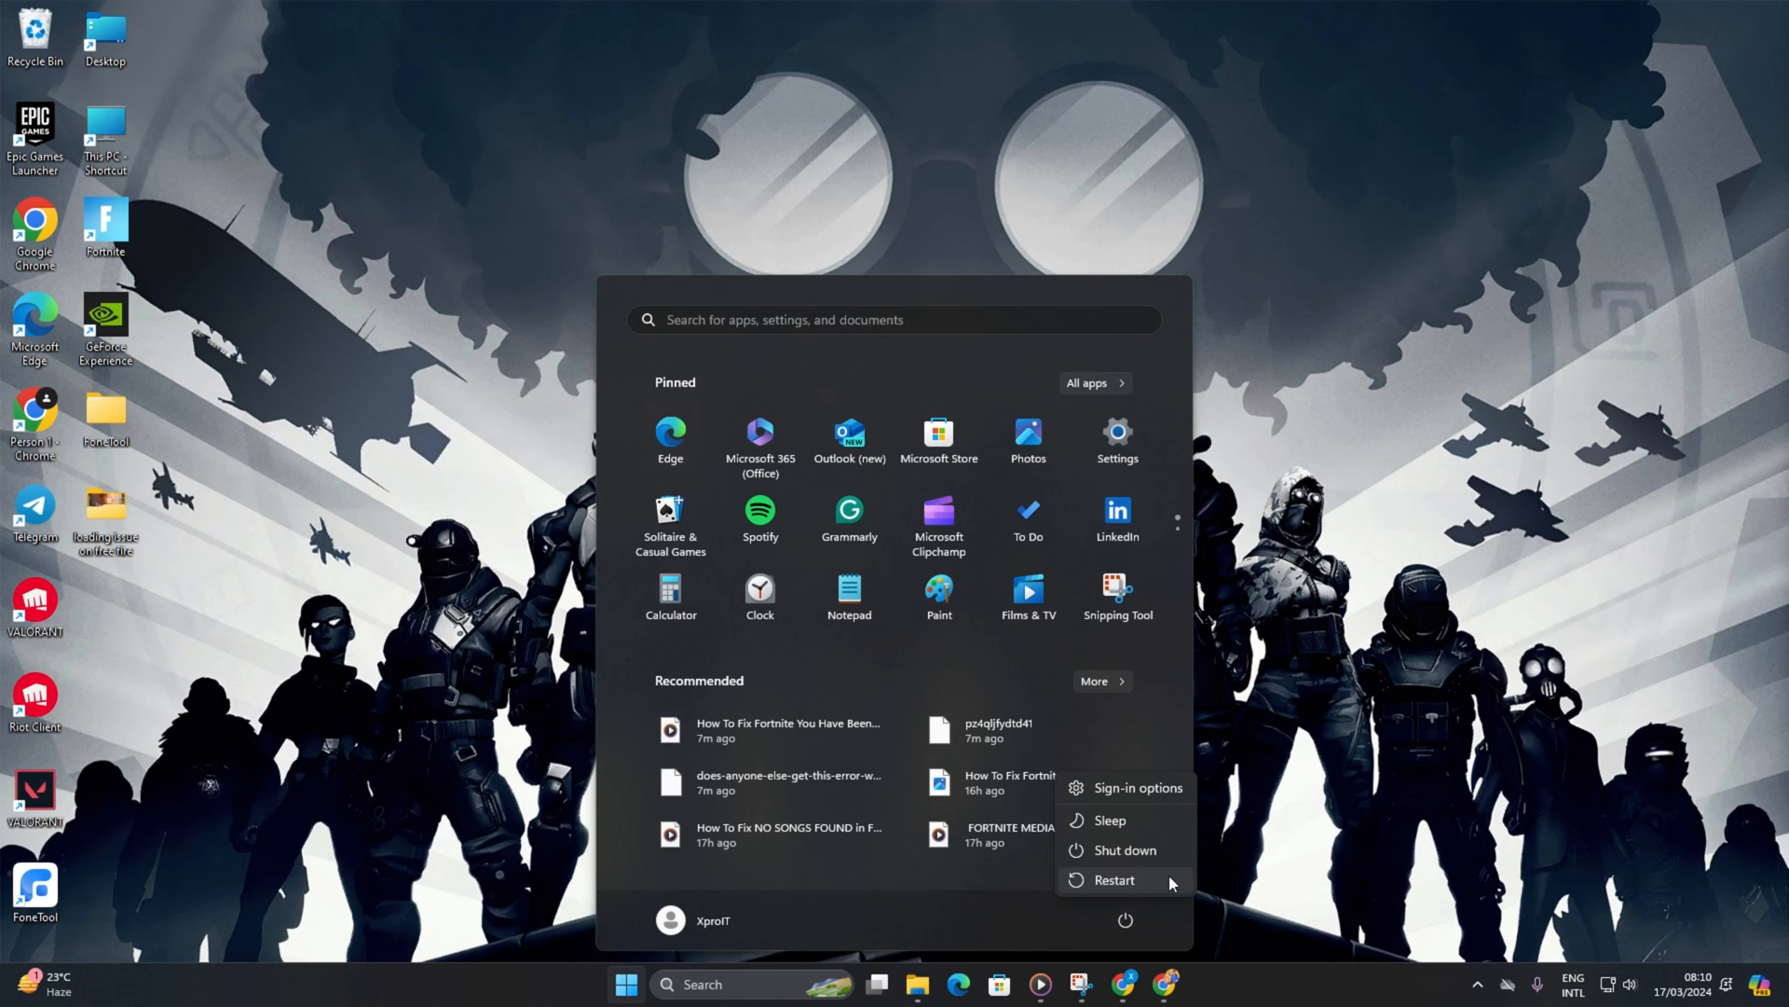
{"action": "mouse_move", "coordinate": [145, 449]}
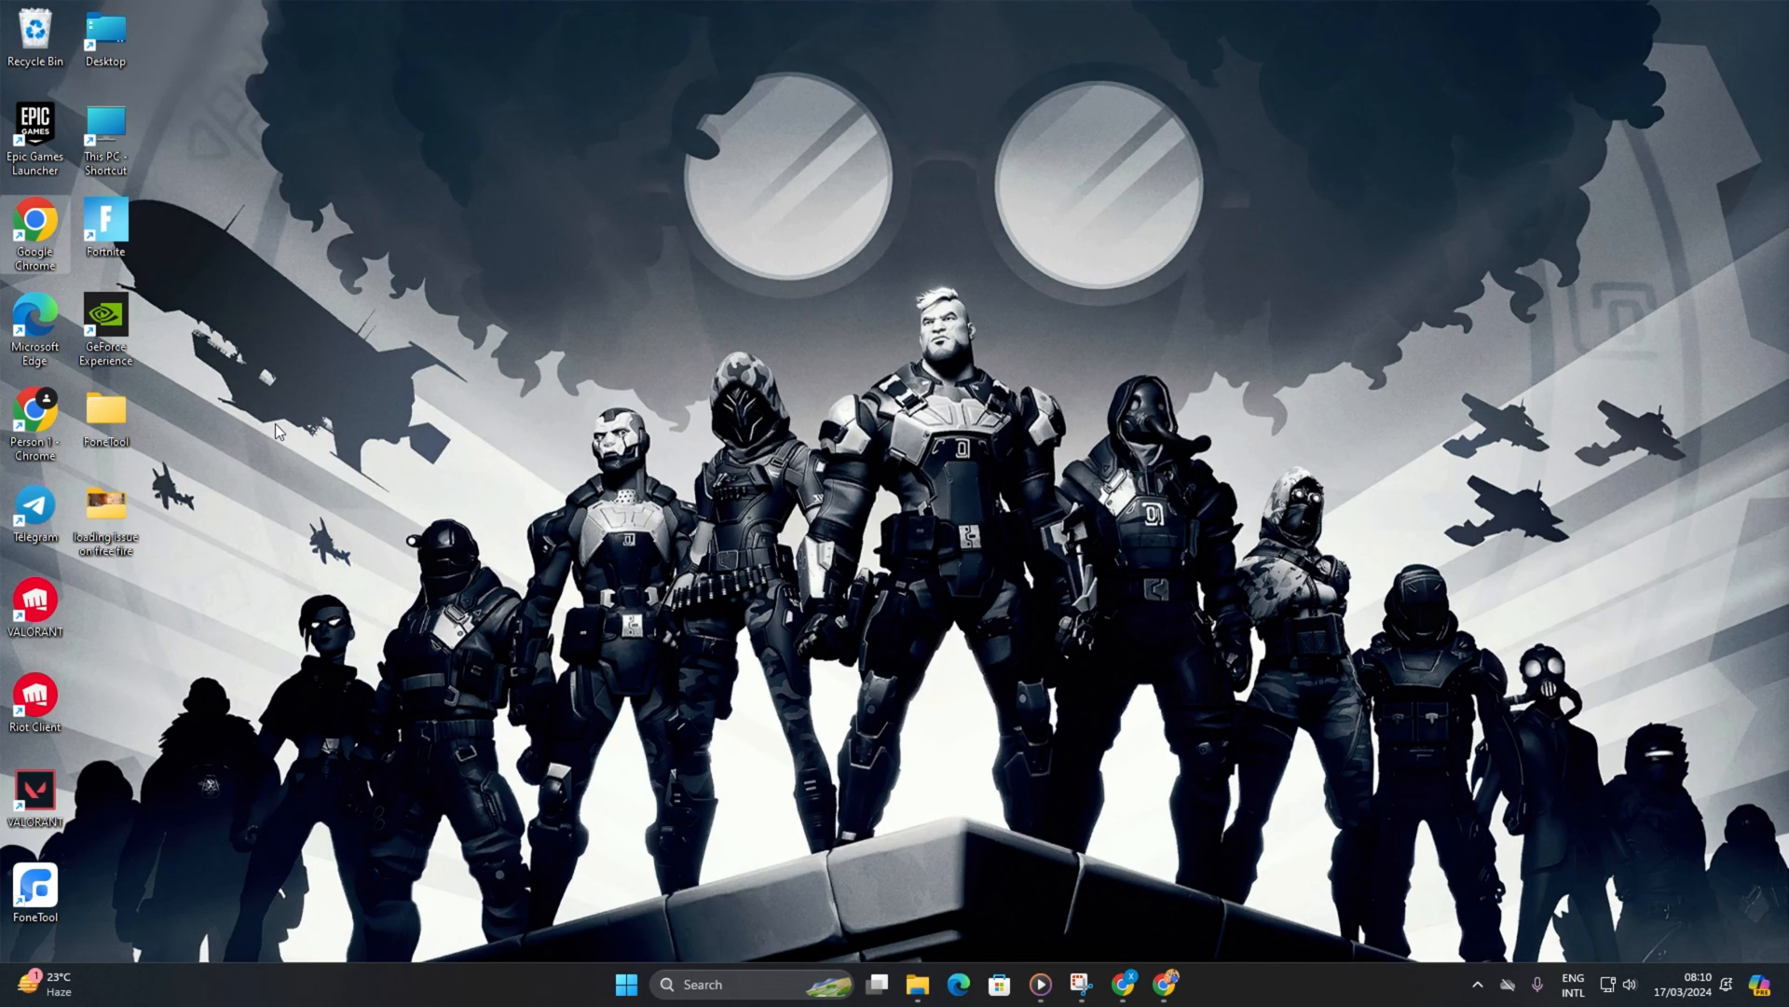
{"action": "mouse_move", "coordinate": [327, 512]}
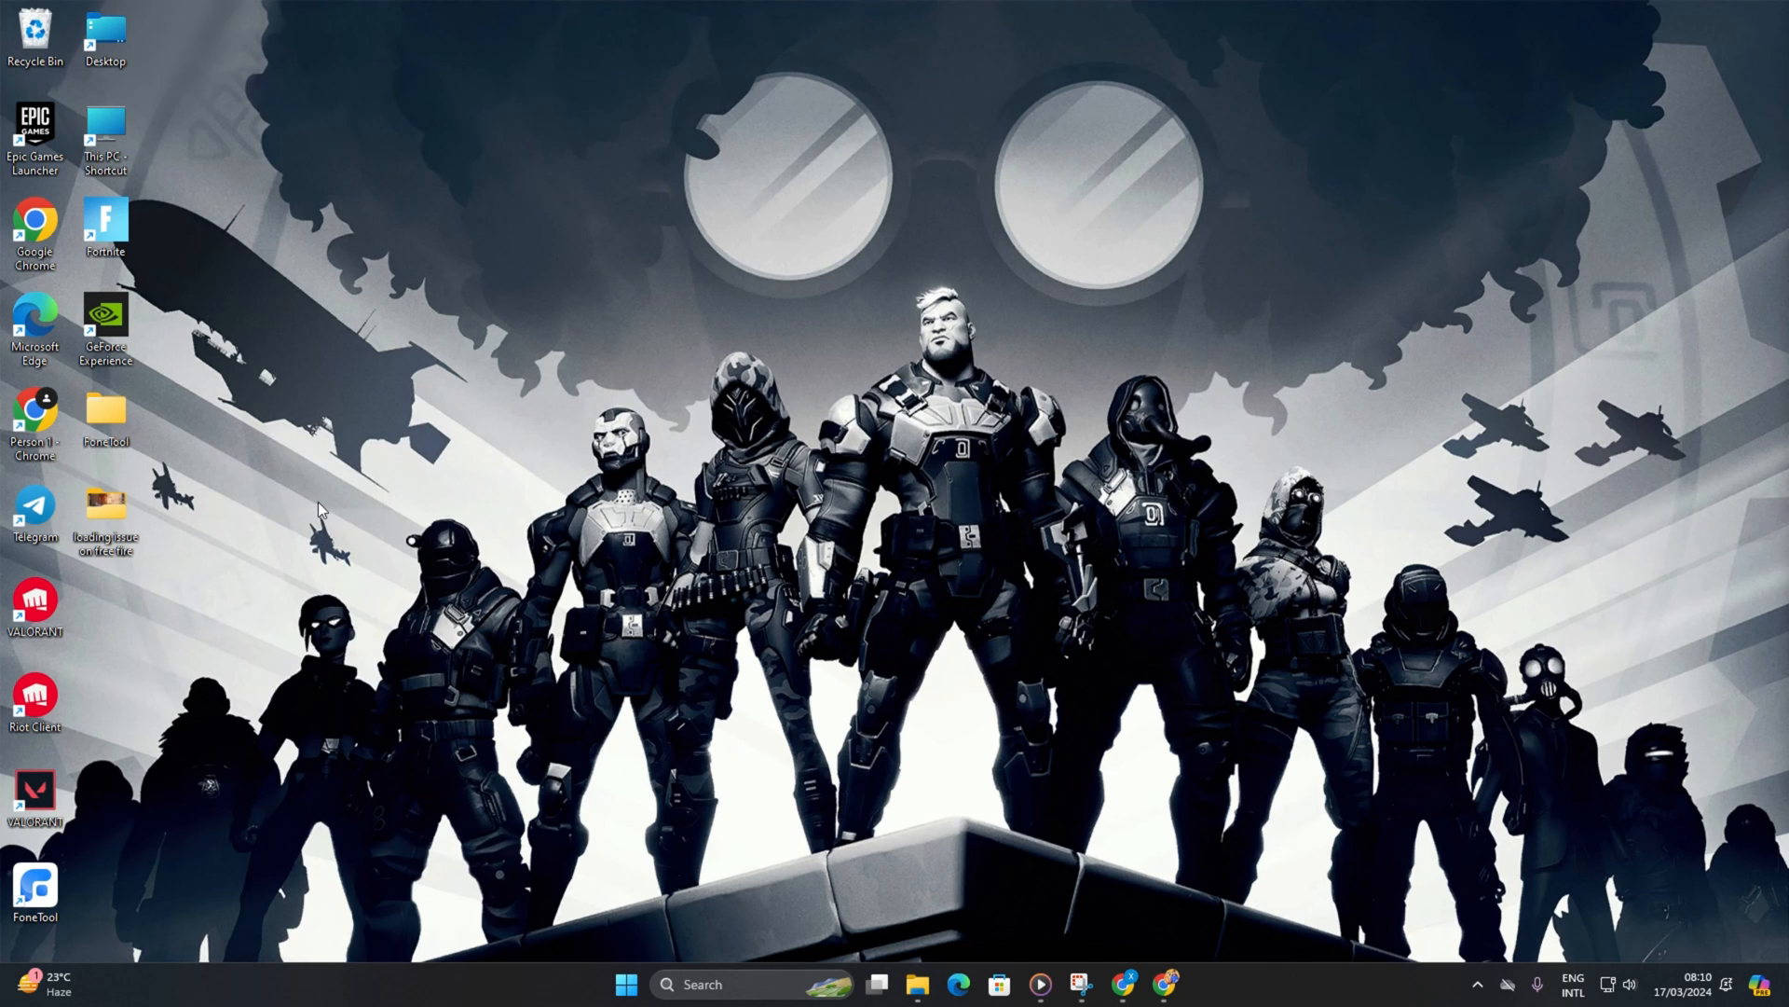
Step: Request a Network reset under Advanced network settings, then show the Restart option
{"action": "left_click", "coordinate": [626, 984]}
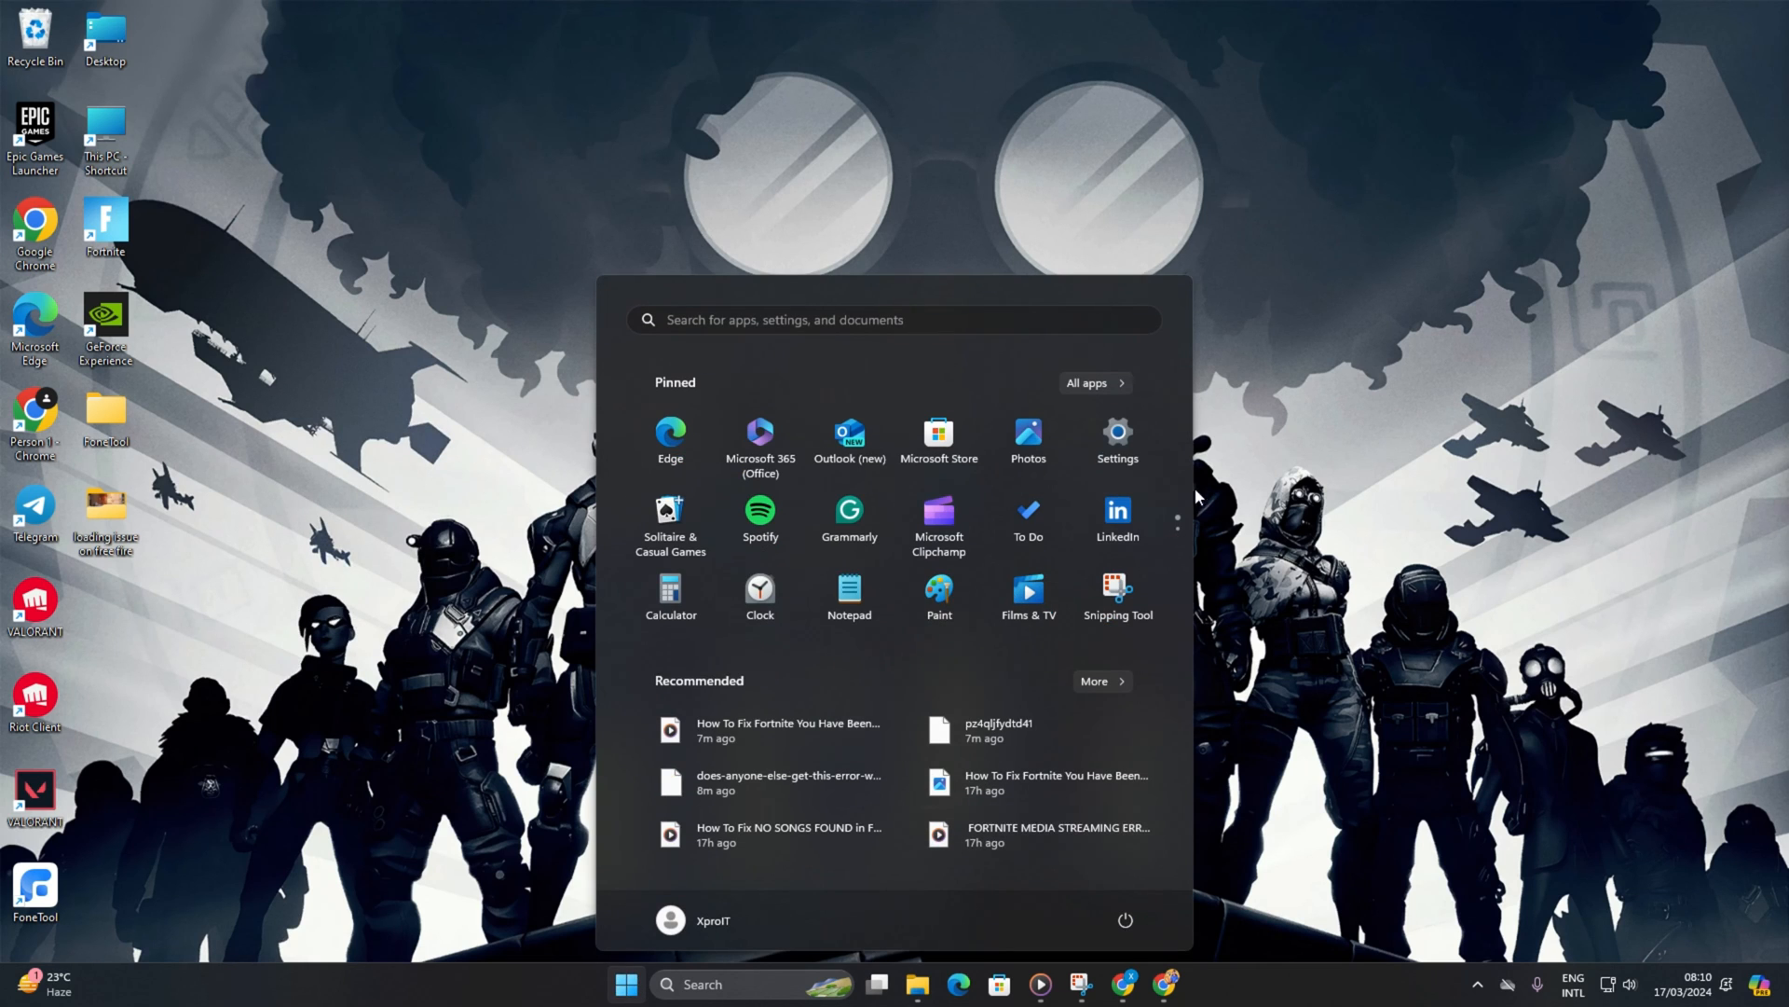
{"action": "left_click", "coordinate": [1114, 441]}
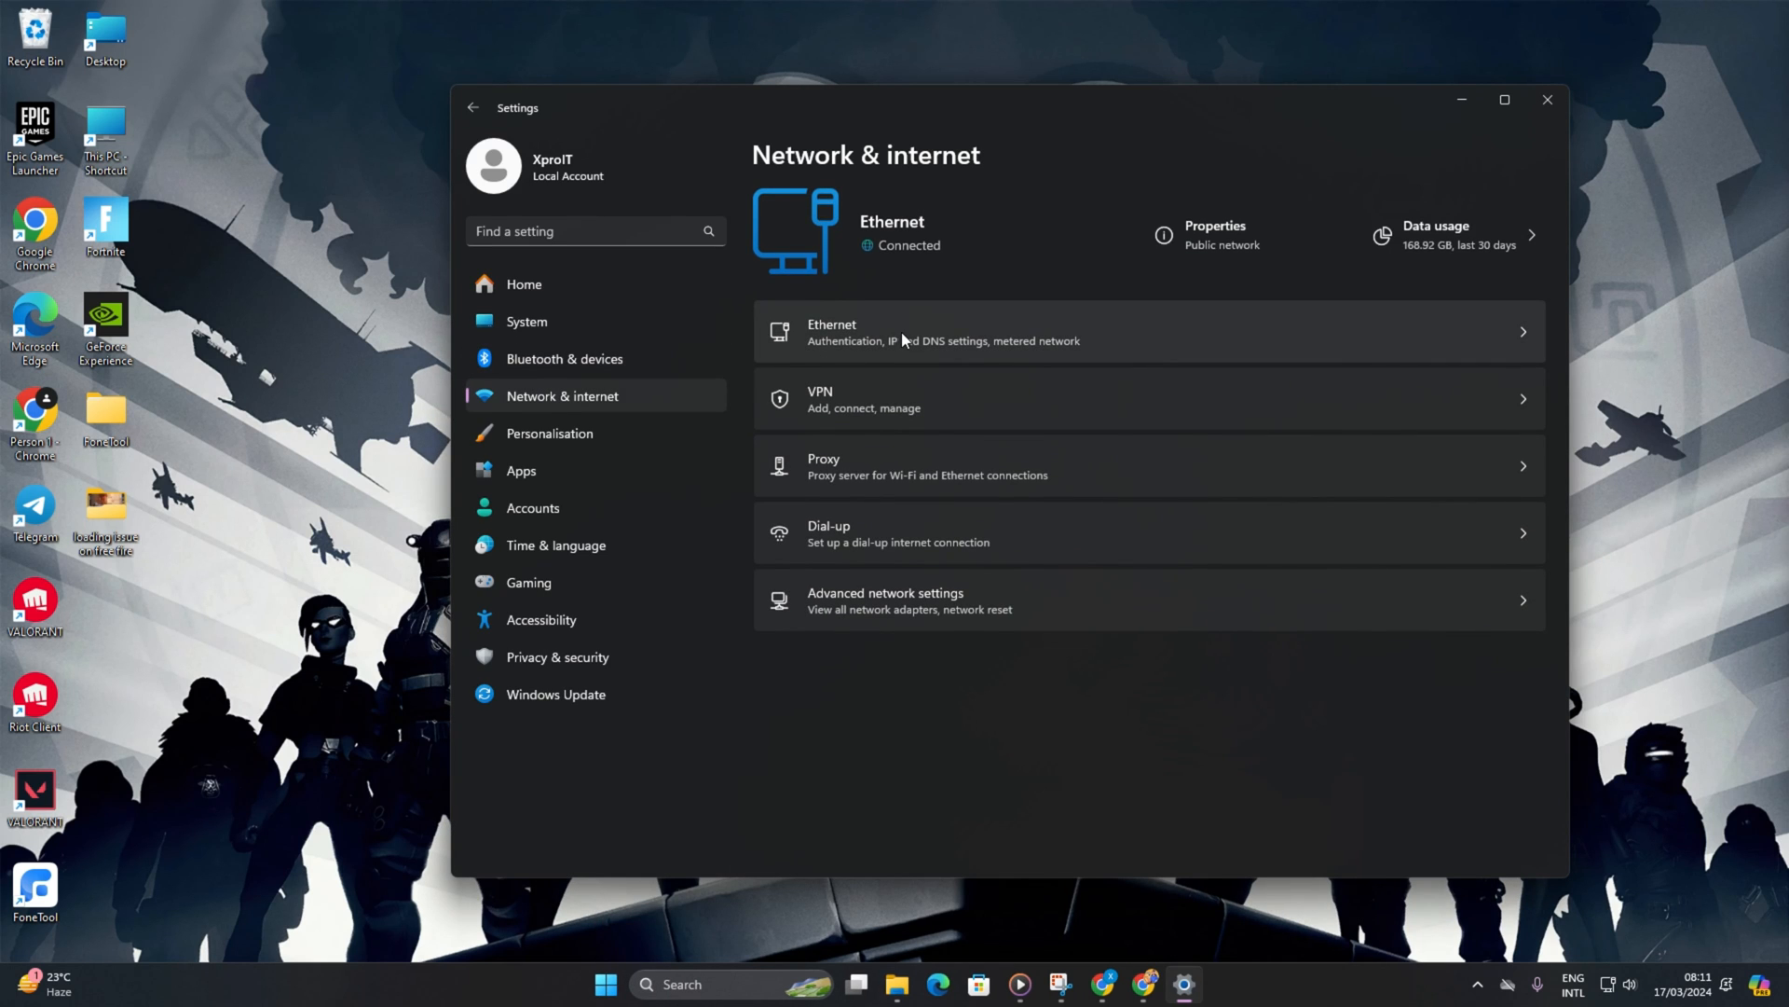
{"action": "left_click", "coordinate": [884, 600]}
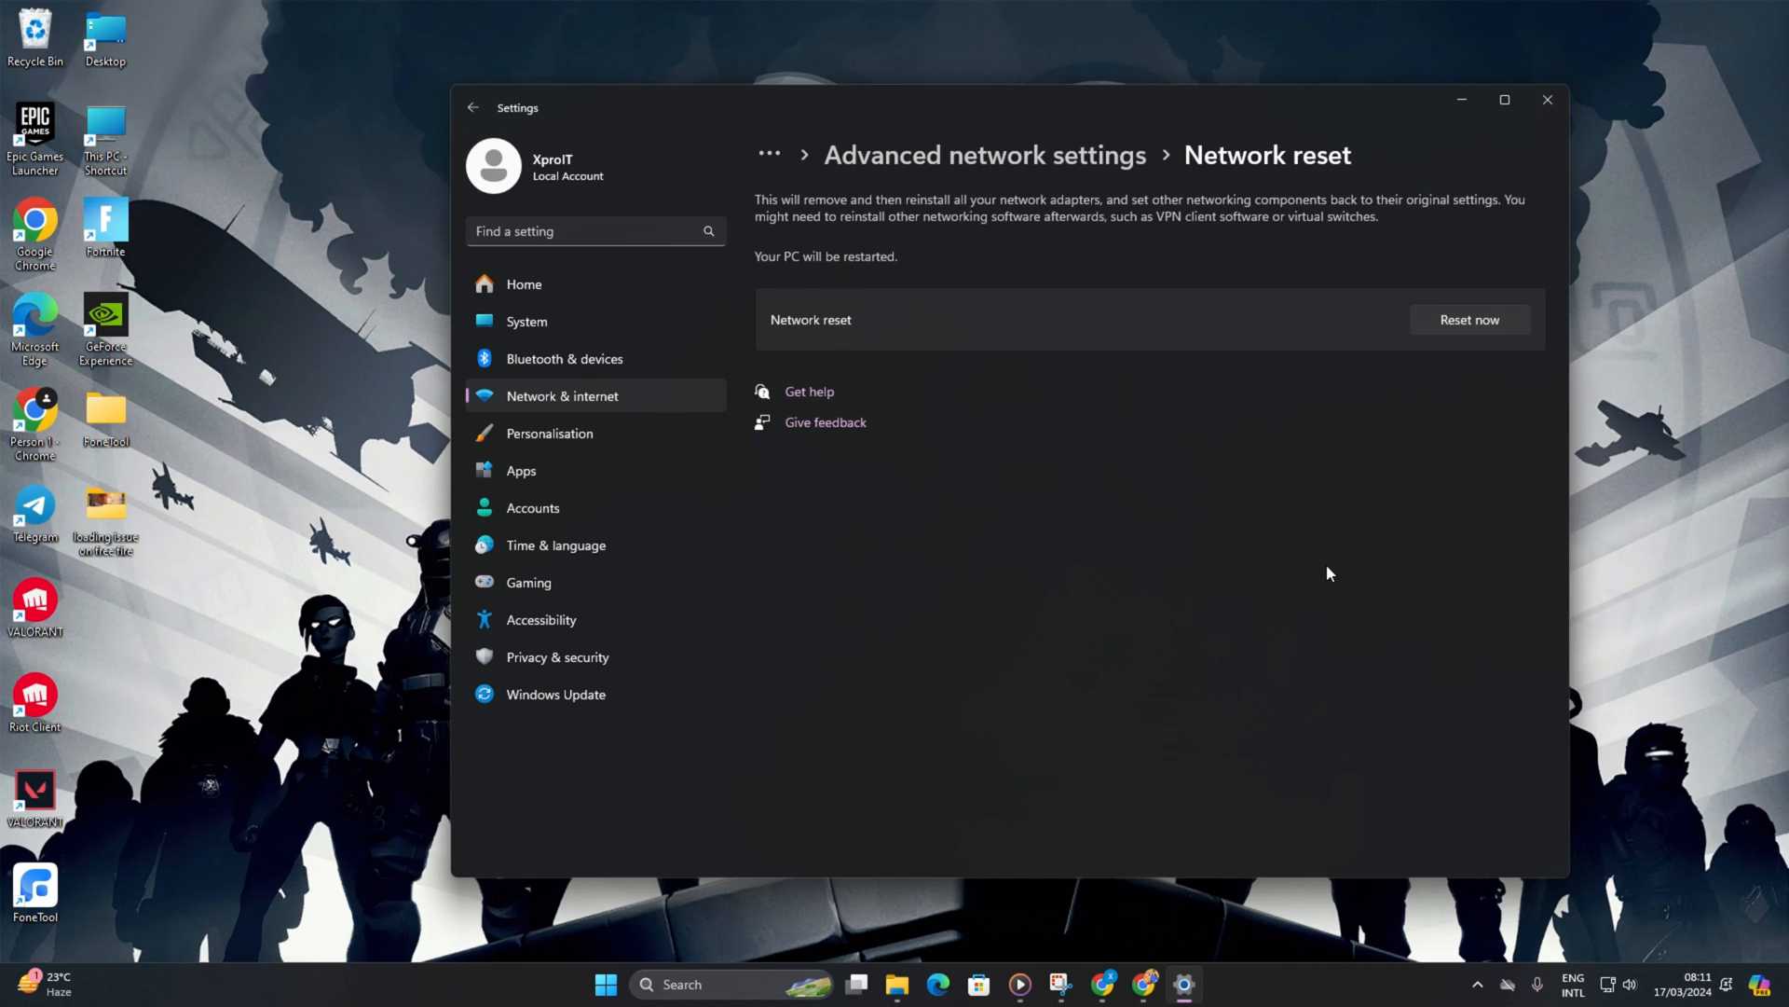
{"action": "left_click", "coordinate": [1469, 320]}
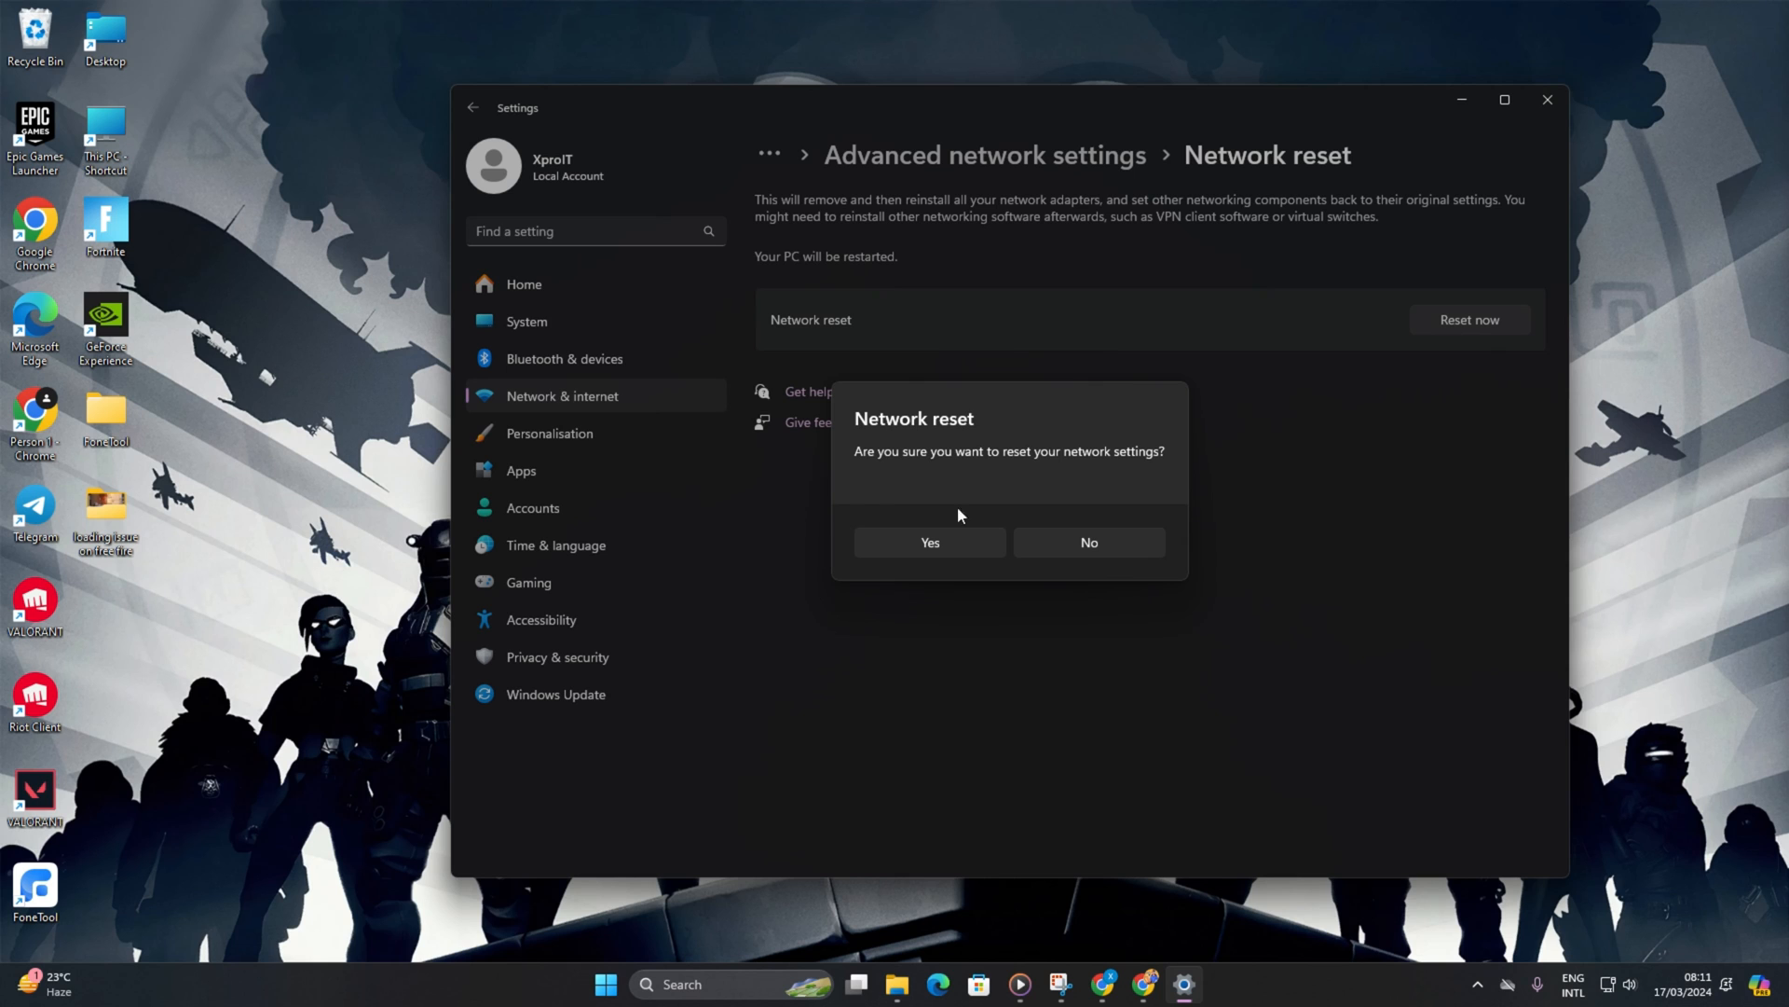
{"action": "mouse_move", "coordinate": [1272, 613]}
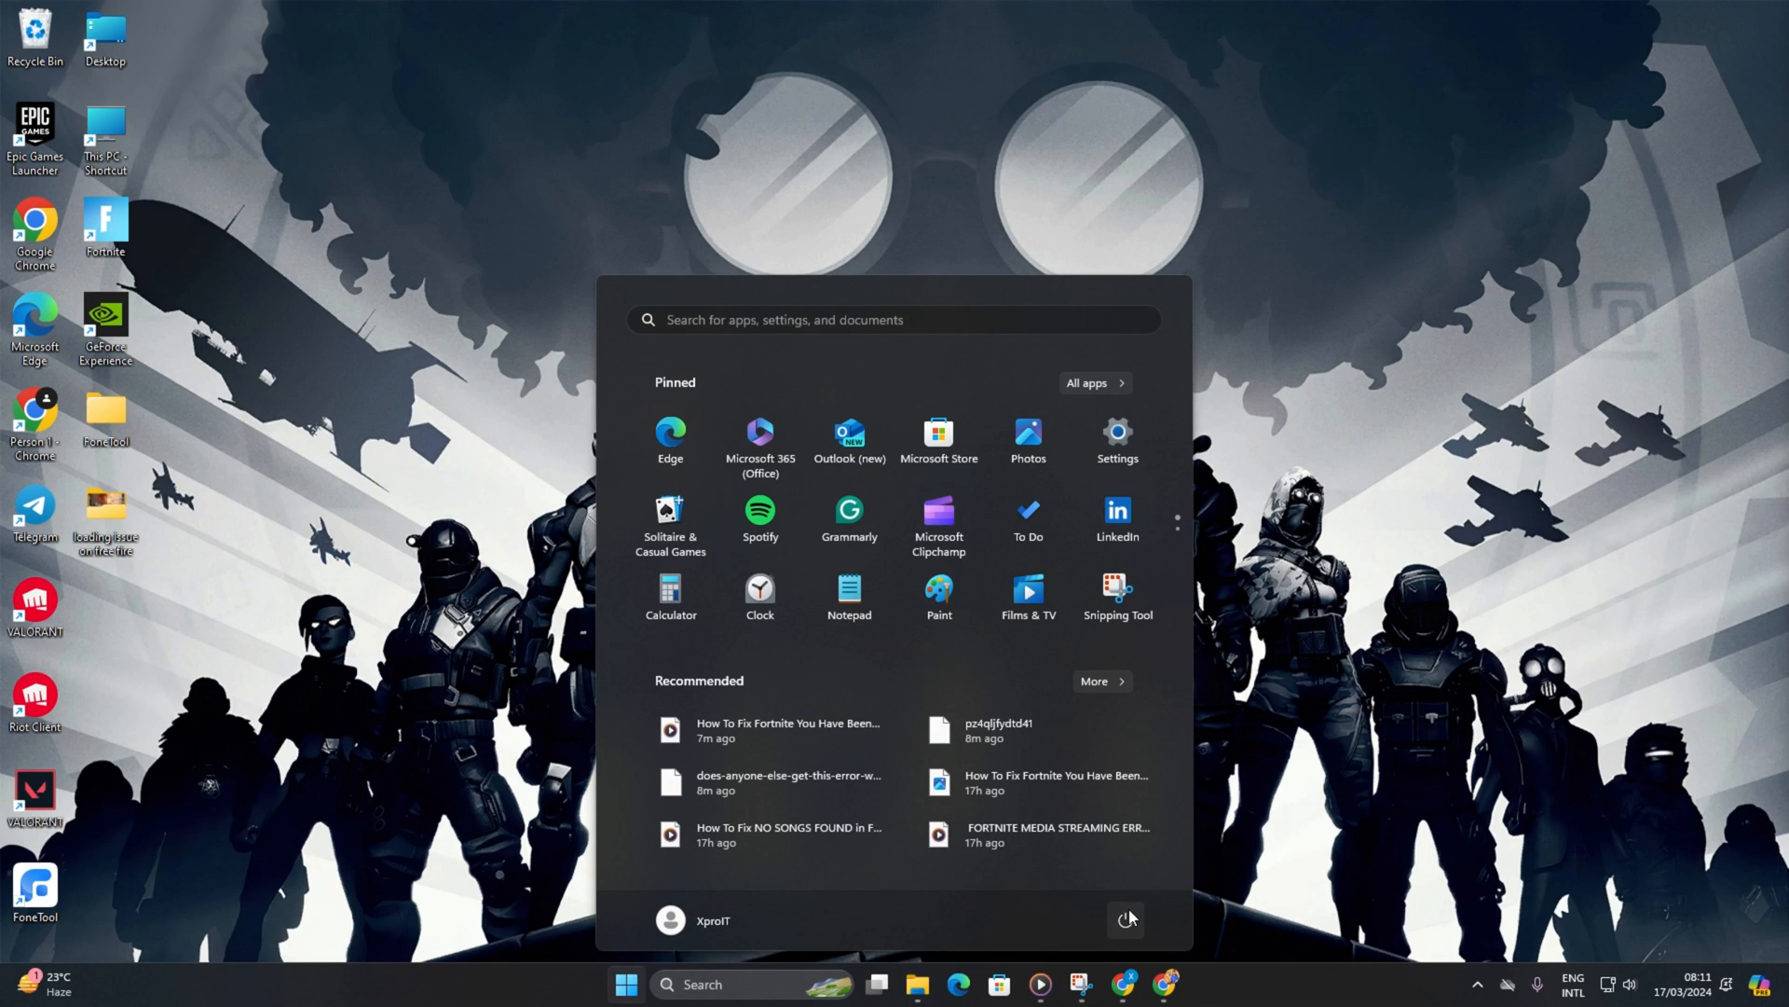
{"action": "left_click", "coordinate": [1127, 920]}
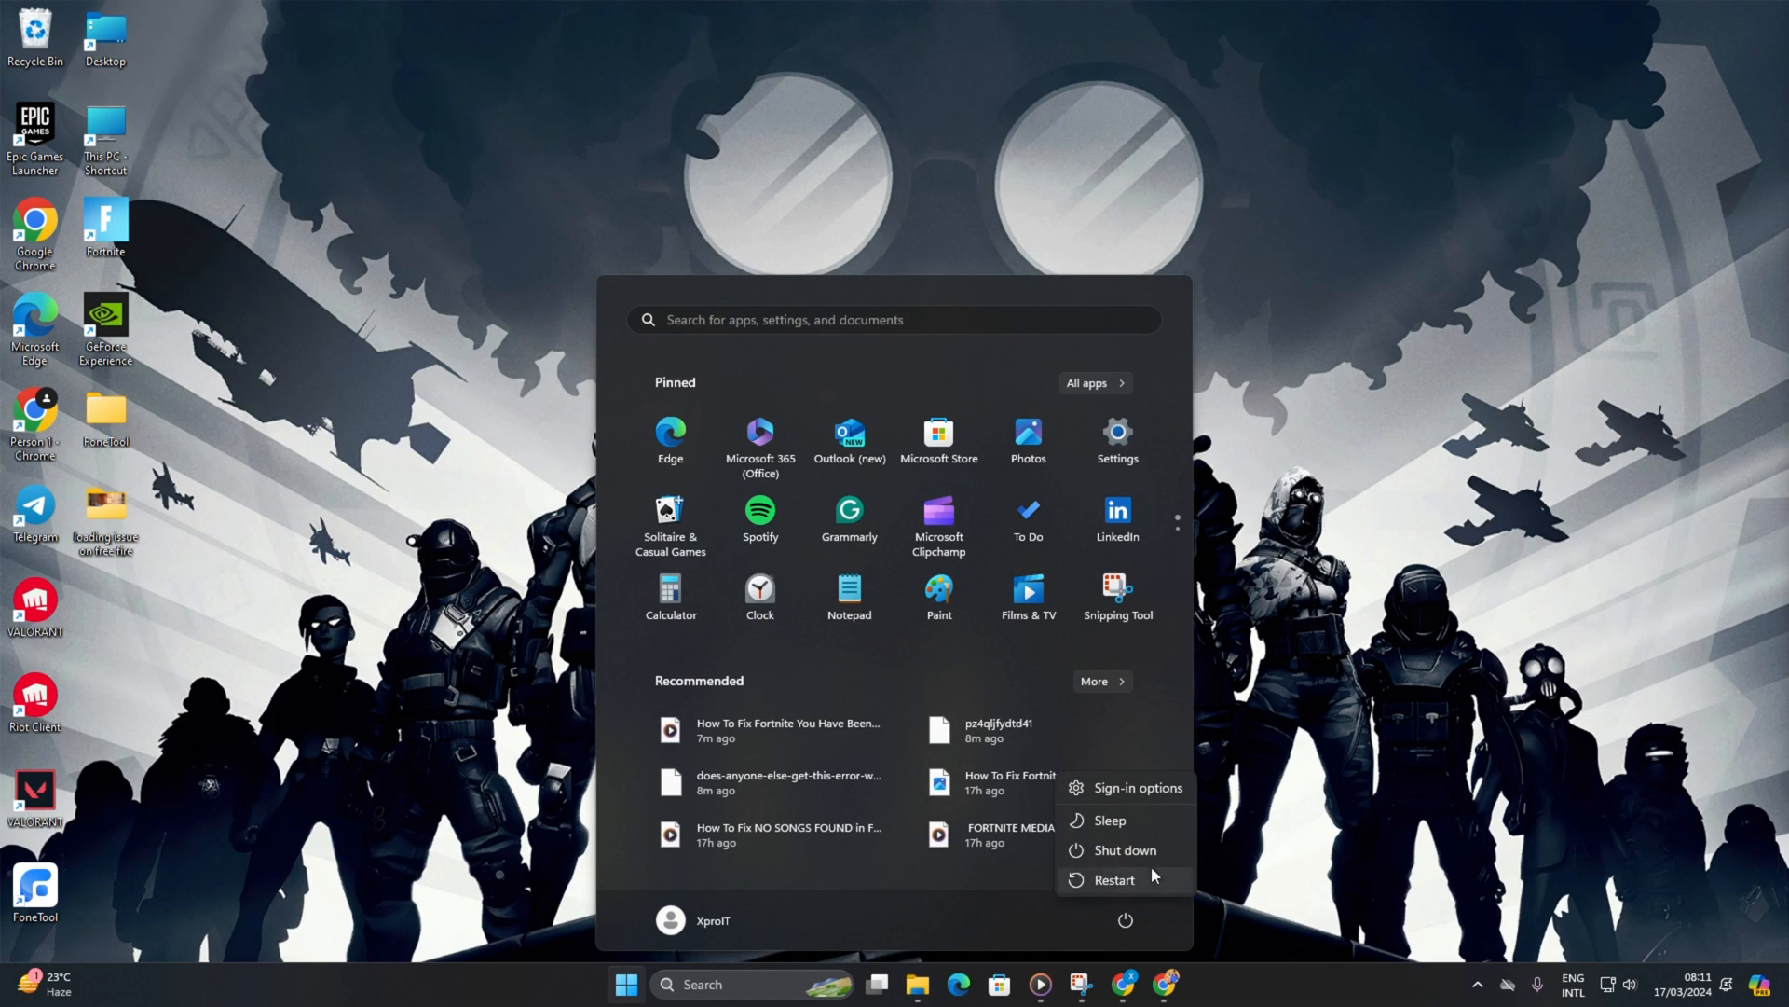